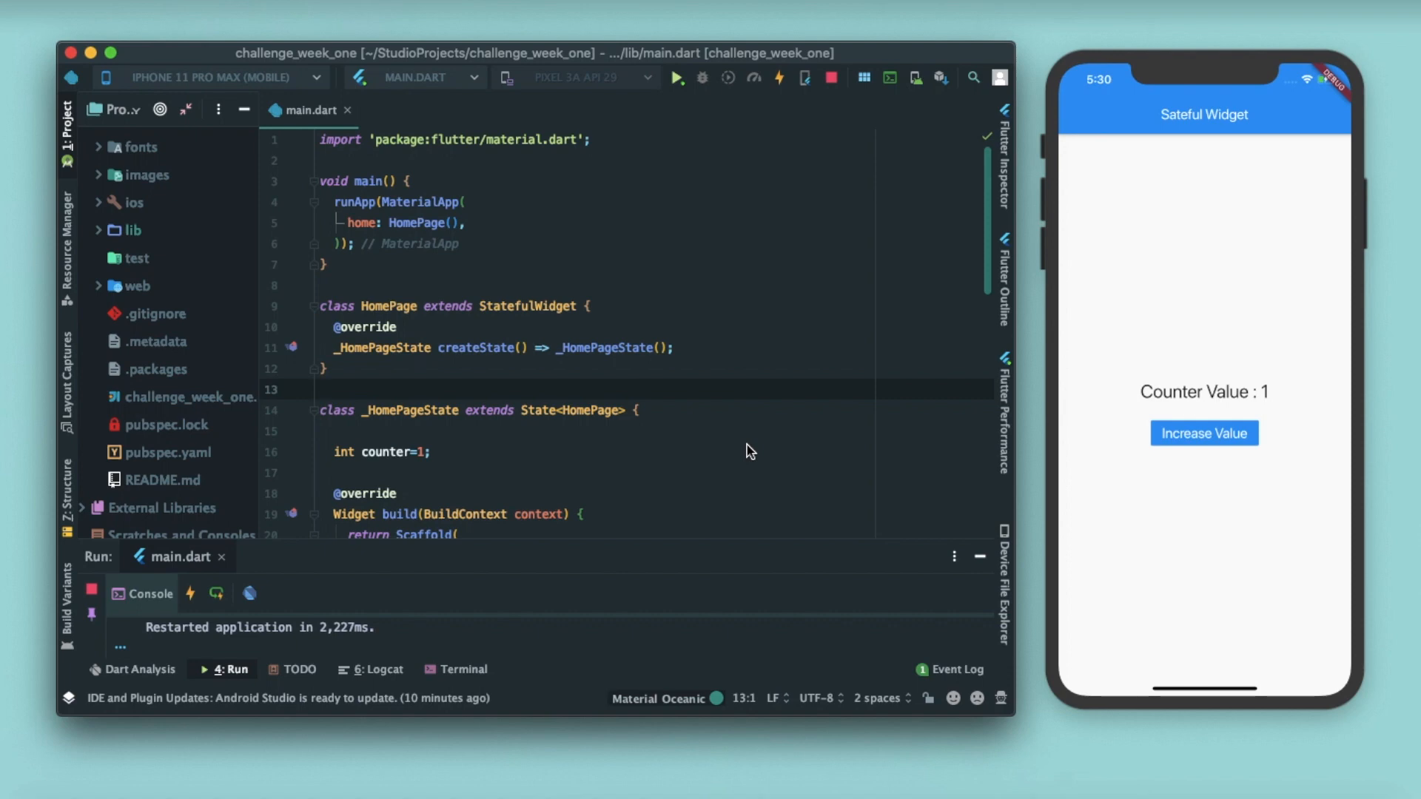
# - Tap Increase Value repeatedly until the counter climbs to 22, then restart the app
pyautogui.click(322, 388)
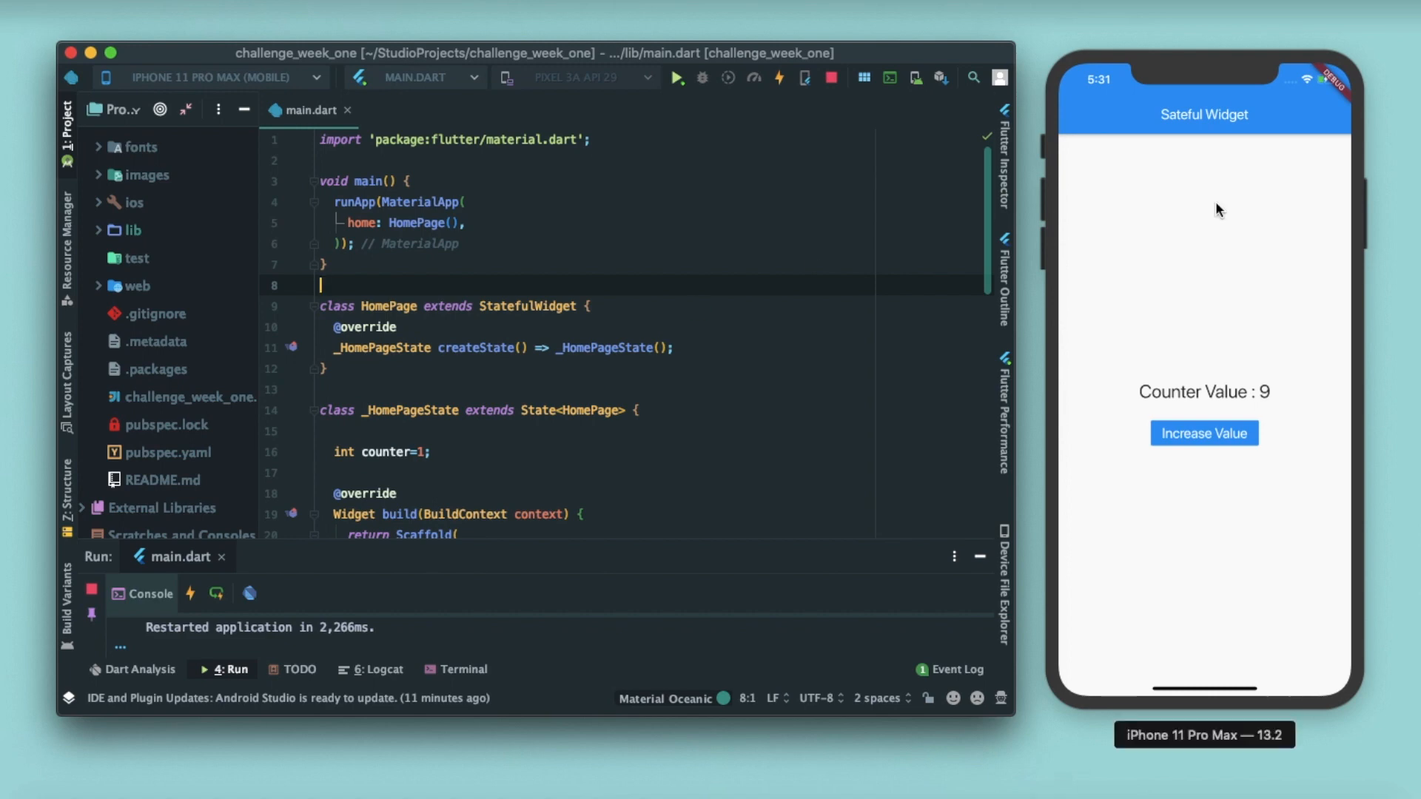
pyautogui.click(1204, 433)
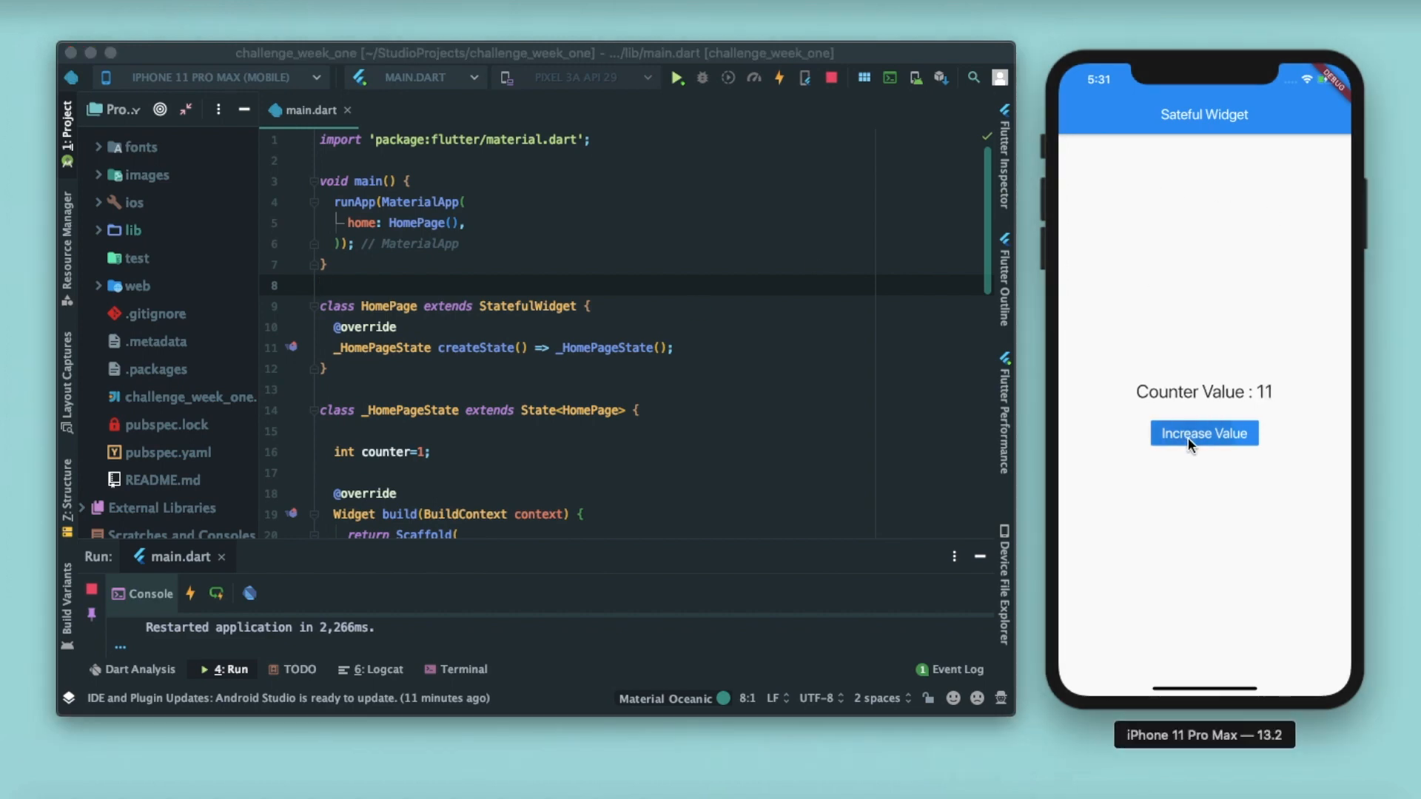
pyautogui.click(1203, 433)
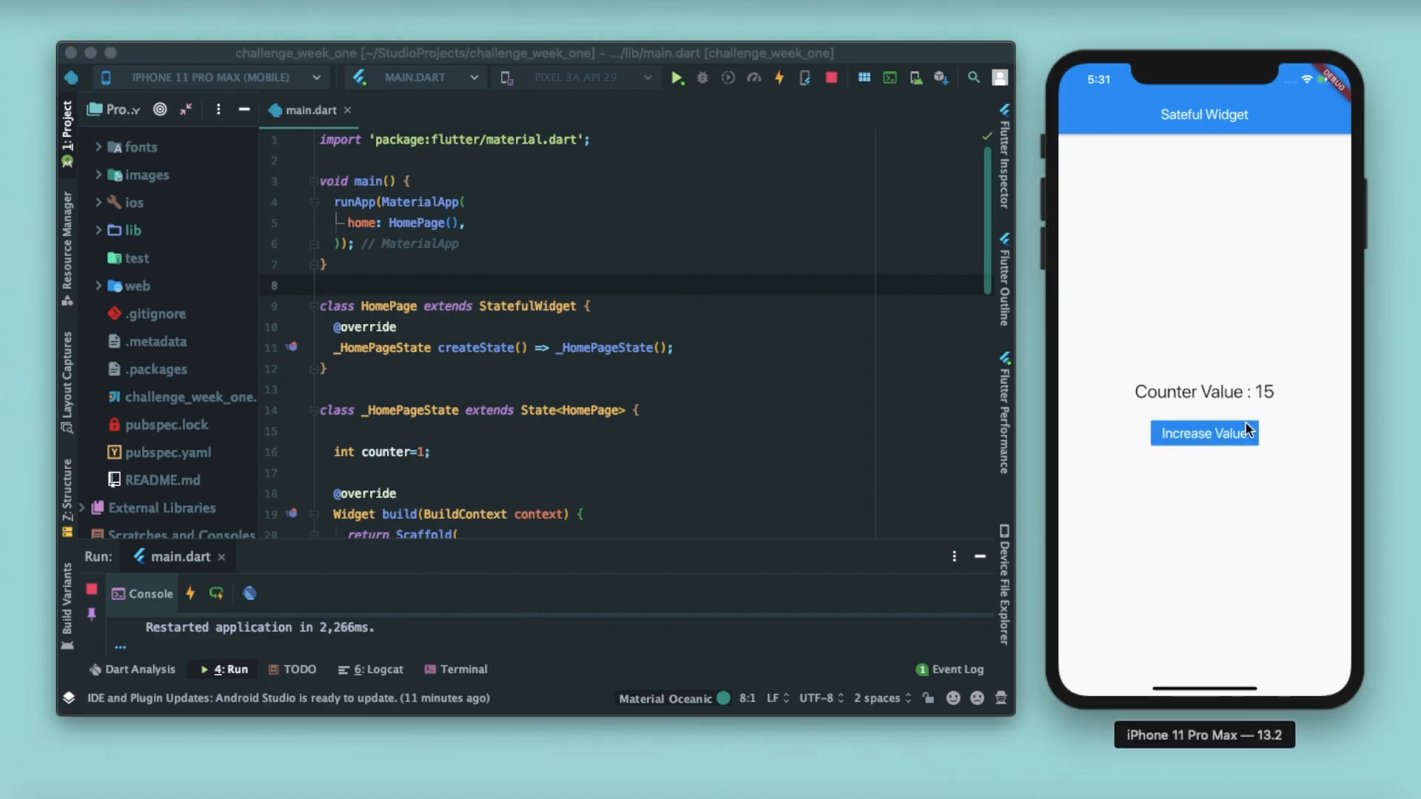
pyautogui.click(1203, 433)
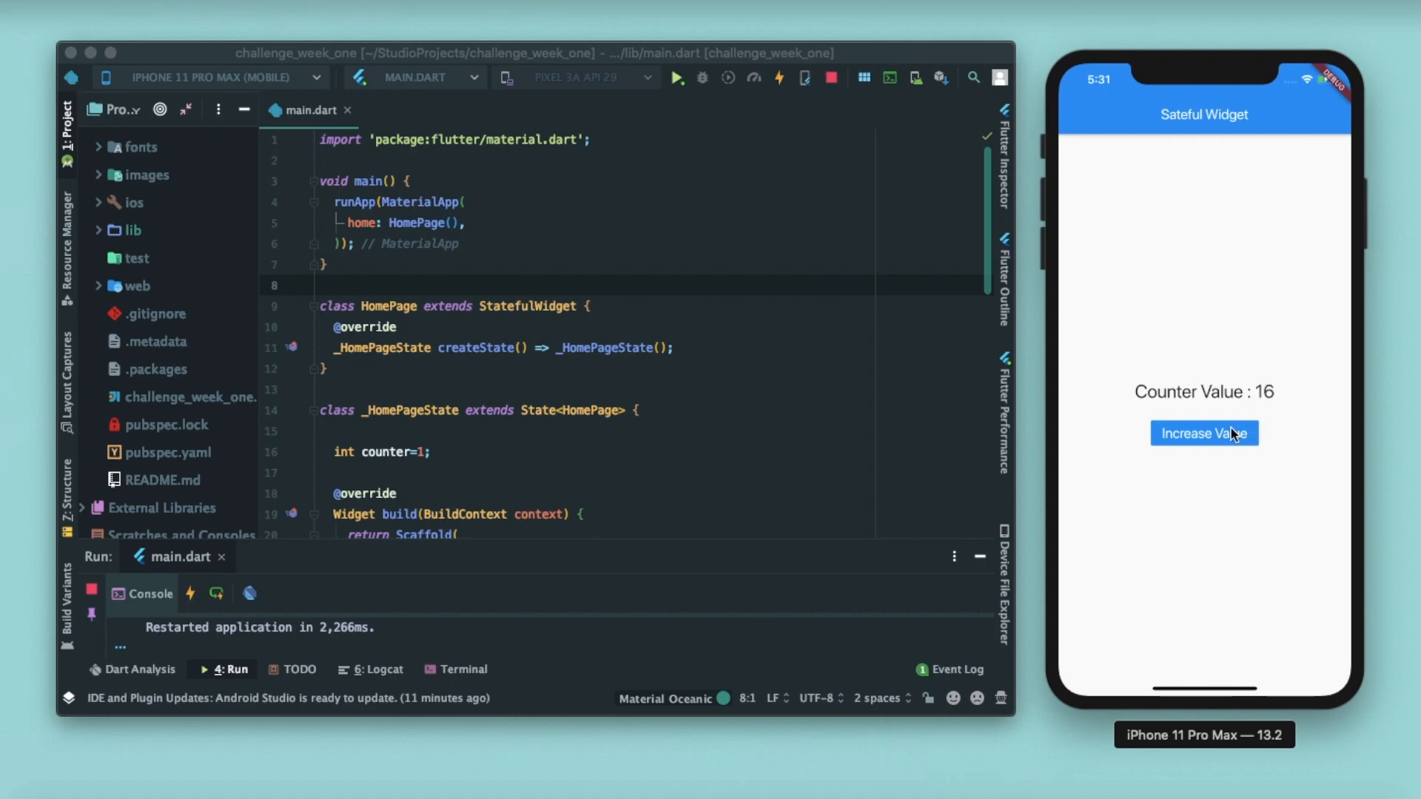
pyautogui.click(1204, 433)
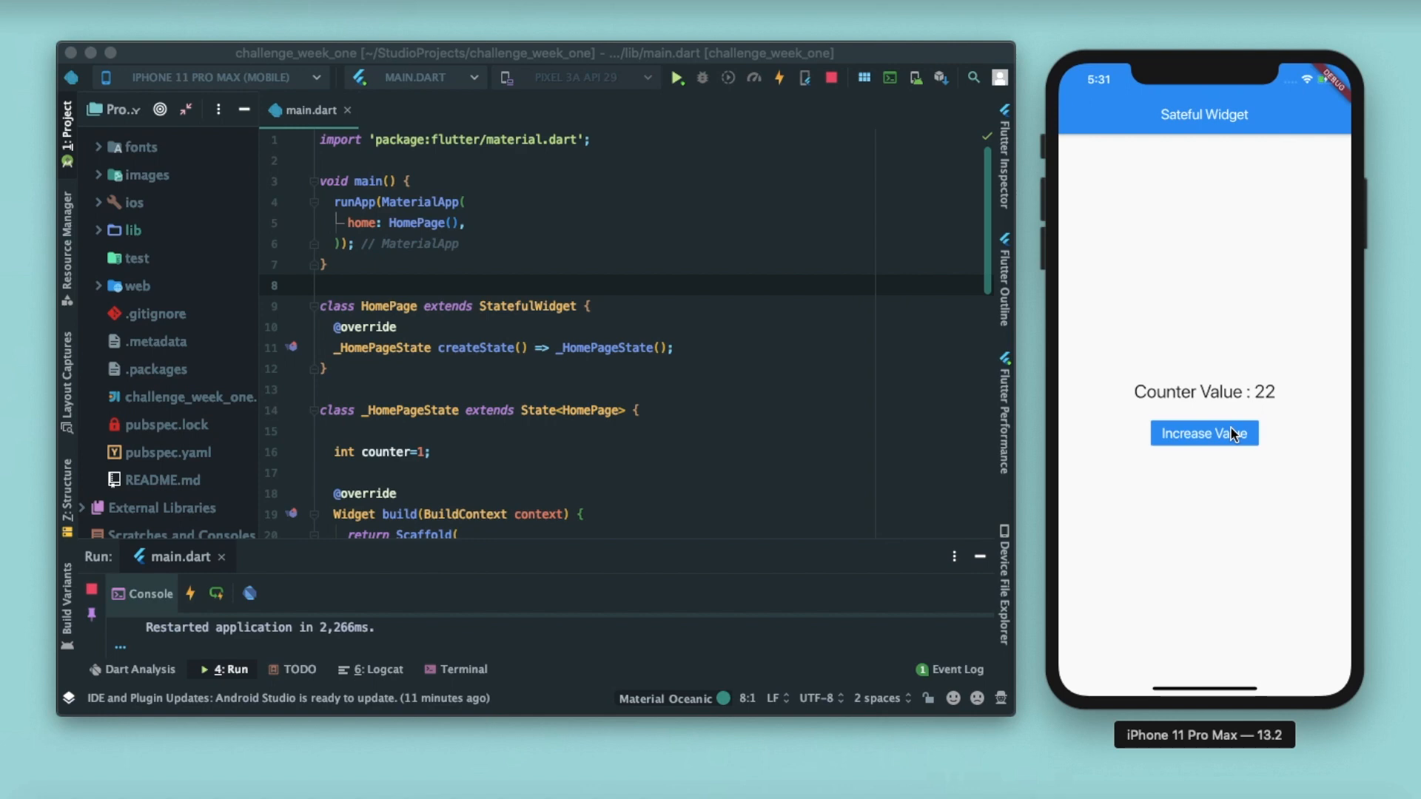
pyautogui.moveTo(1223, 412)
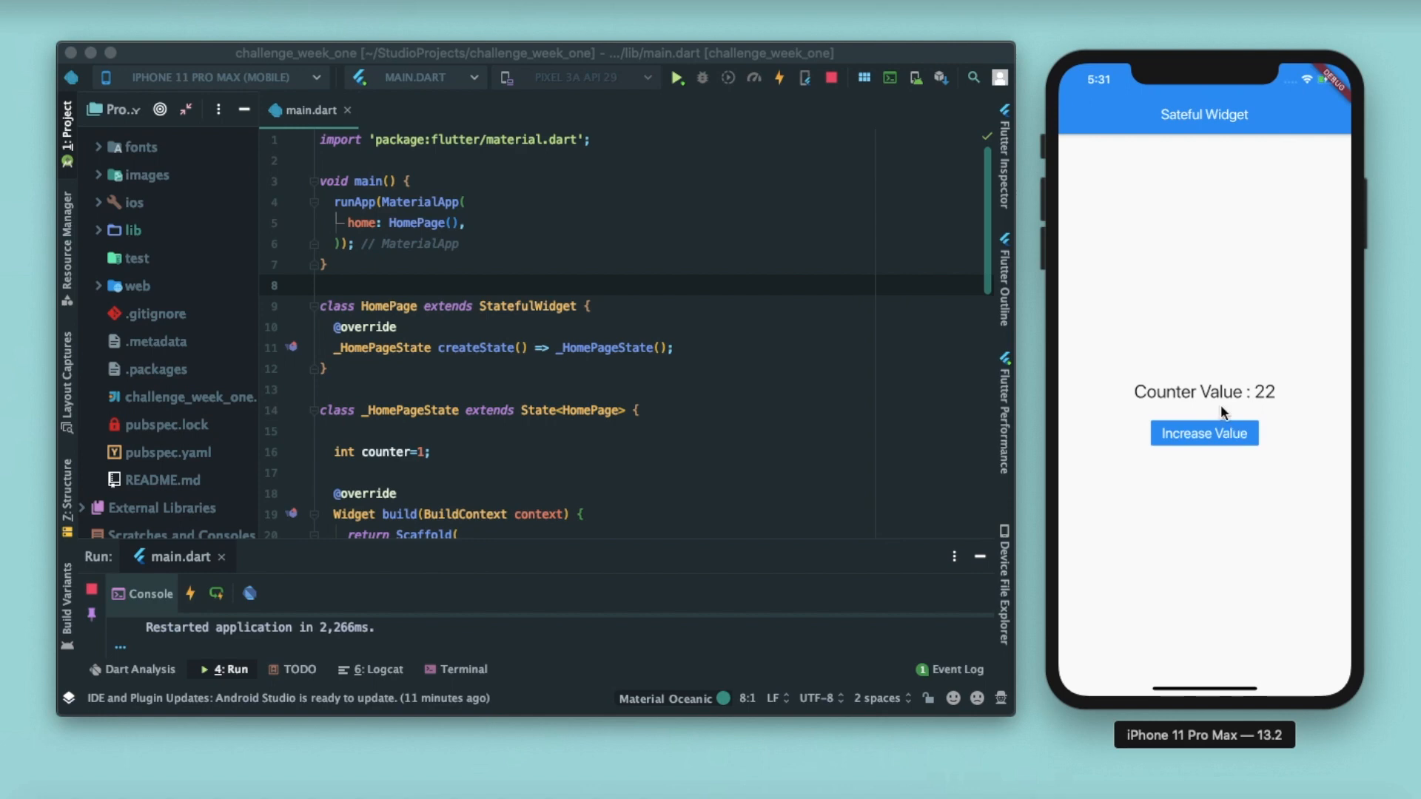
pyautogui.click(678, 77)
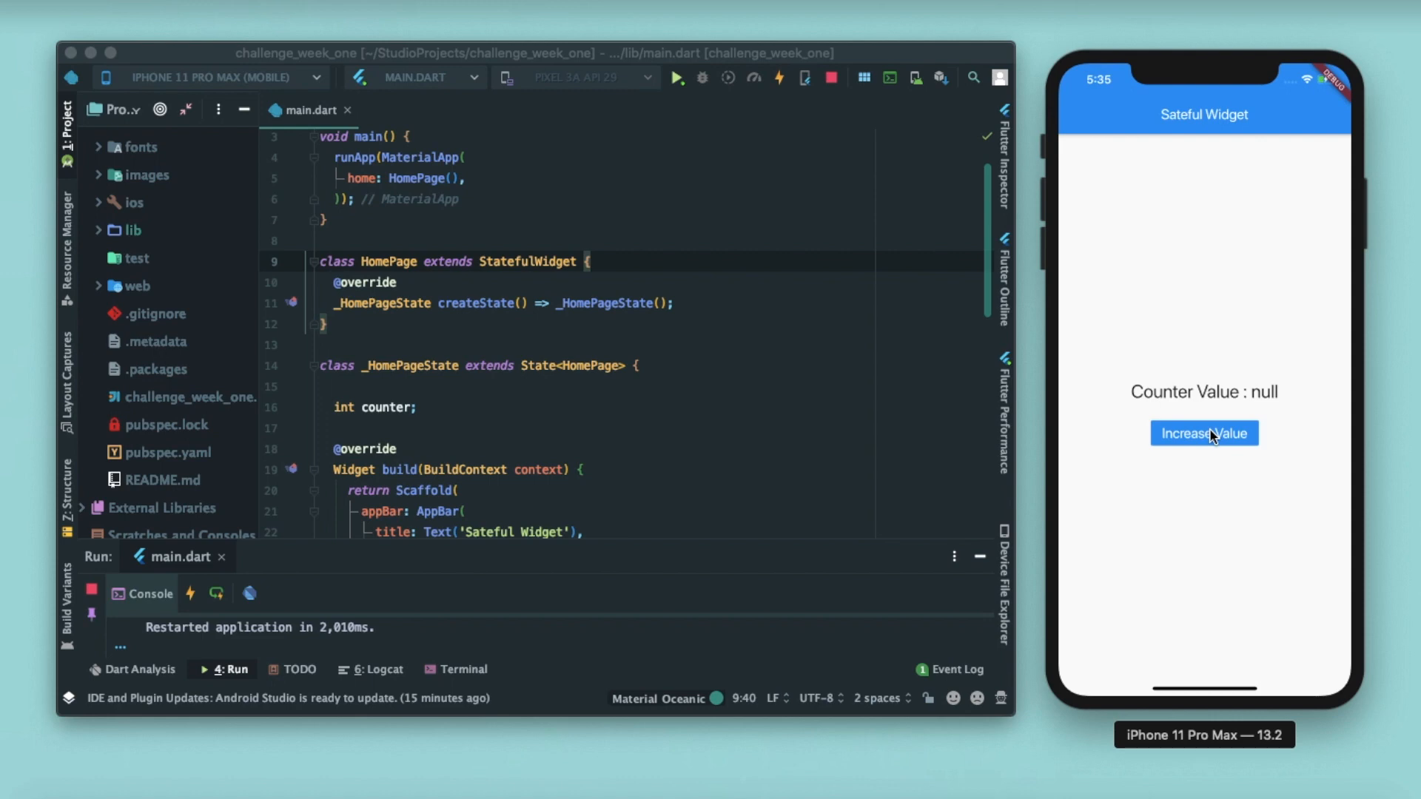
pyautogui.scroll(-3)
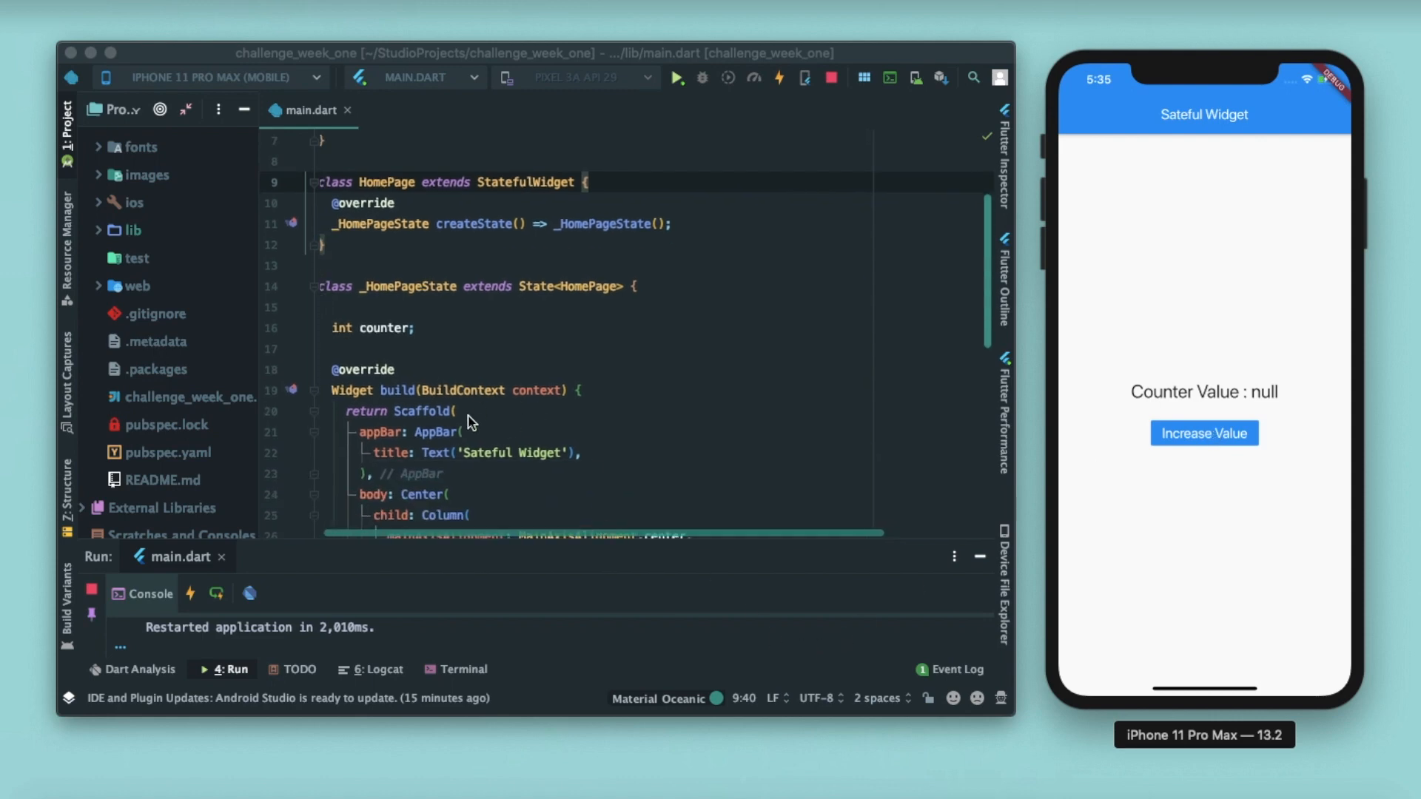
pyautogui.scroll(3)
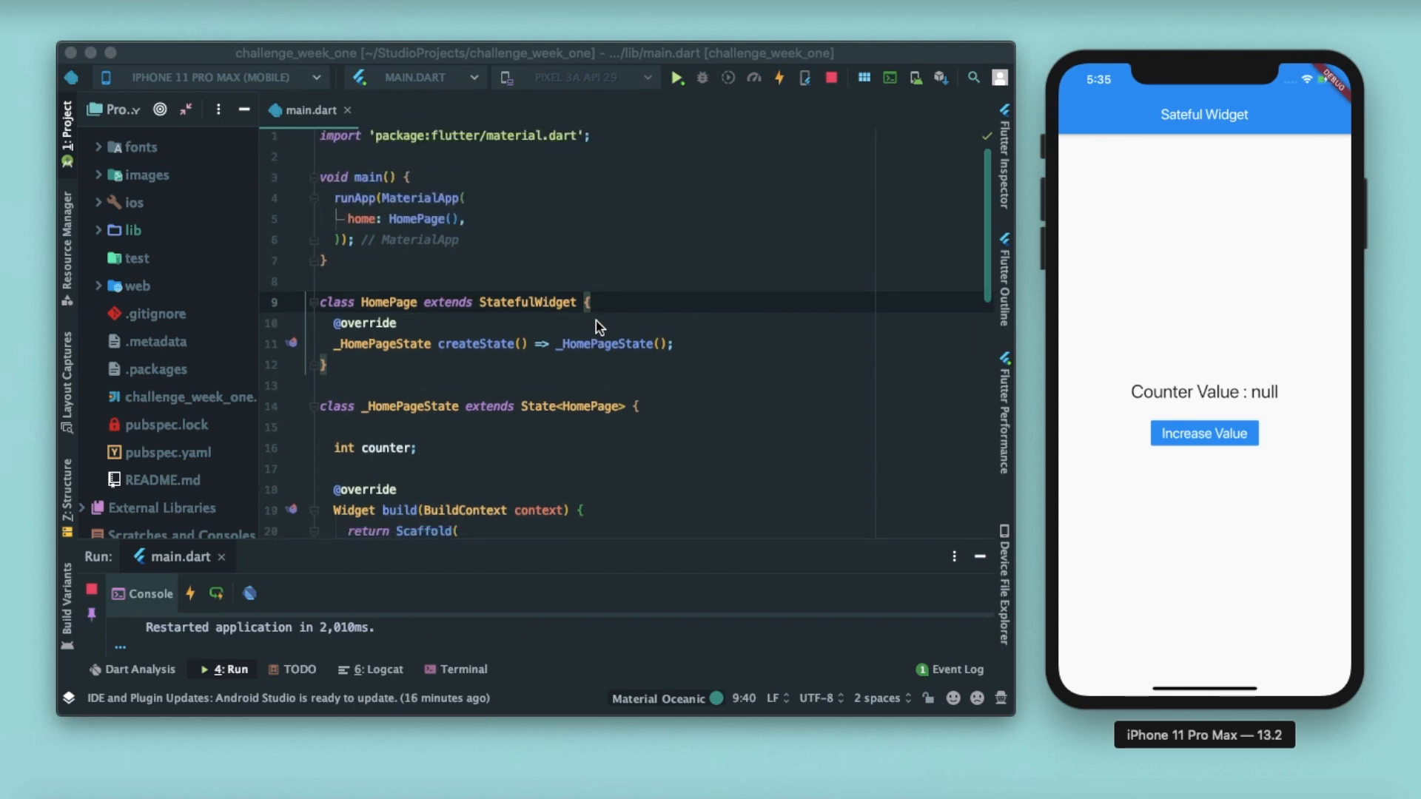
pyautogui.scroll(-3)
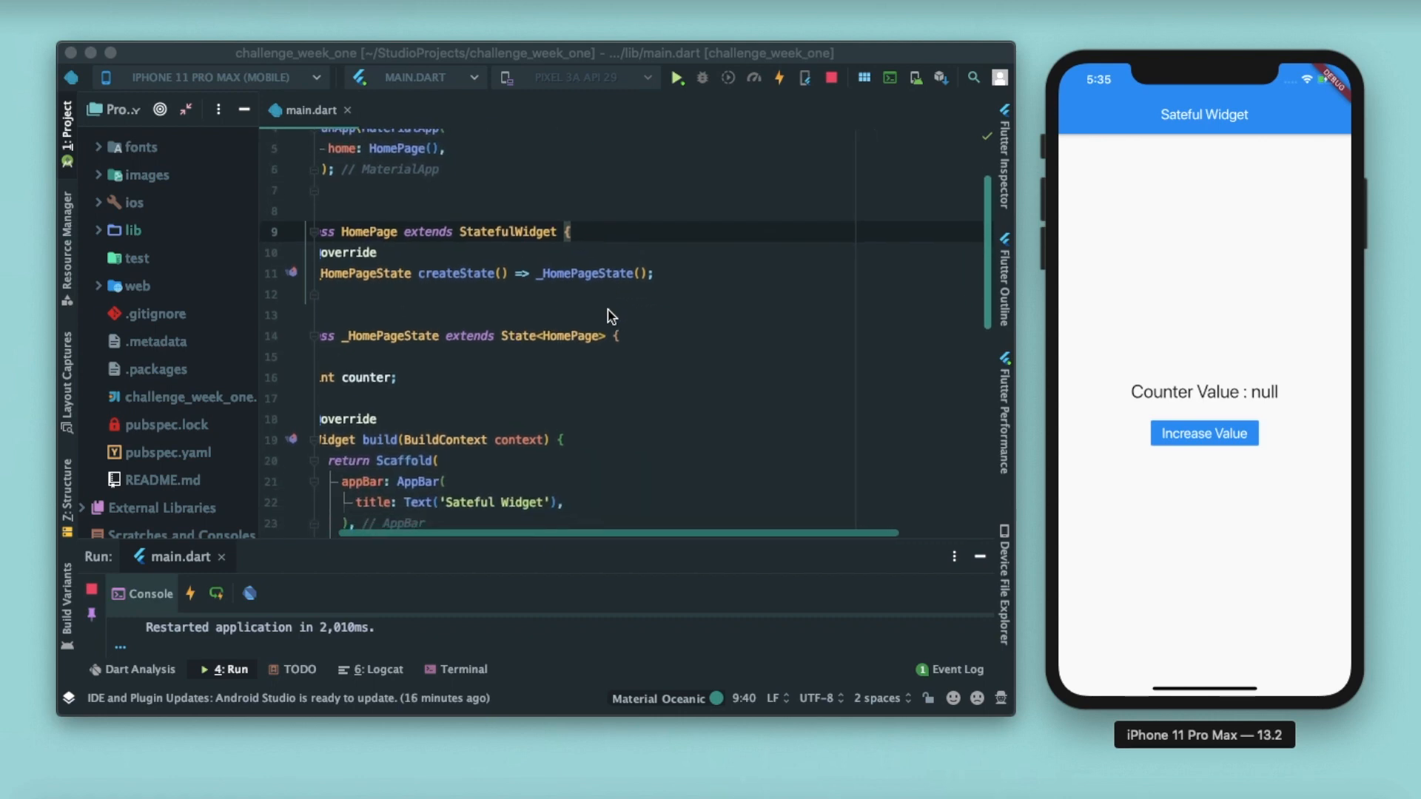
pyautogui.scroll(-3)
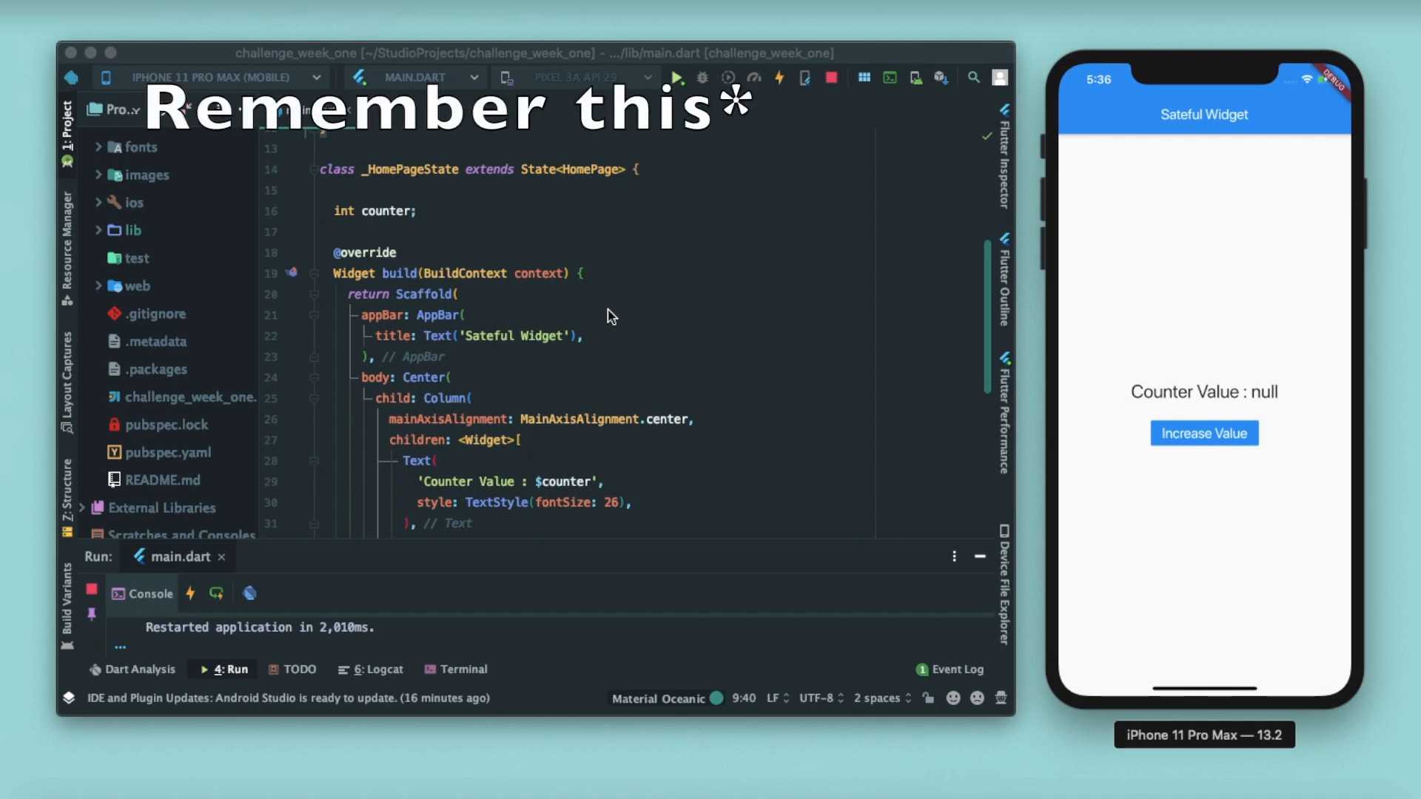
pyautogui.scroll(3)
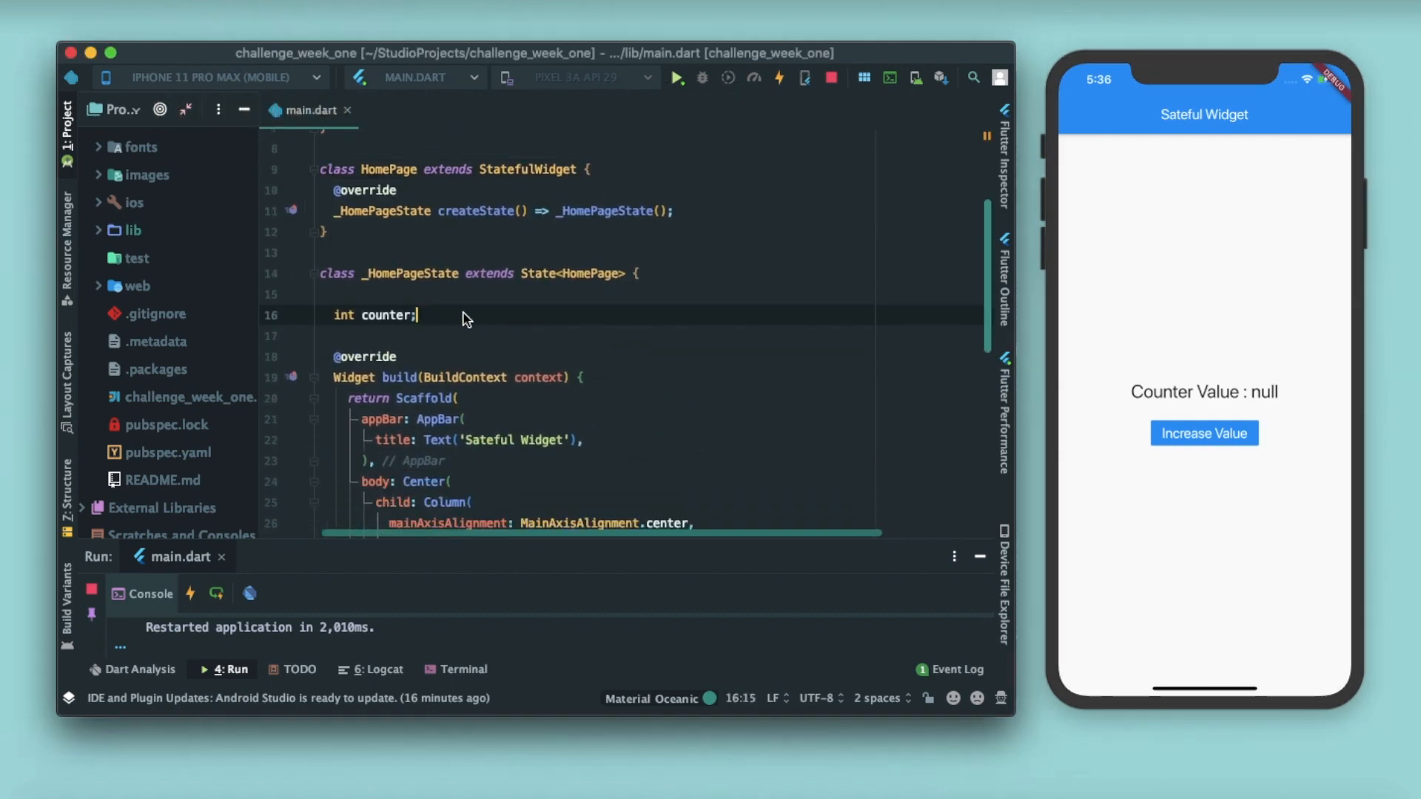
# - Add '=0' to the int counter declaration and scroll toward the FlatButton's onPressed body
pyautogui.write('=0')
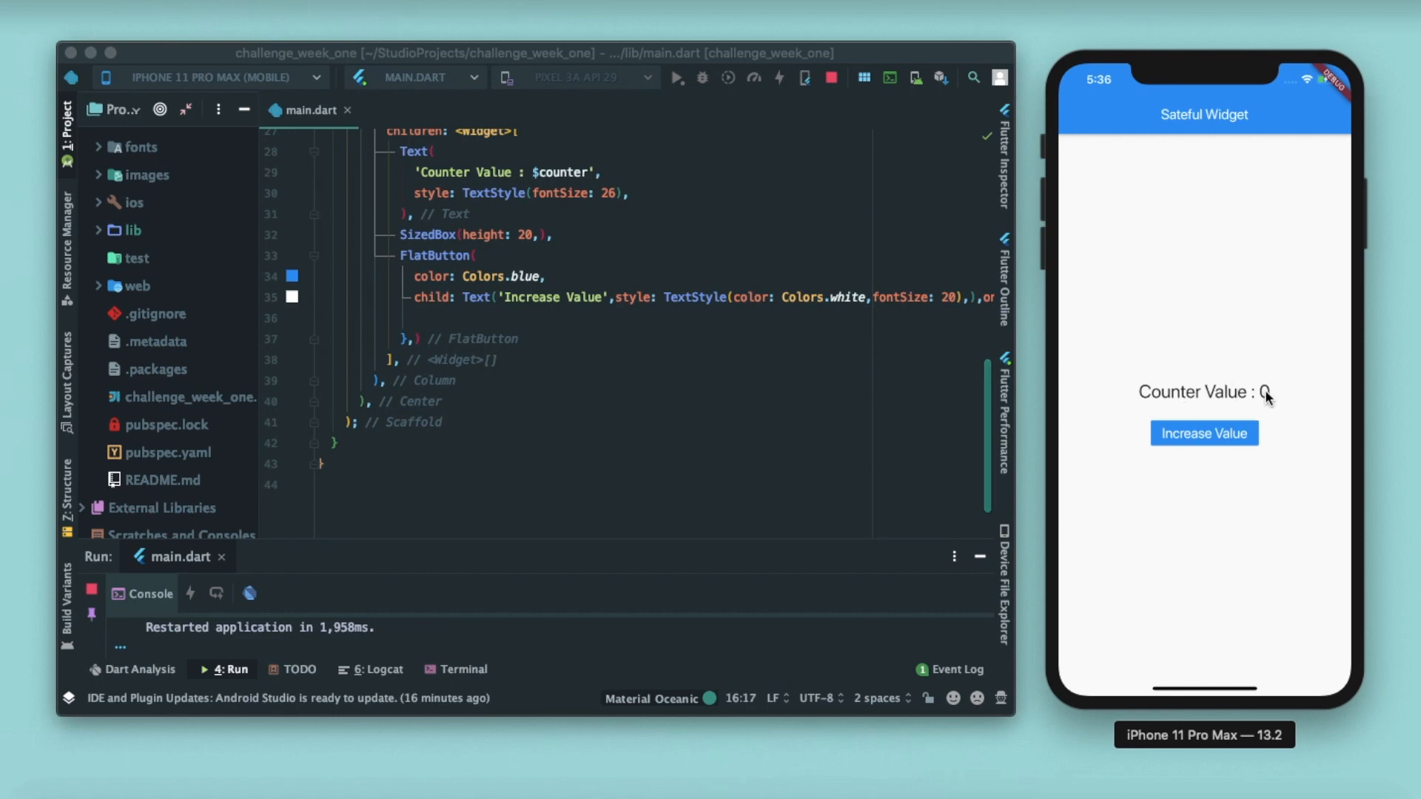
pyautogui.hscroll(3)
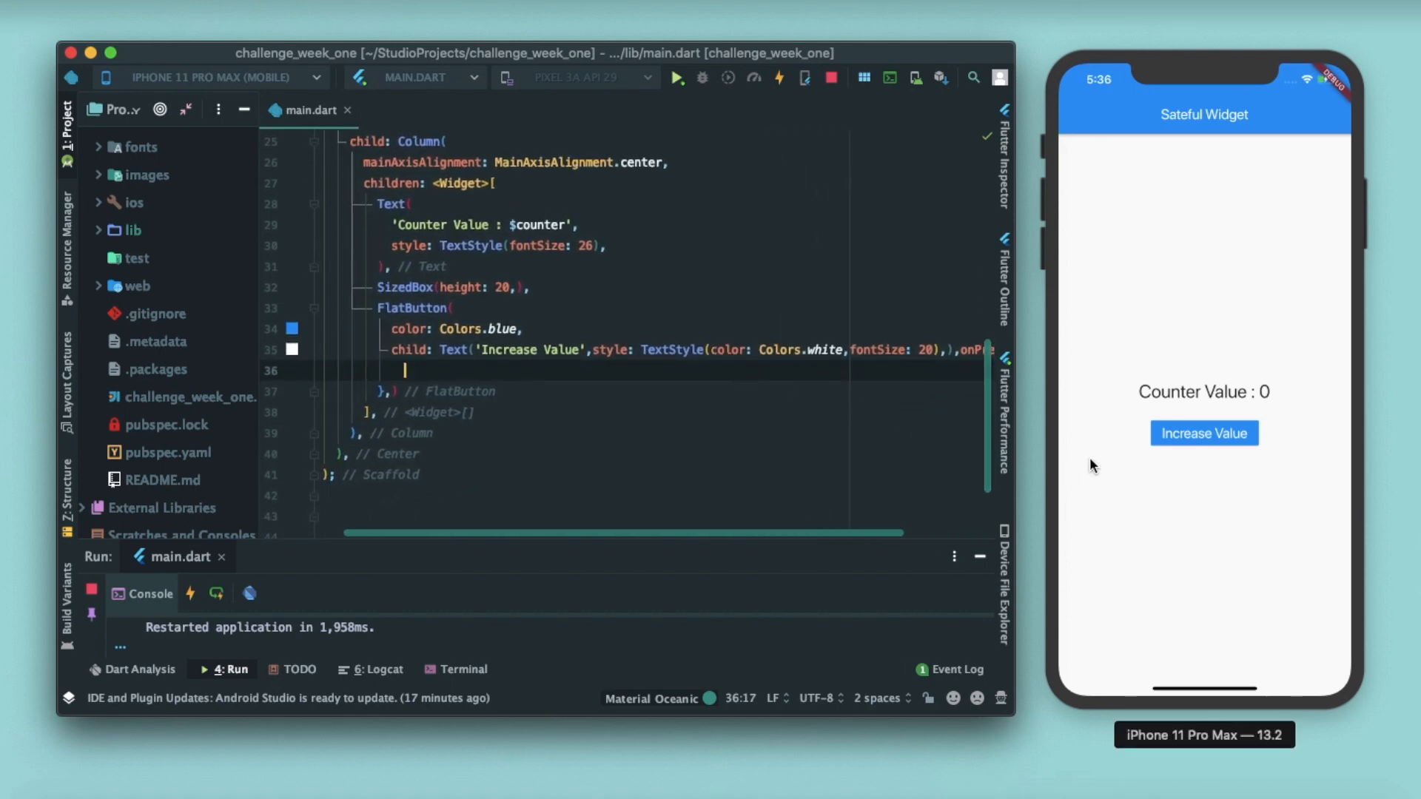
pyautogui.moveTo(1204, 433)
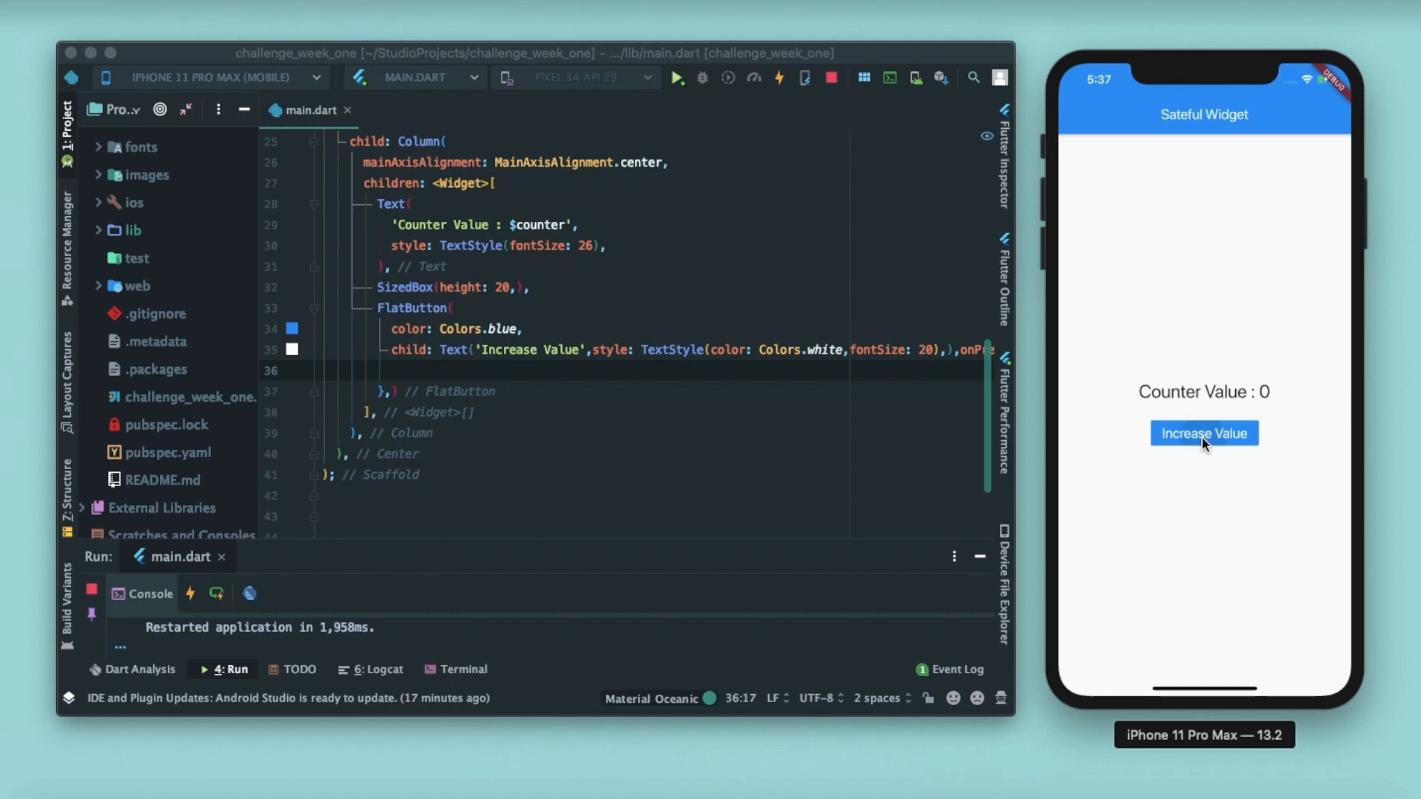
# - Type the counter increment into the empty onPressed handler body
pyautogui.click(405, 370)
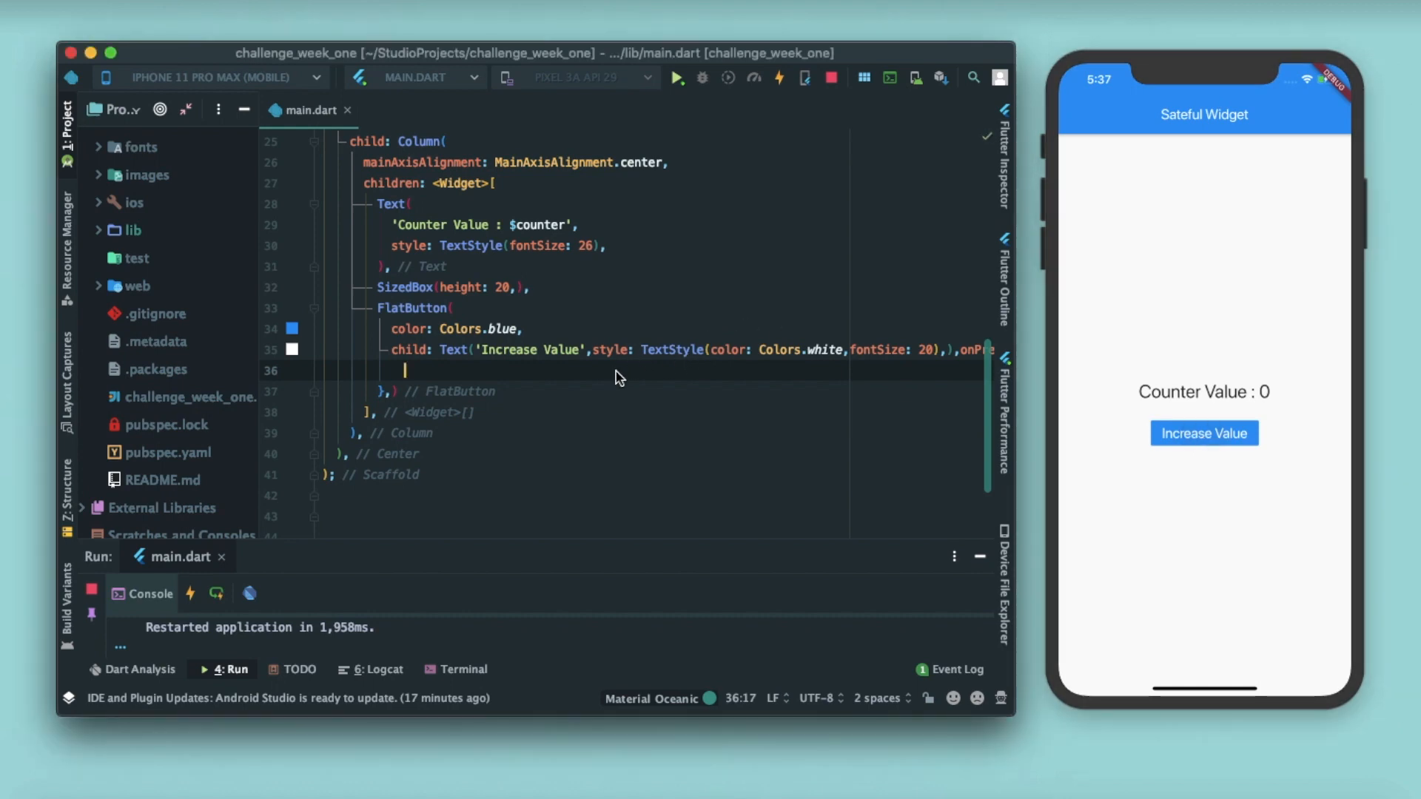
pyautogui.write('counter++;')
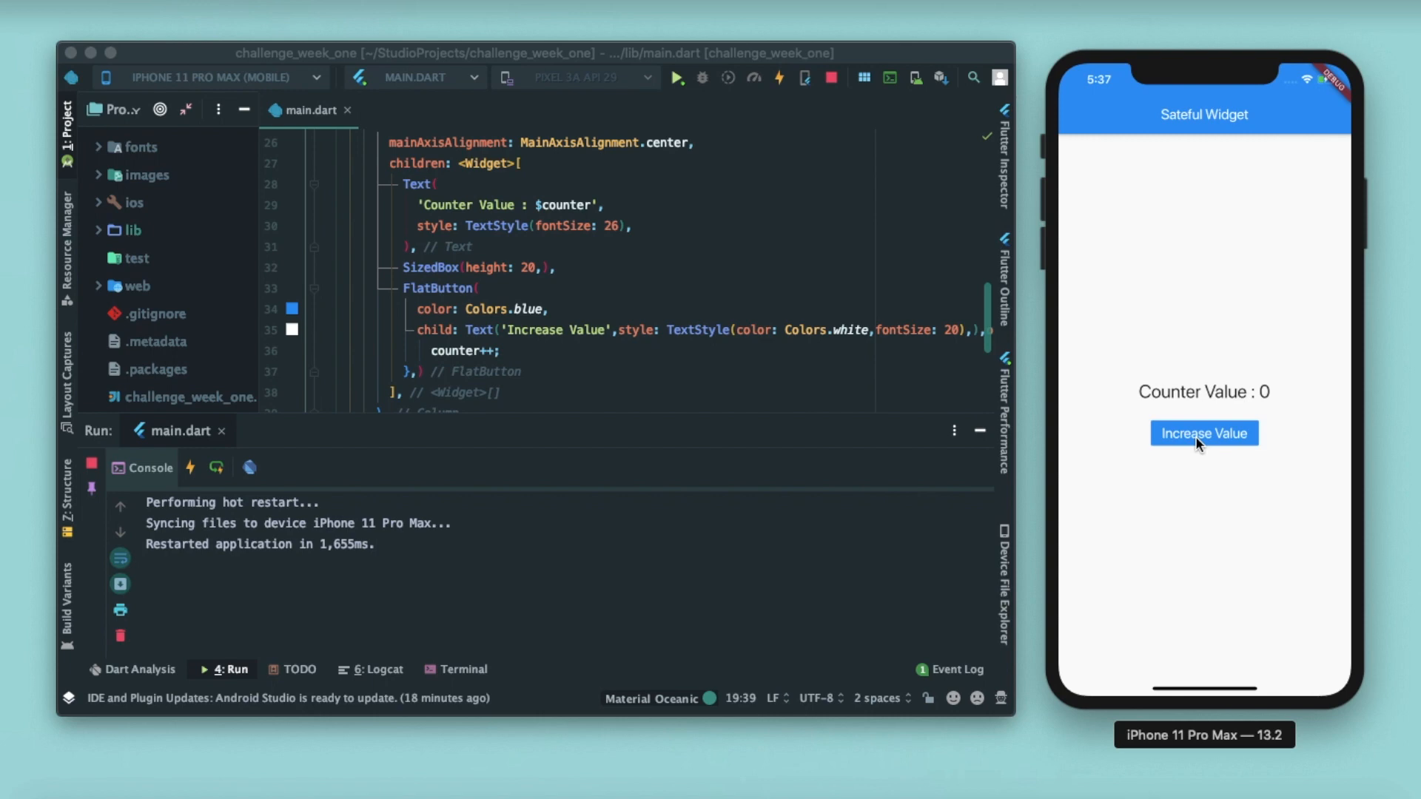
pyautogui.moveTo(1288, 419)
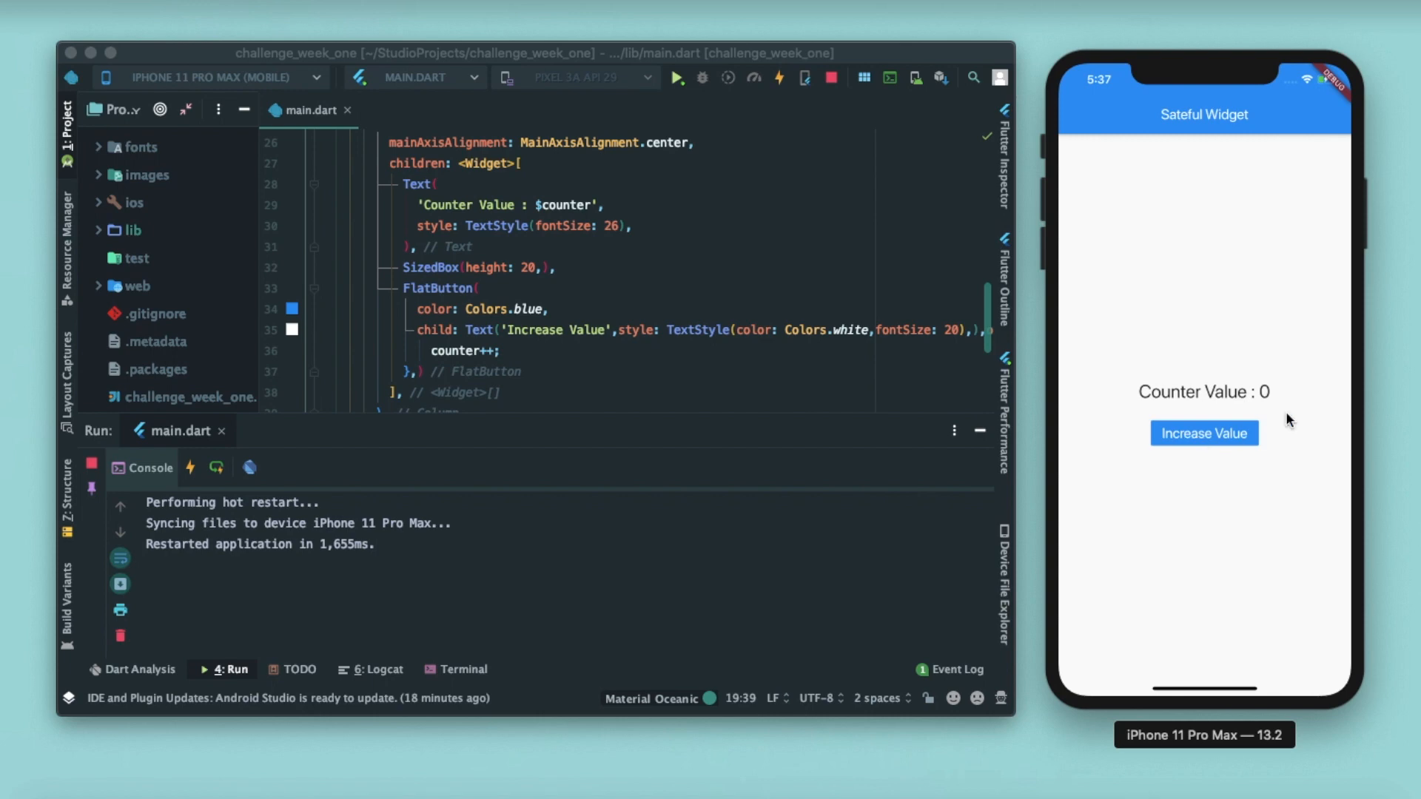
pyautogui.moveTo(852, 247)
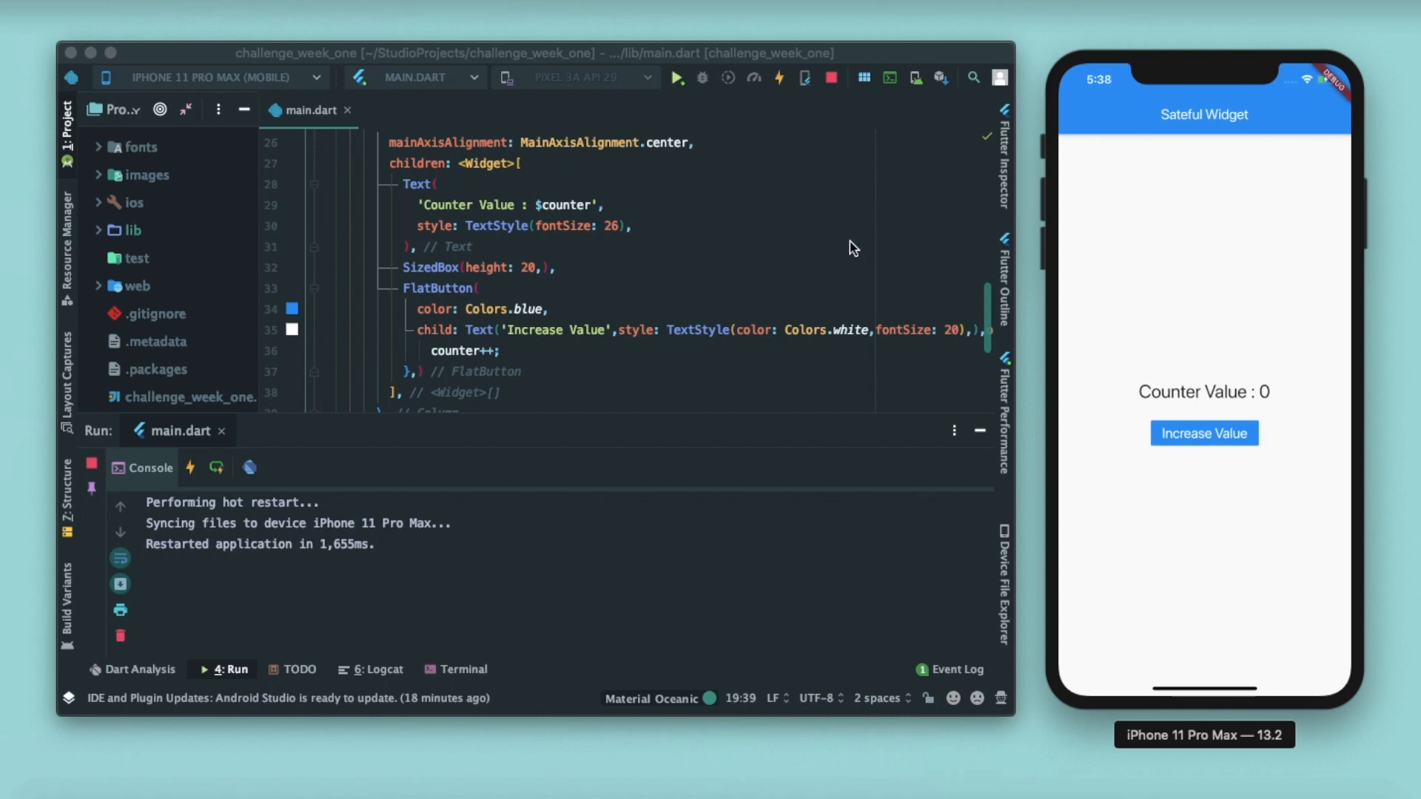
# - Hot-reload the app so the simulator reveals Counter Value: 10
pyautogui.click(472, 246)
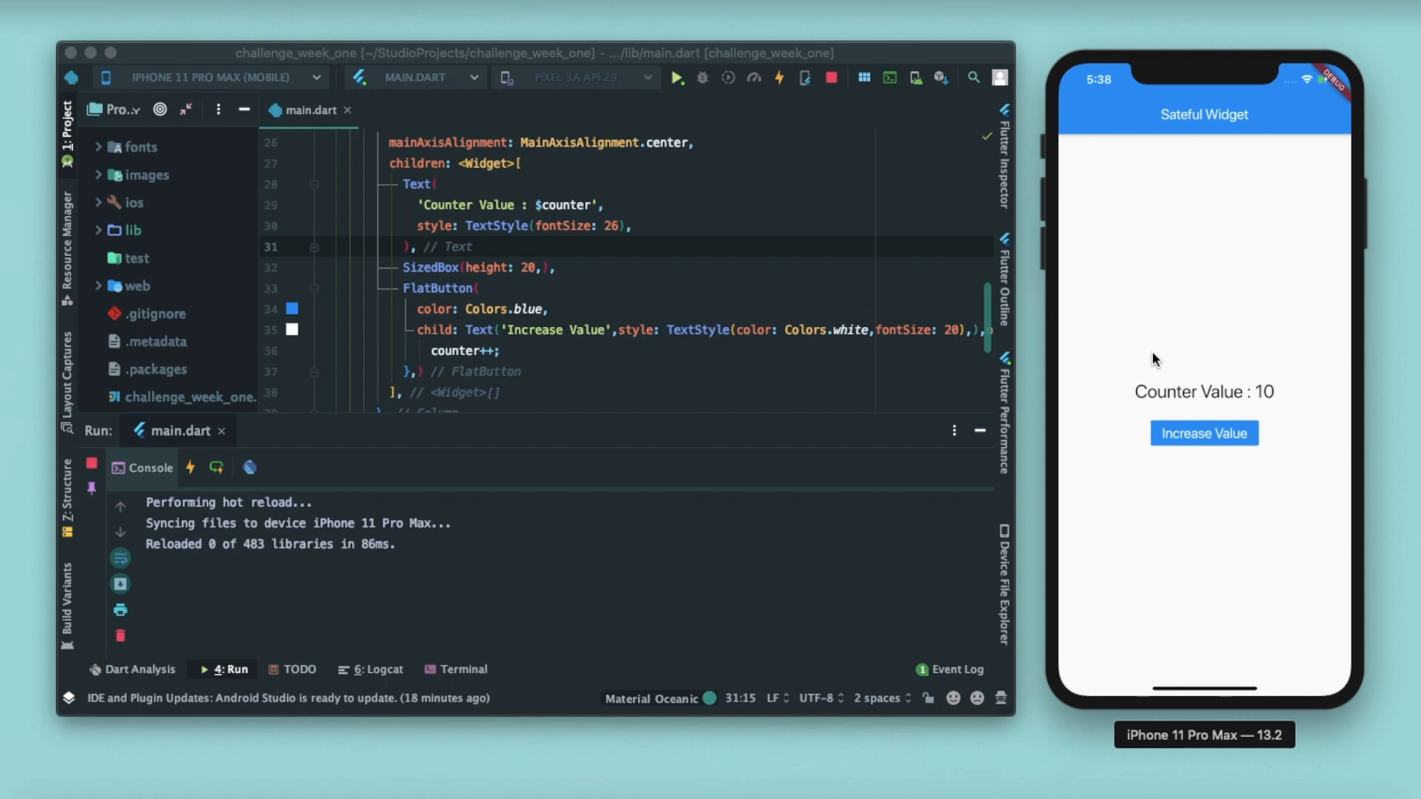
pyautogui.moveTo(1127, 294)
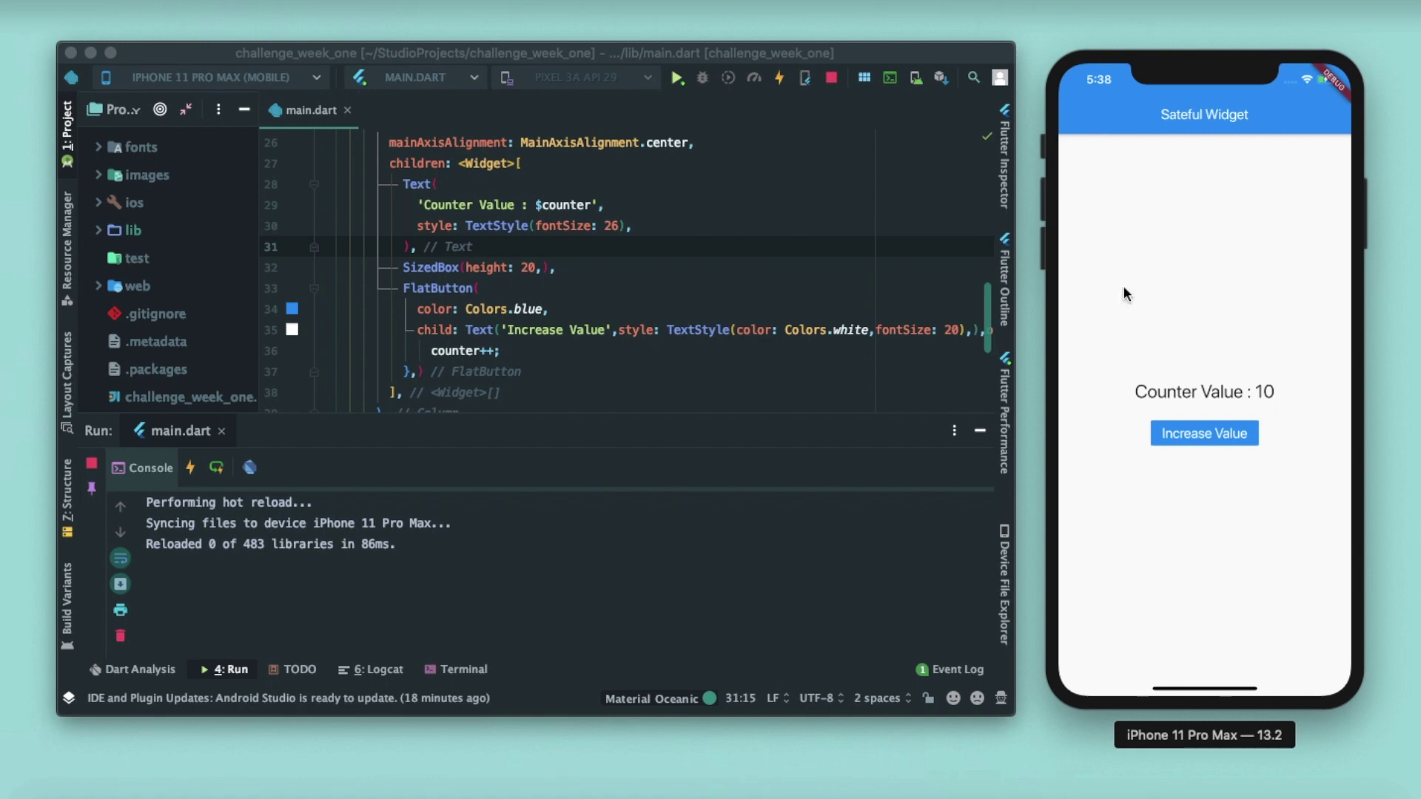
pyautogui.scroll(3)
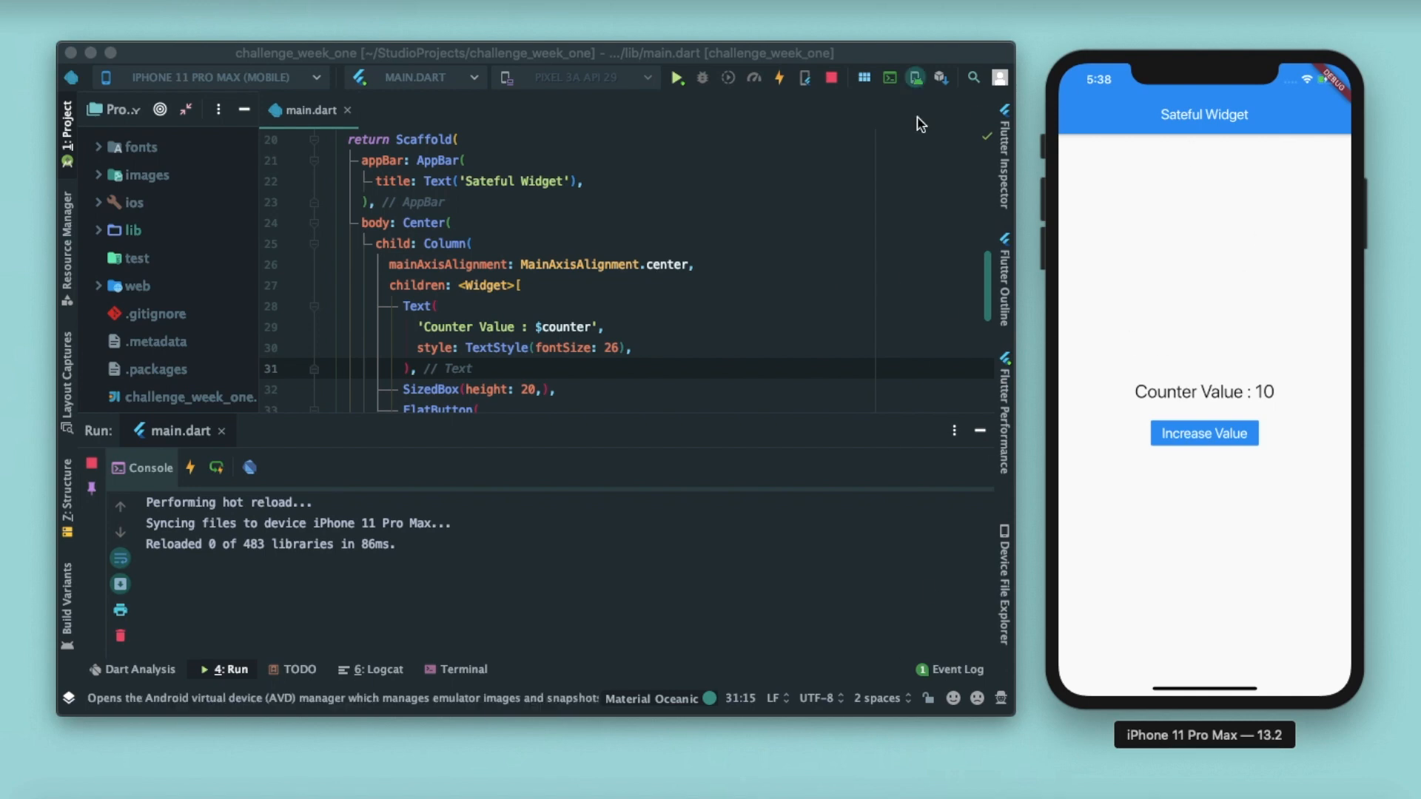
pyautogui.moveTo(666, 330)
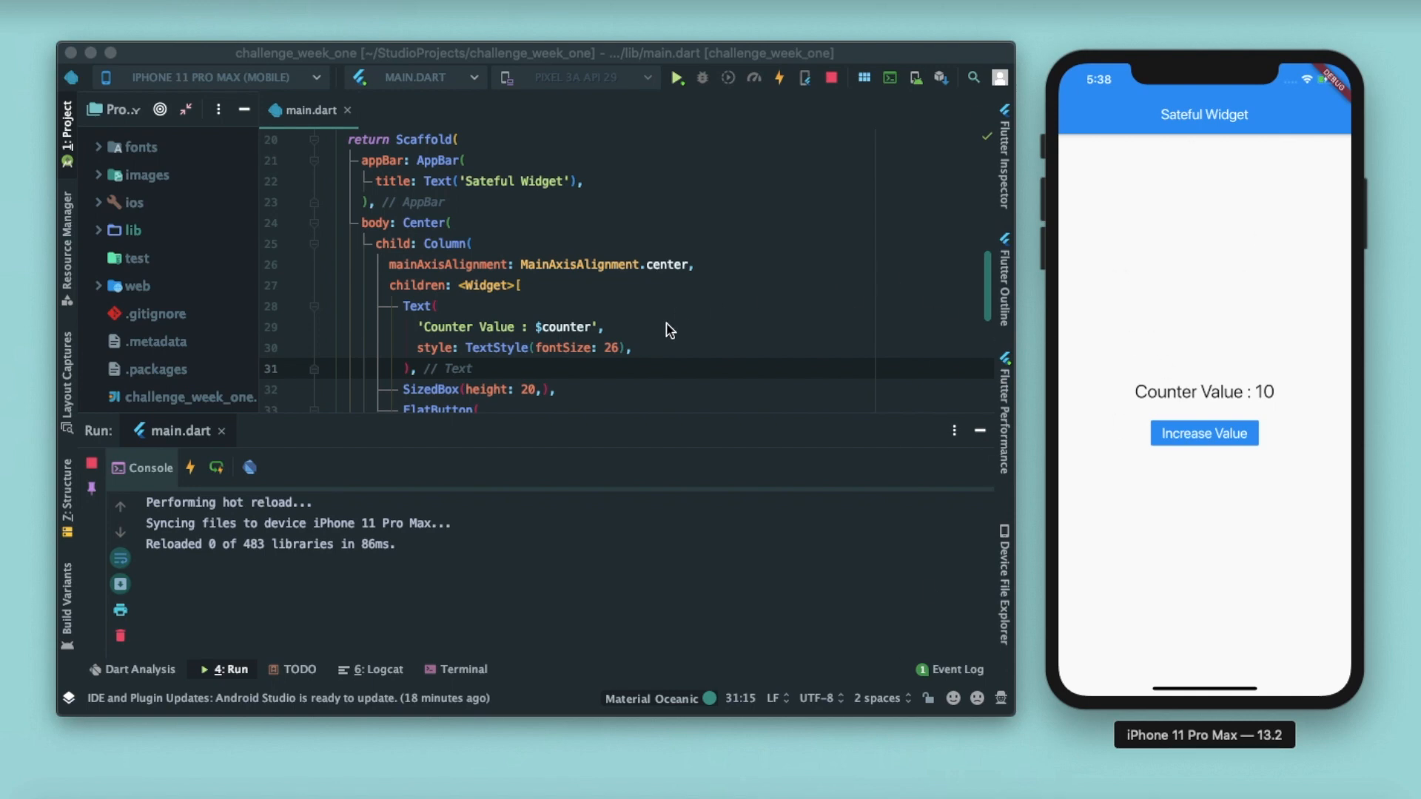
pyautogui.moveTo(1119, 383)
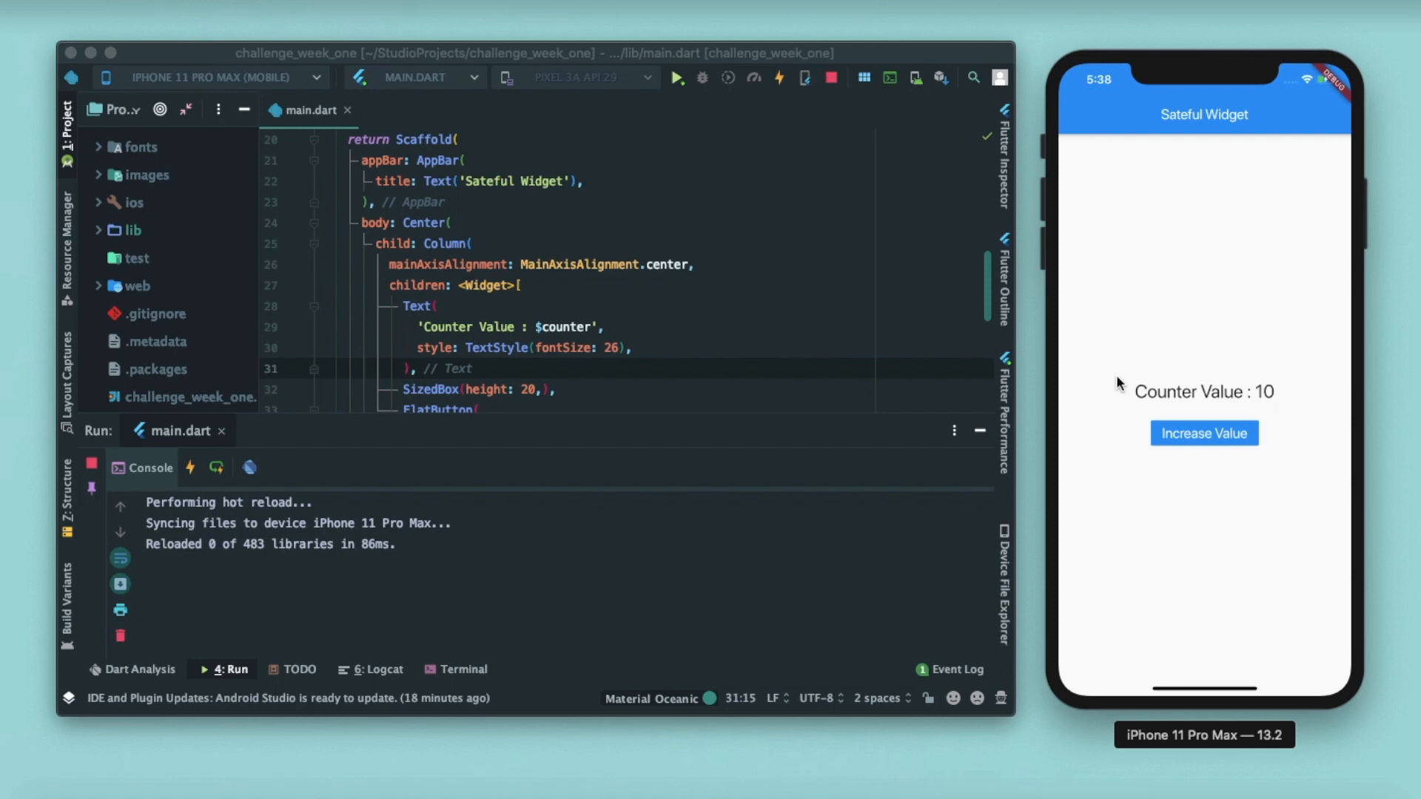
# - Wrap counter++ inside a setState(() {}) callback in onPressed
pyautogui.scroll(-3)
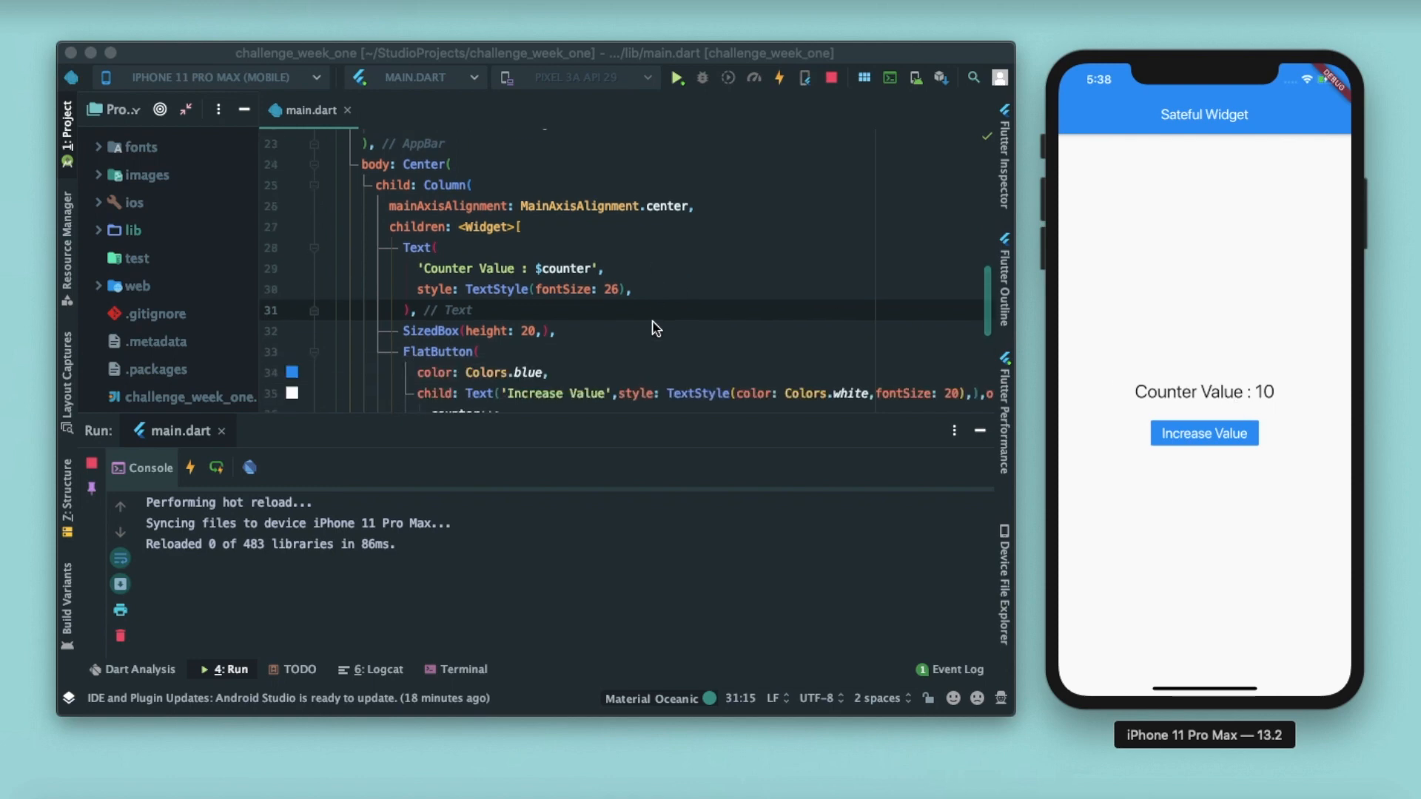
pyautogui.scroll(-3)
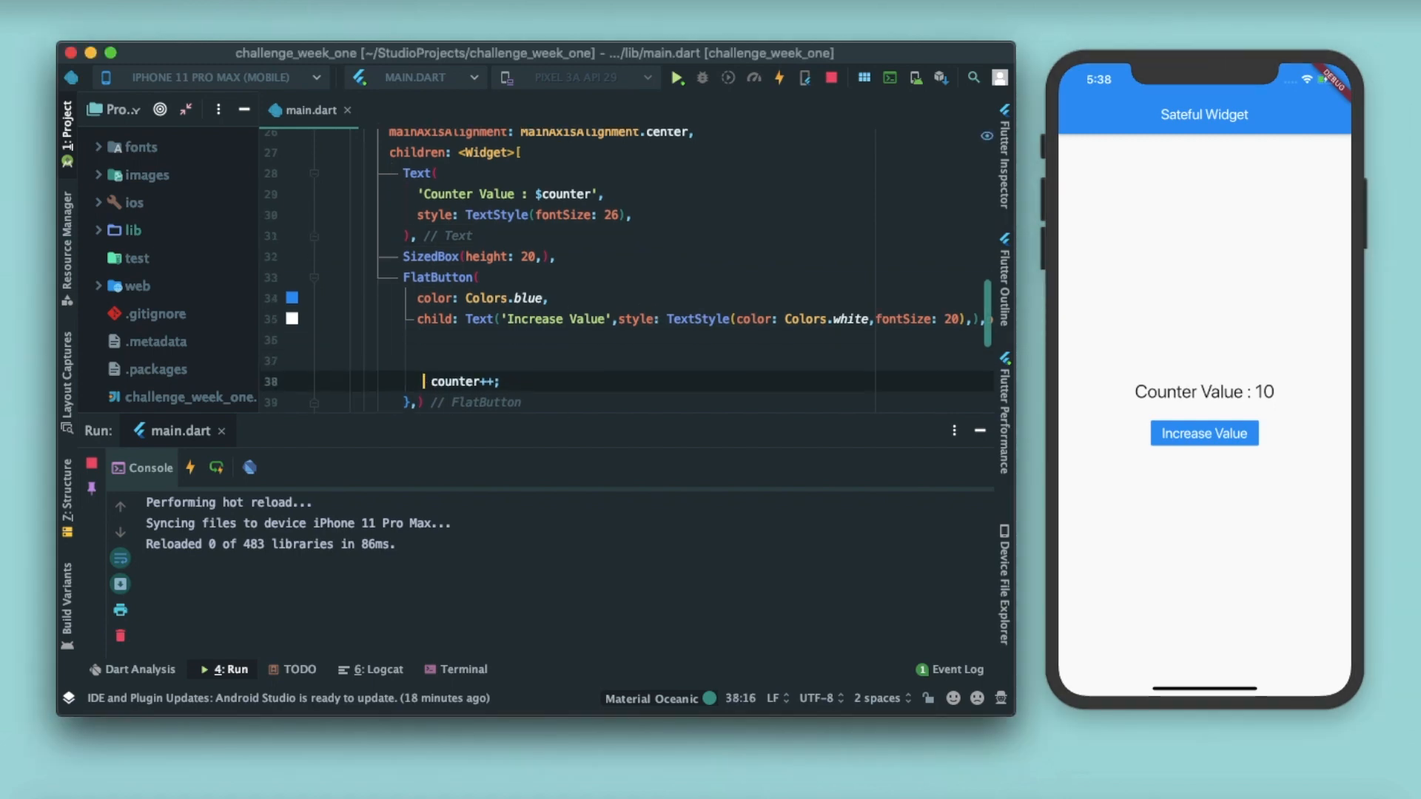
pyautogui.write('s')
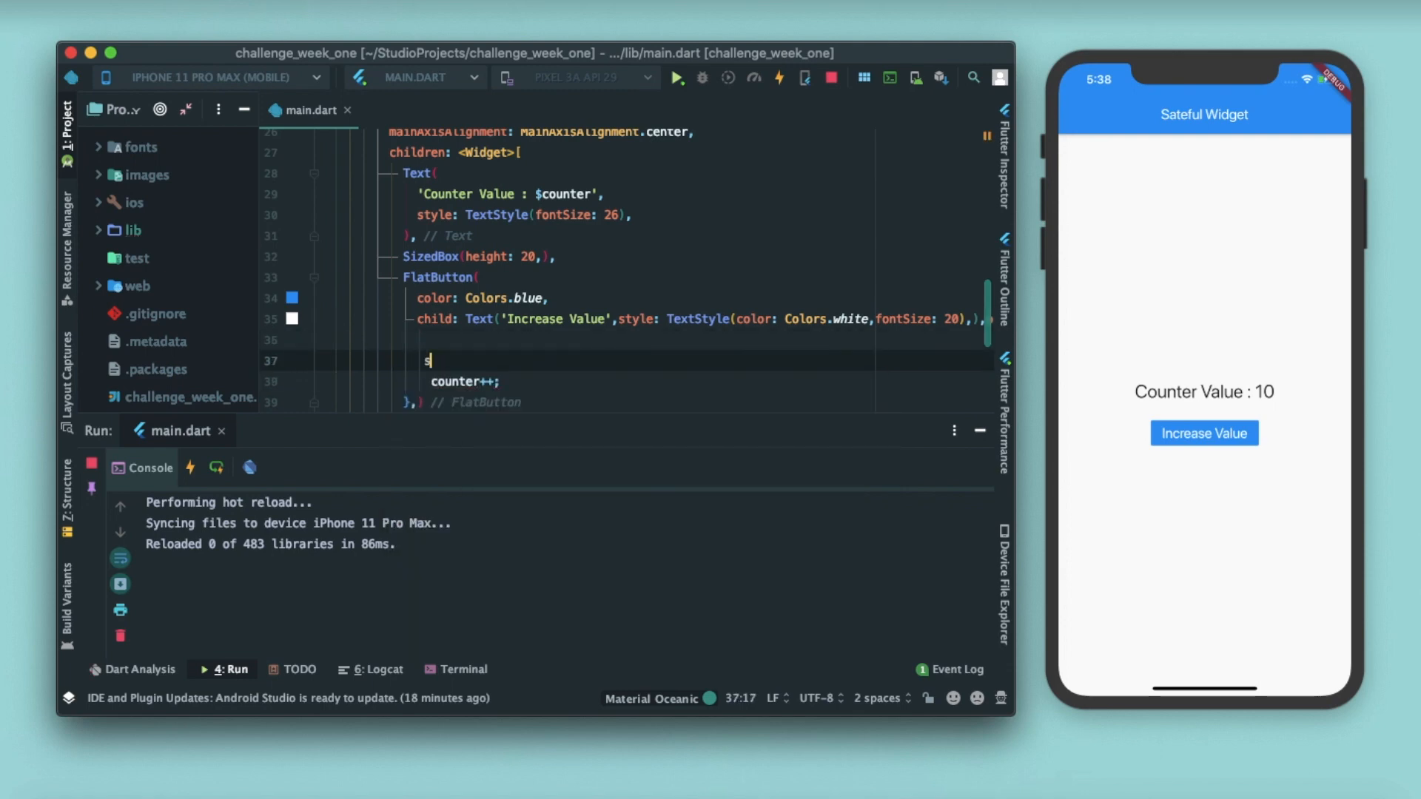
pyautogui.write('et')
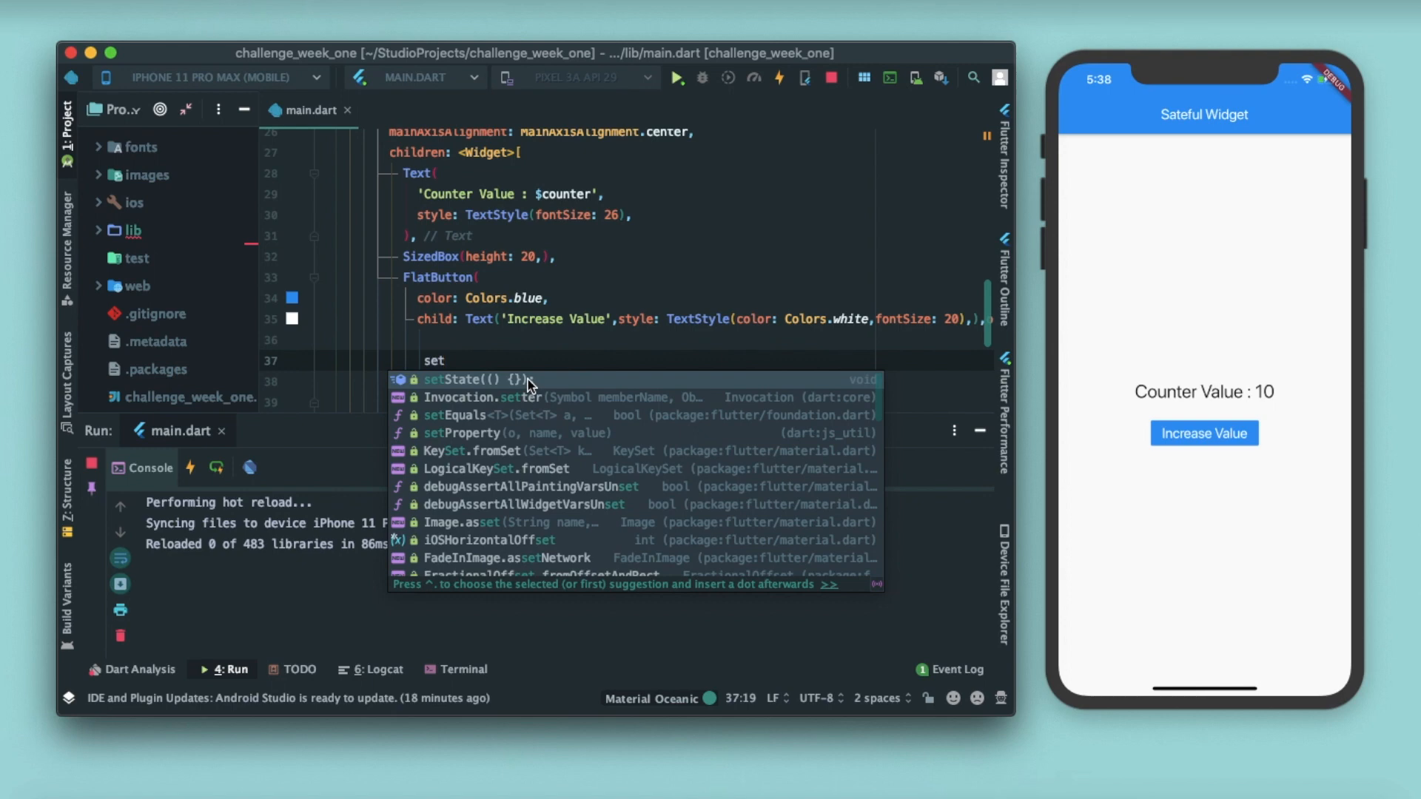
pyautogui.click(462, 379)
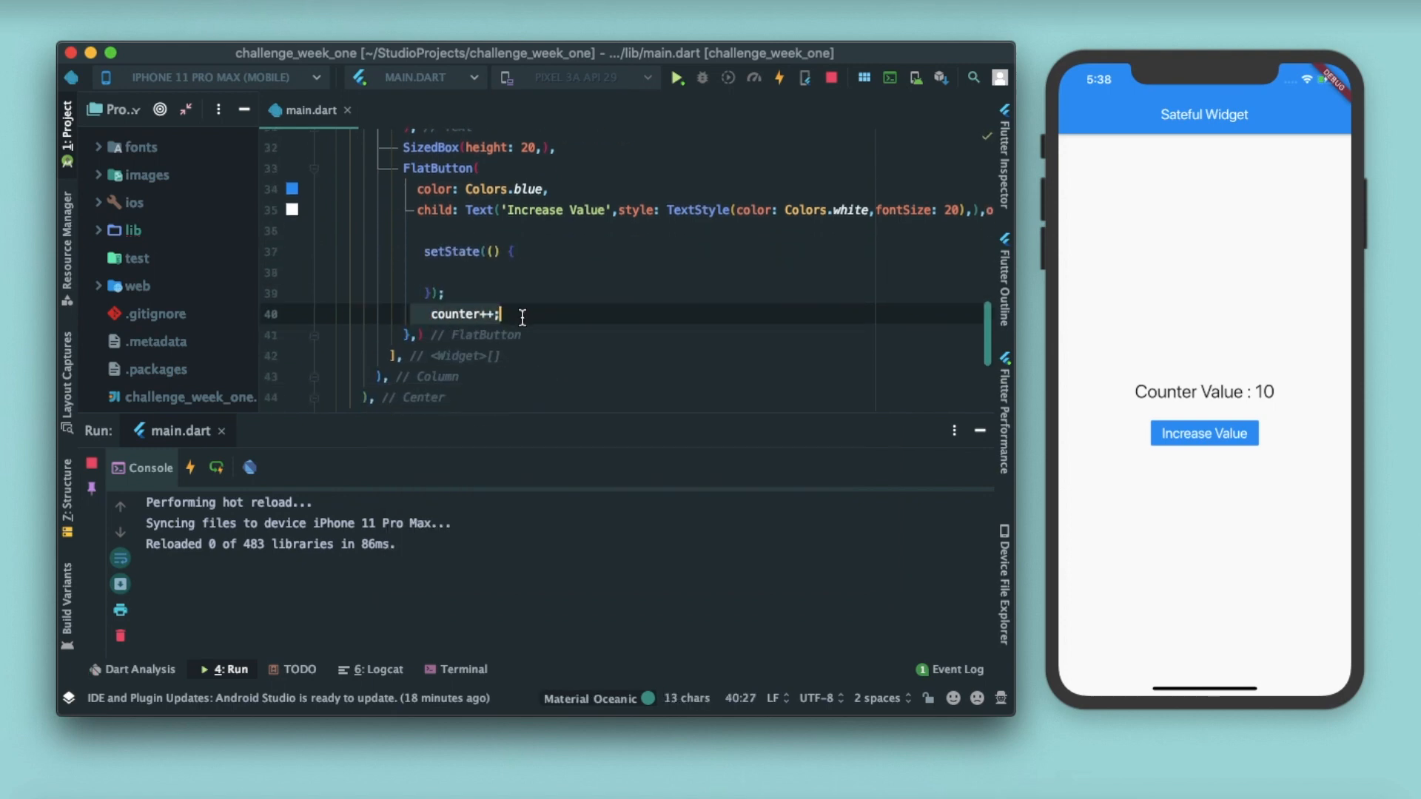
pyautogui.press('backspace')
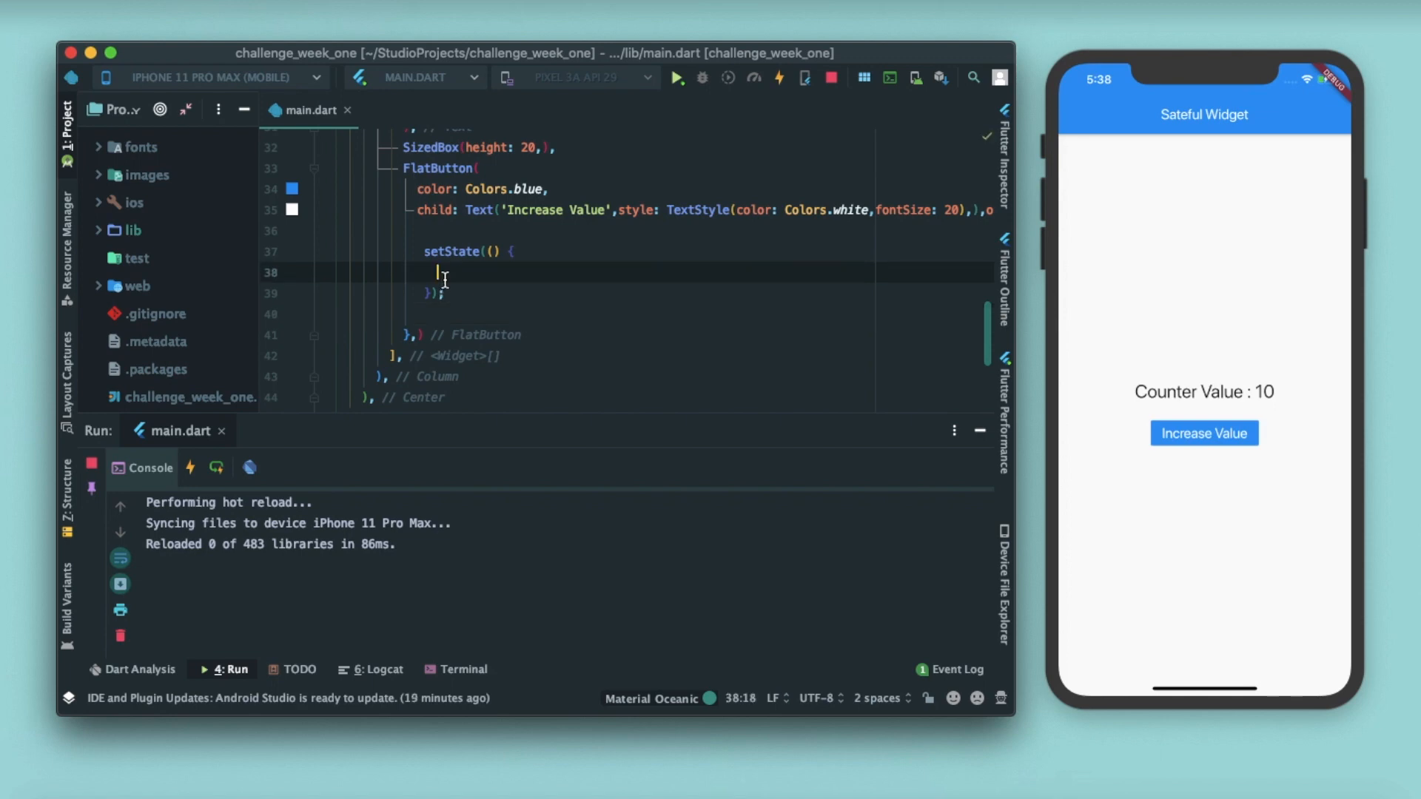
pyautogui.write('counter++;')
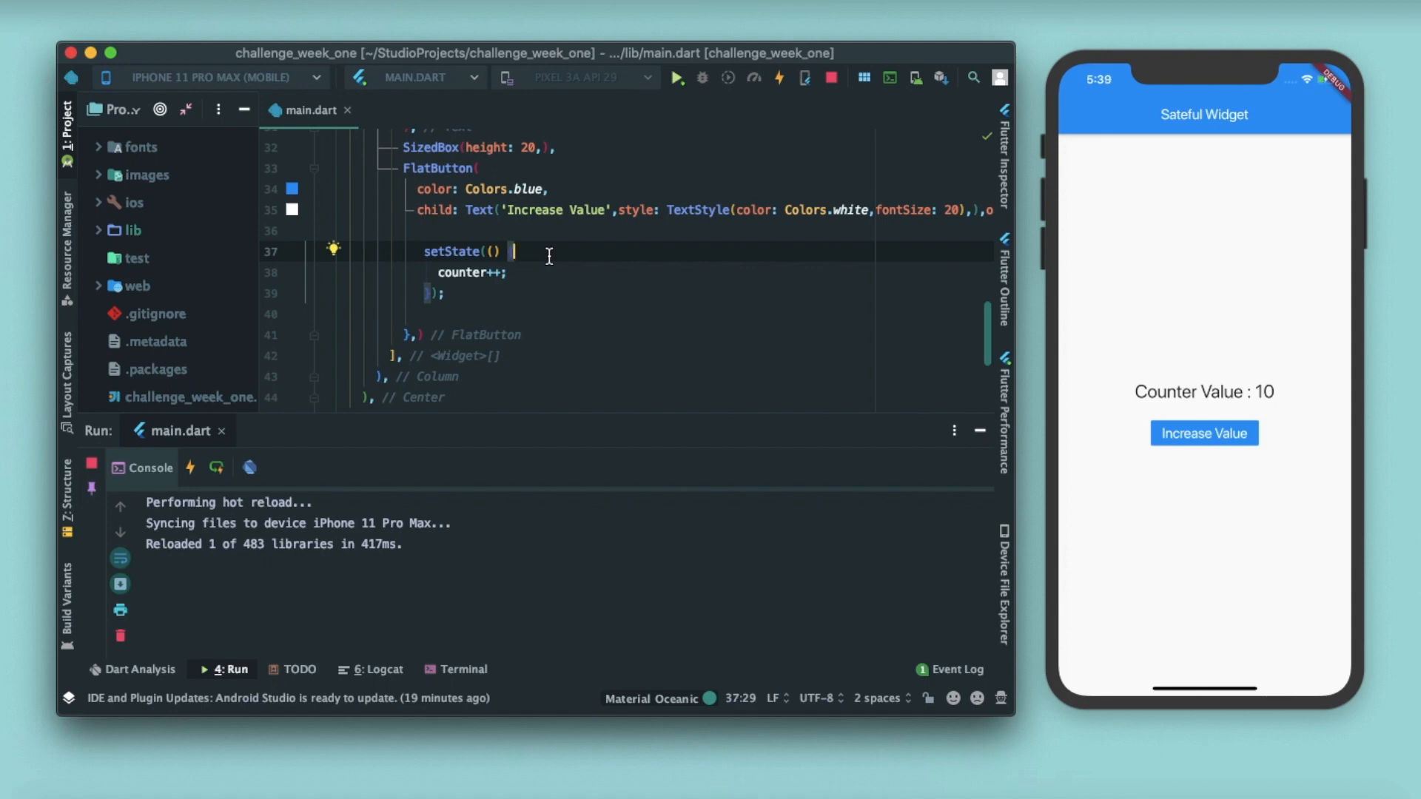
pyautogui.moveTo(1317, 508)
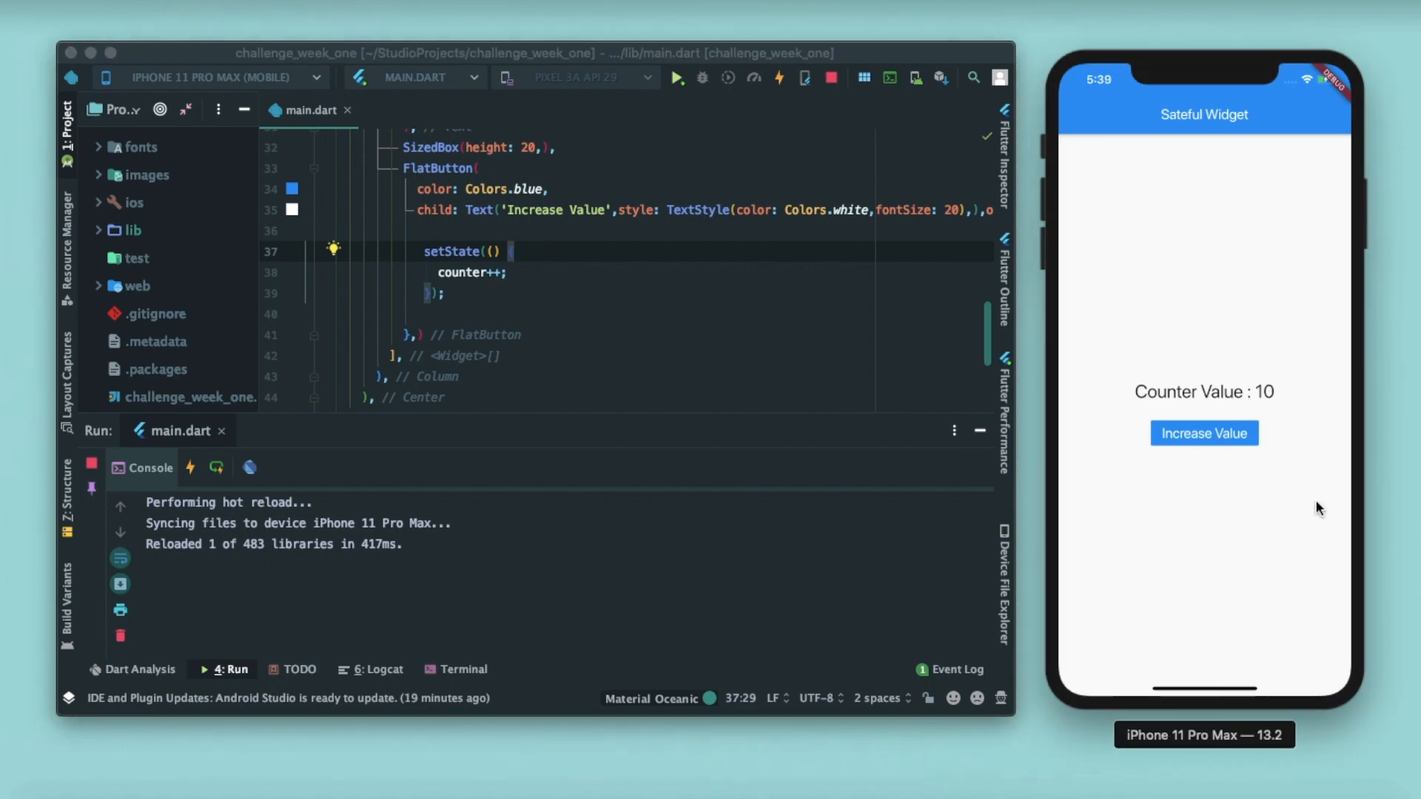
# - Tap Increase Value to confirm the counter updates, then hot restart back to 0
pyautogui.click(1204, 433)
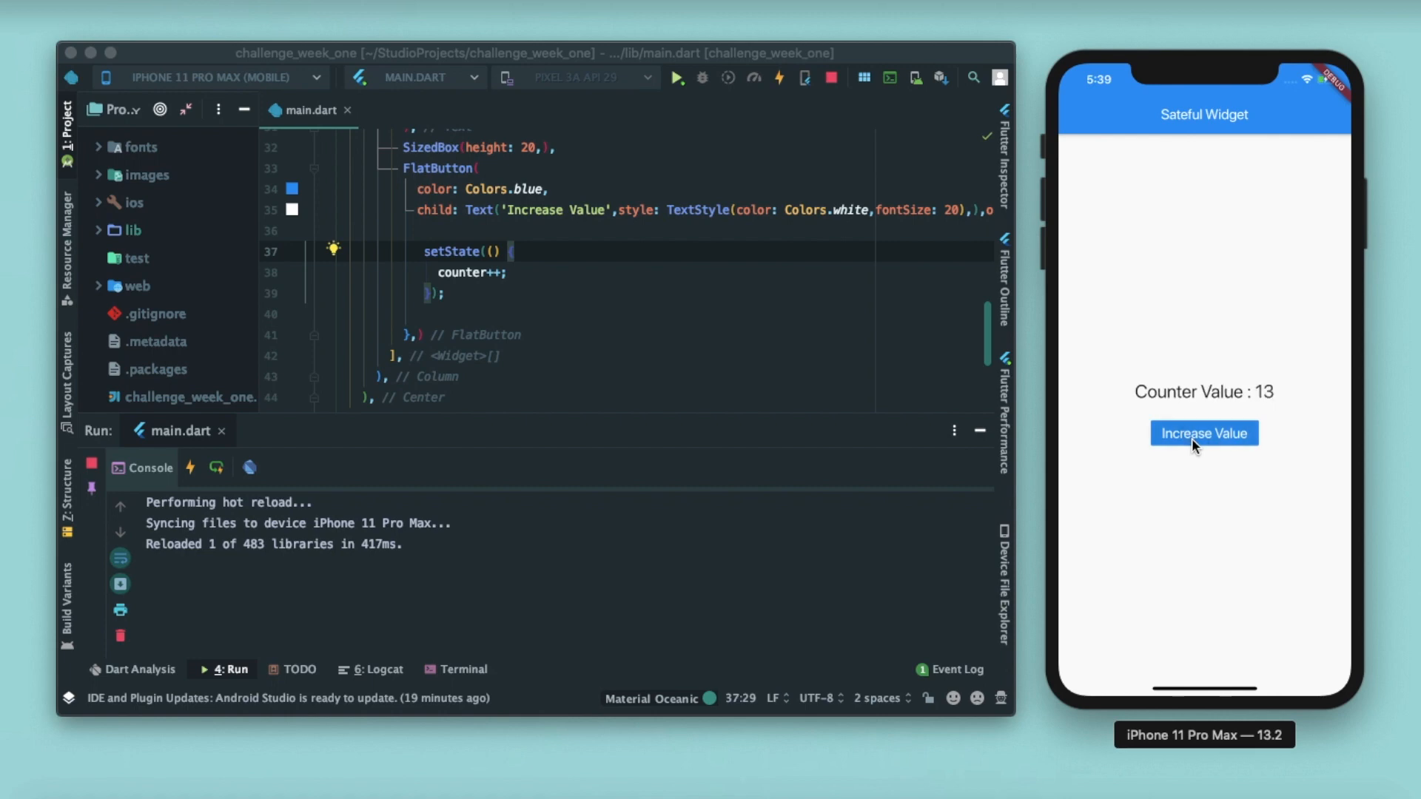
pyautogui.click(1202, 433)
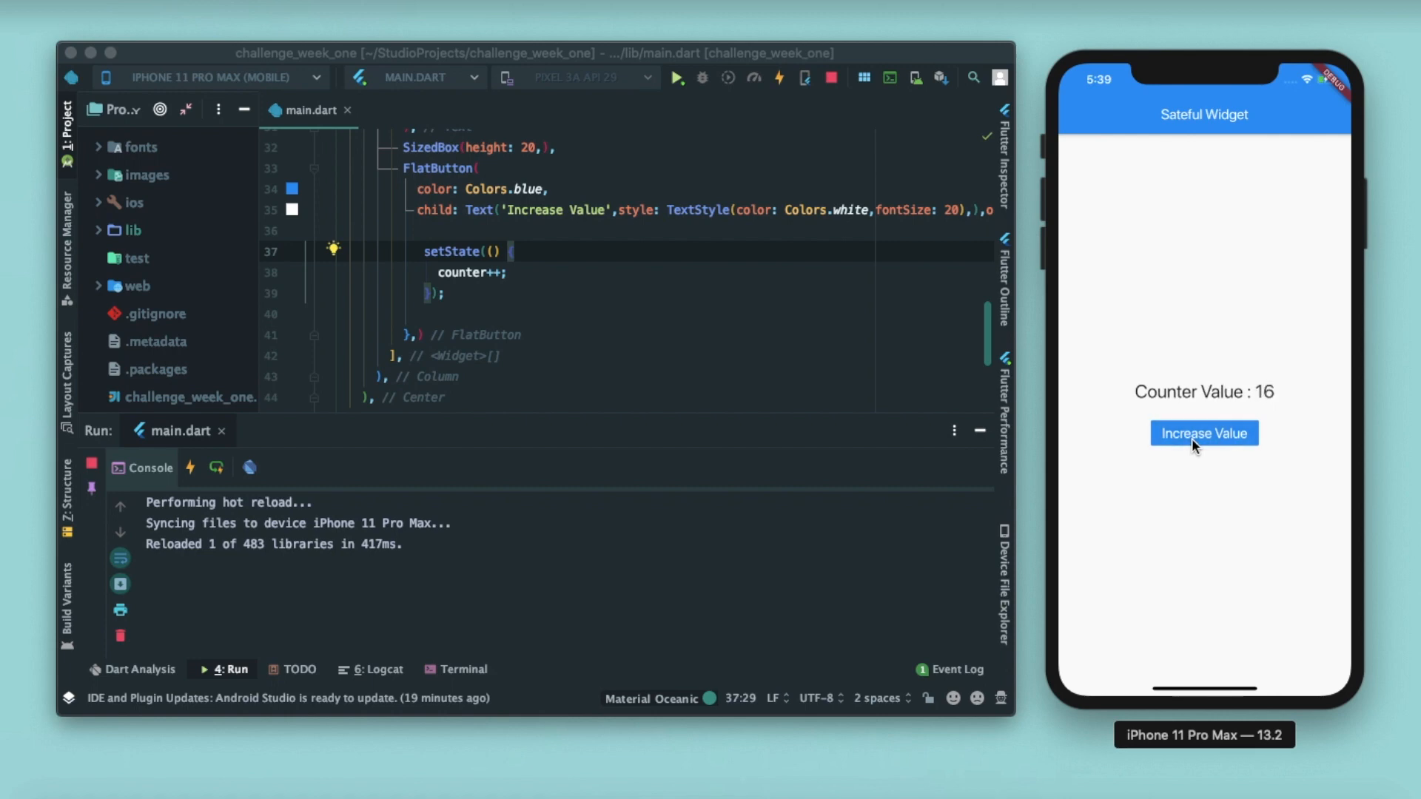
pyautogui.moveTo(431, 268)
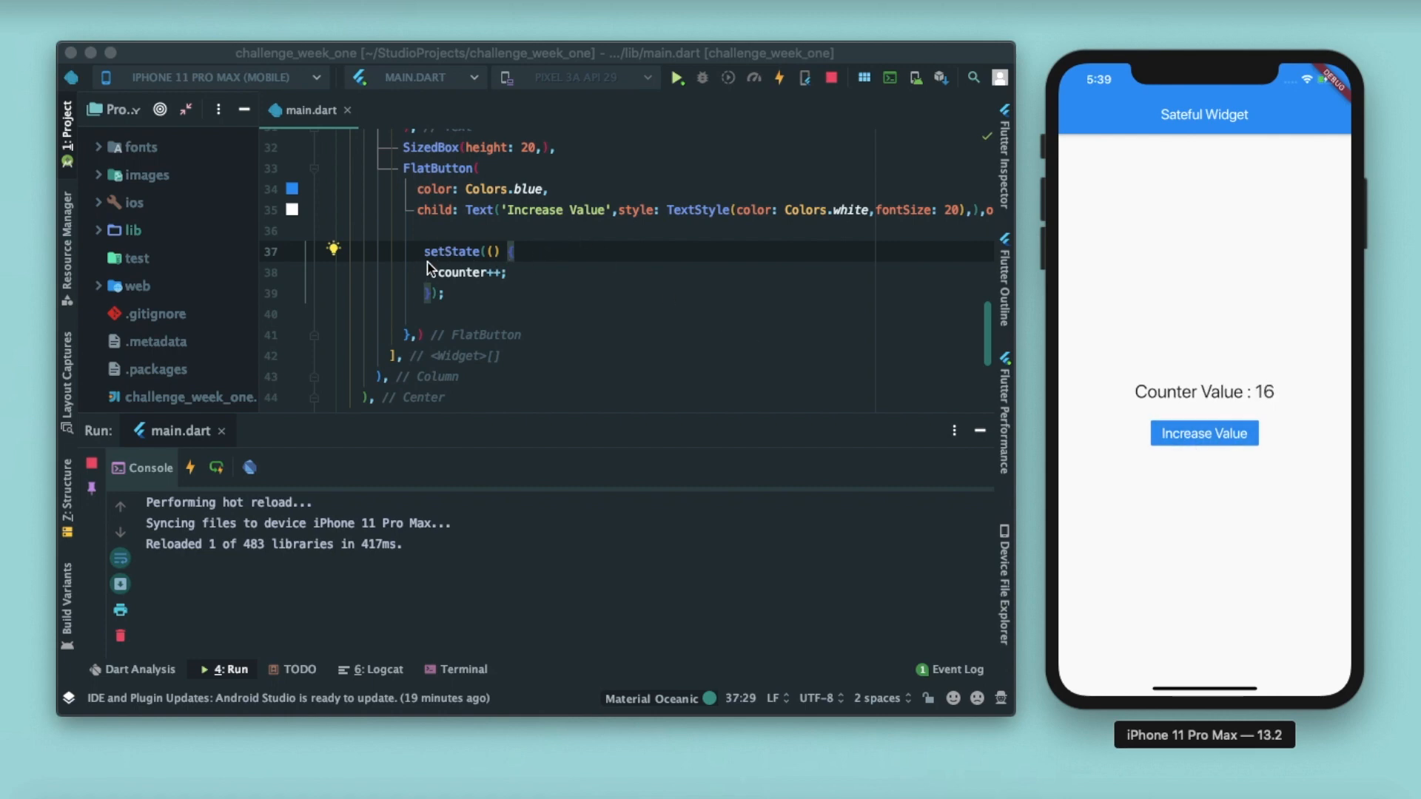
pyautogui.moveTo(658, 312)
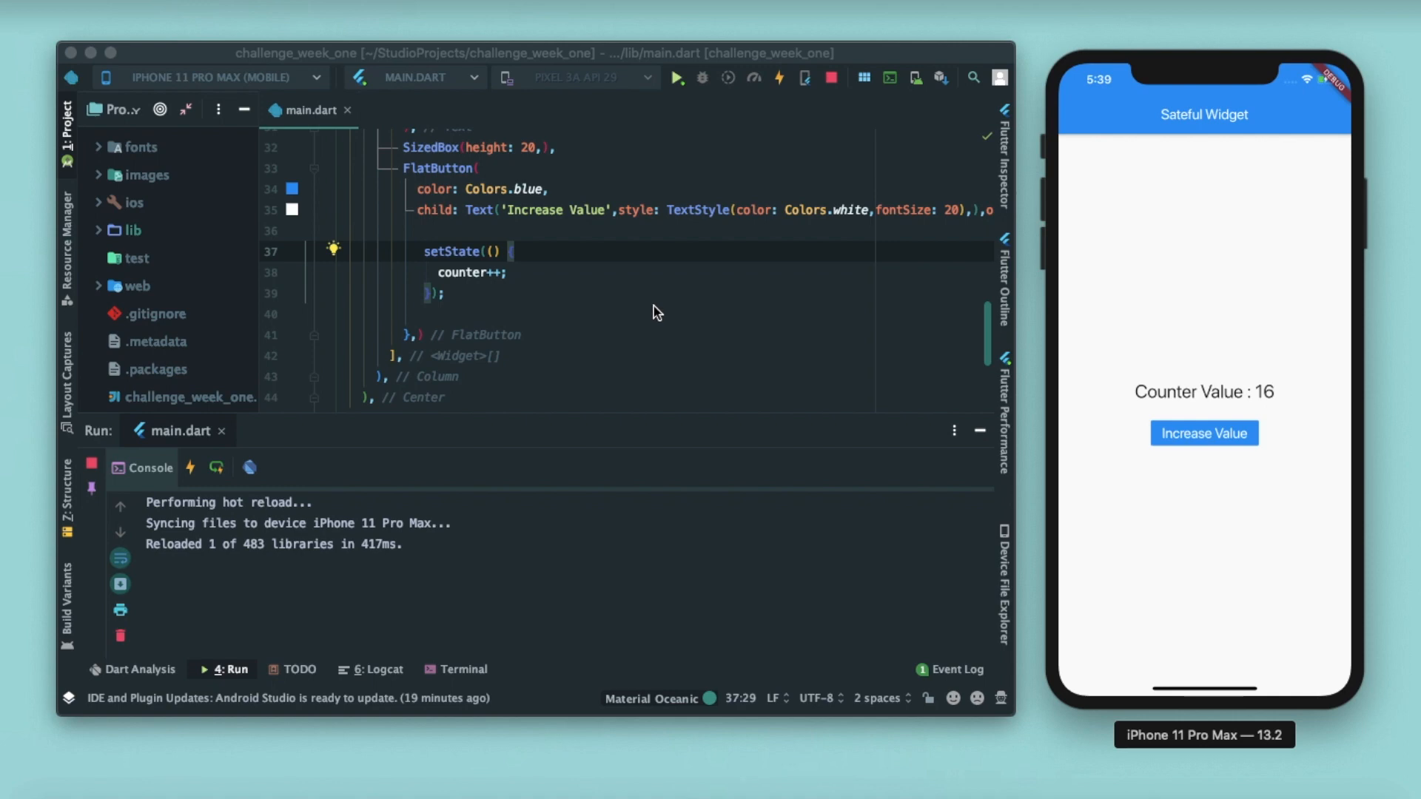
pyautogui.scroll(3)
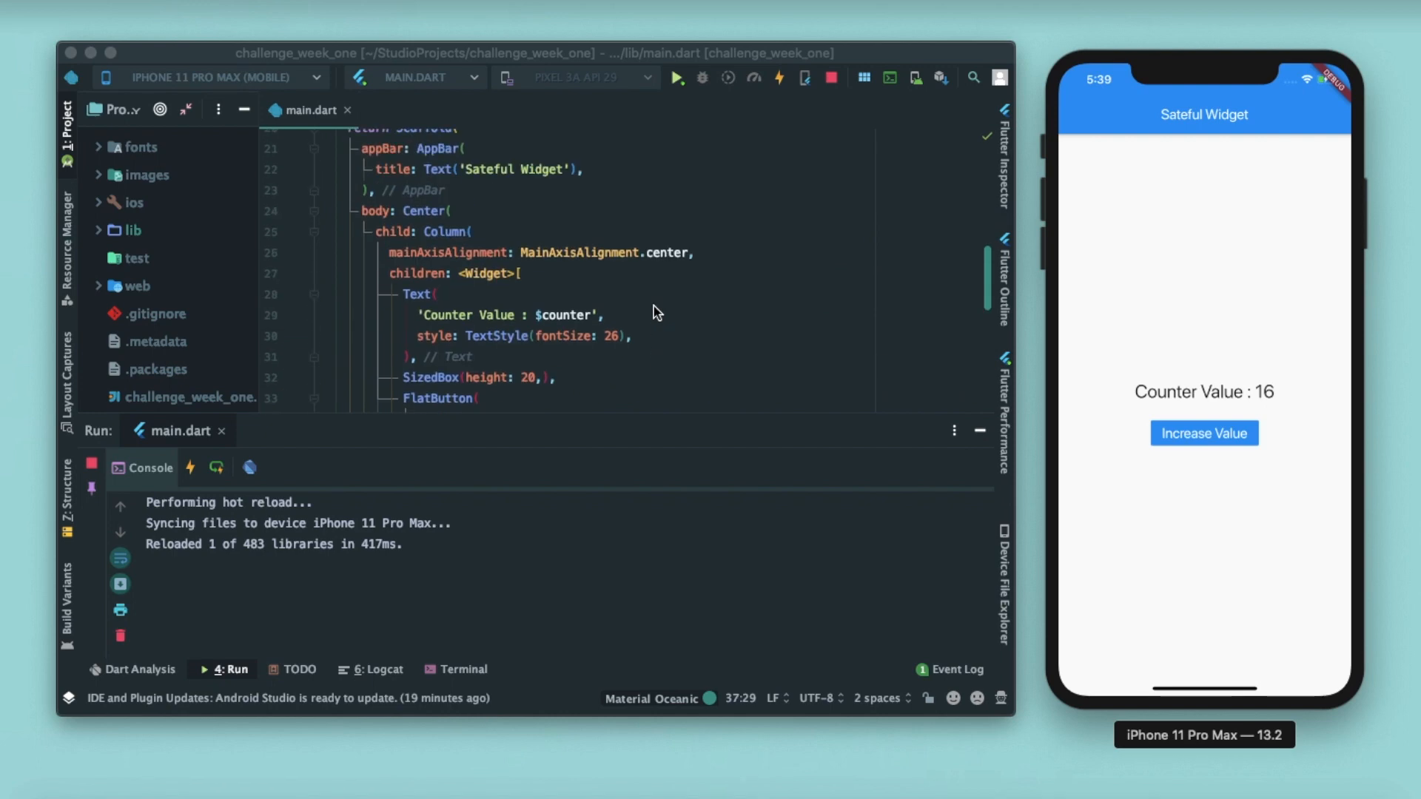
pyautogui.click(676, 77)
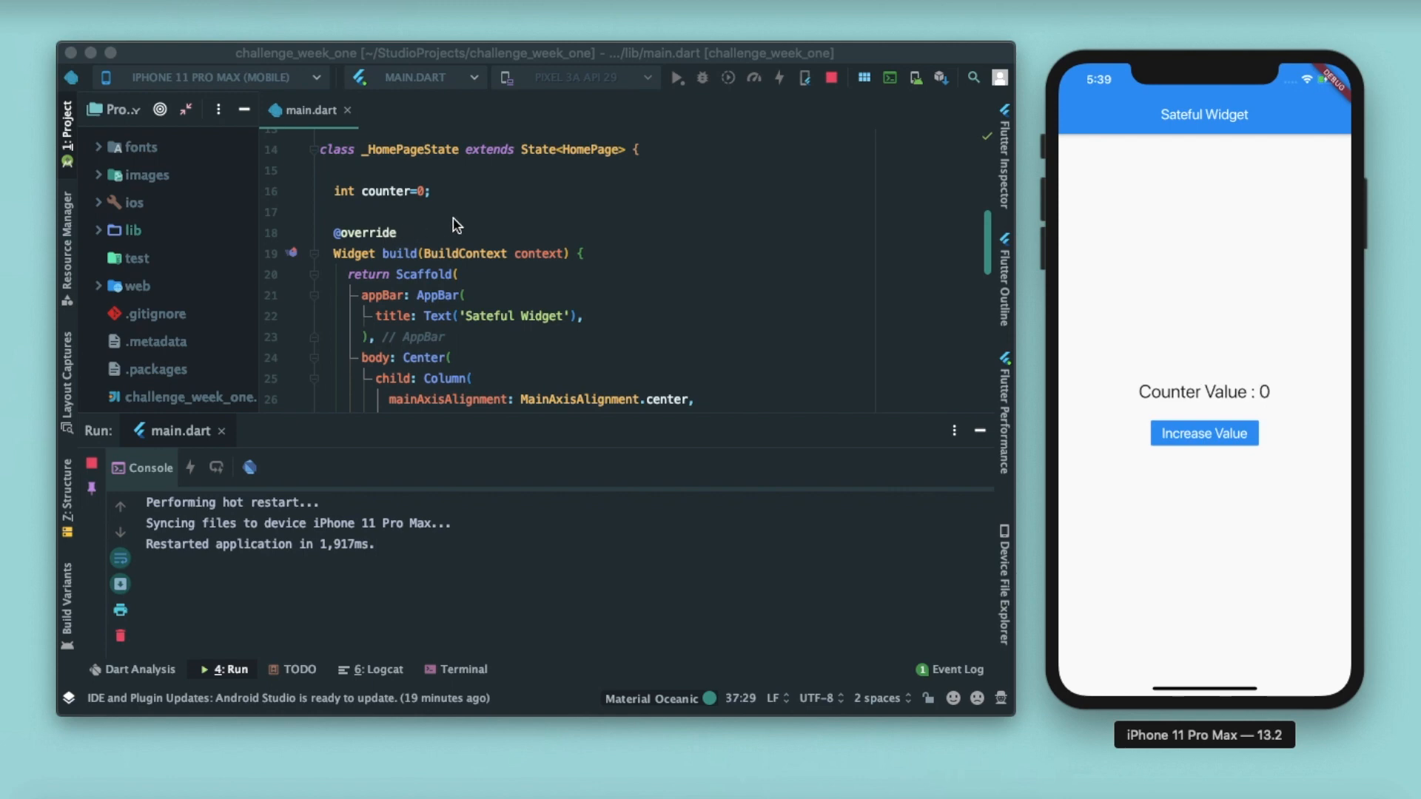
pyautogui.moveTo(521, 209)
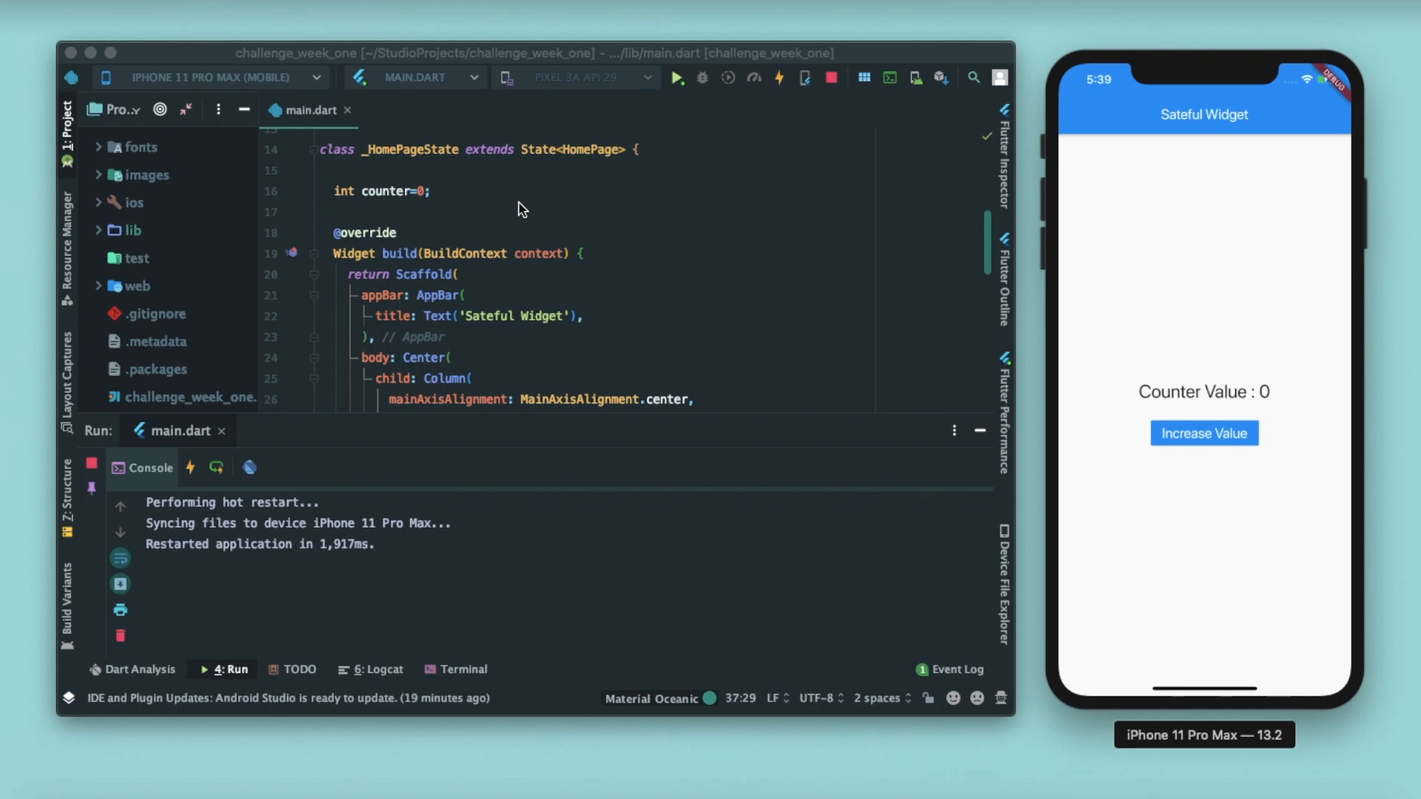
# - Insert an initState override below int counter=0 and delete its TODO comment
pyautogui.click(433, 191)
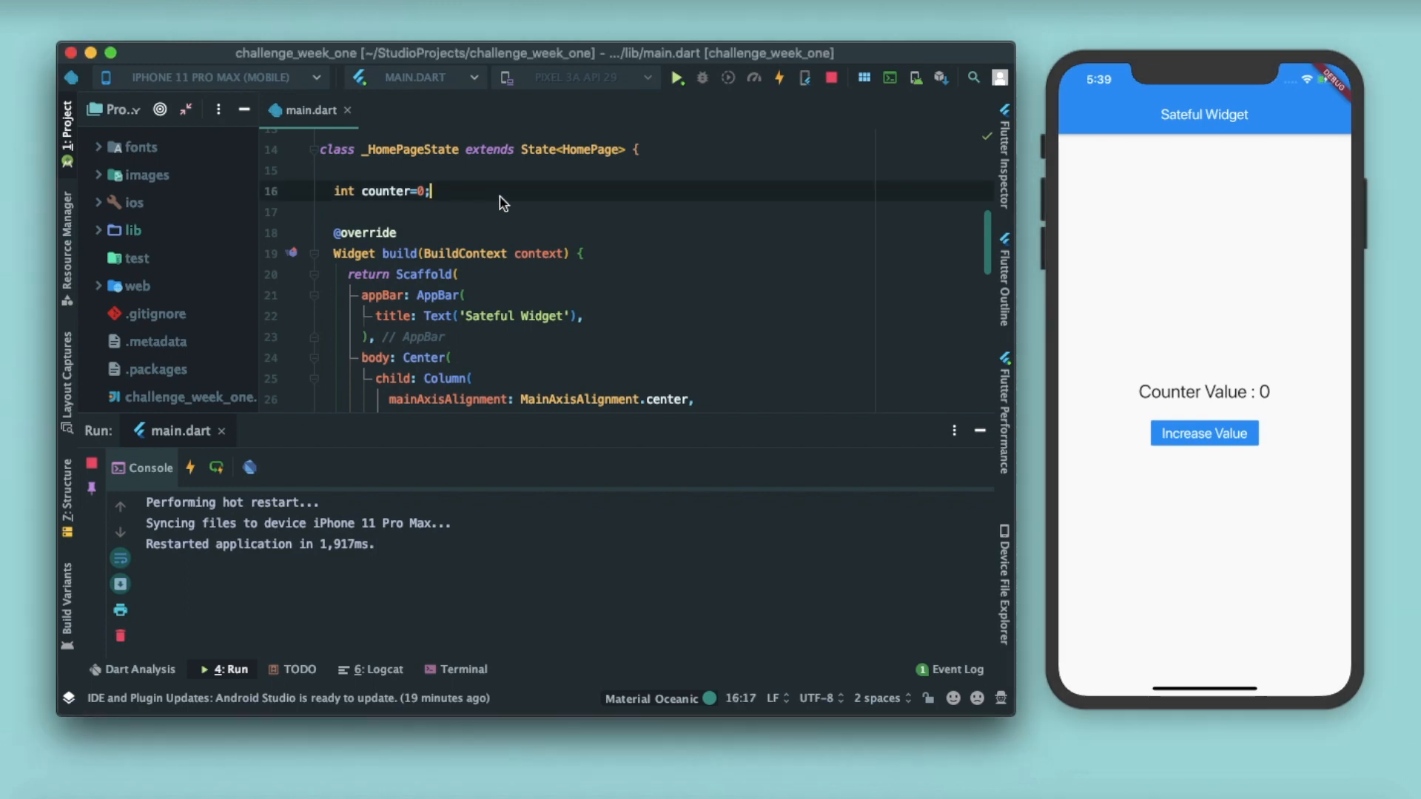
pyautogui.write('ii')
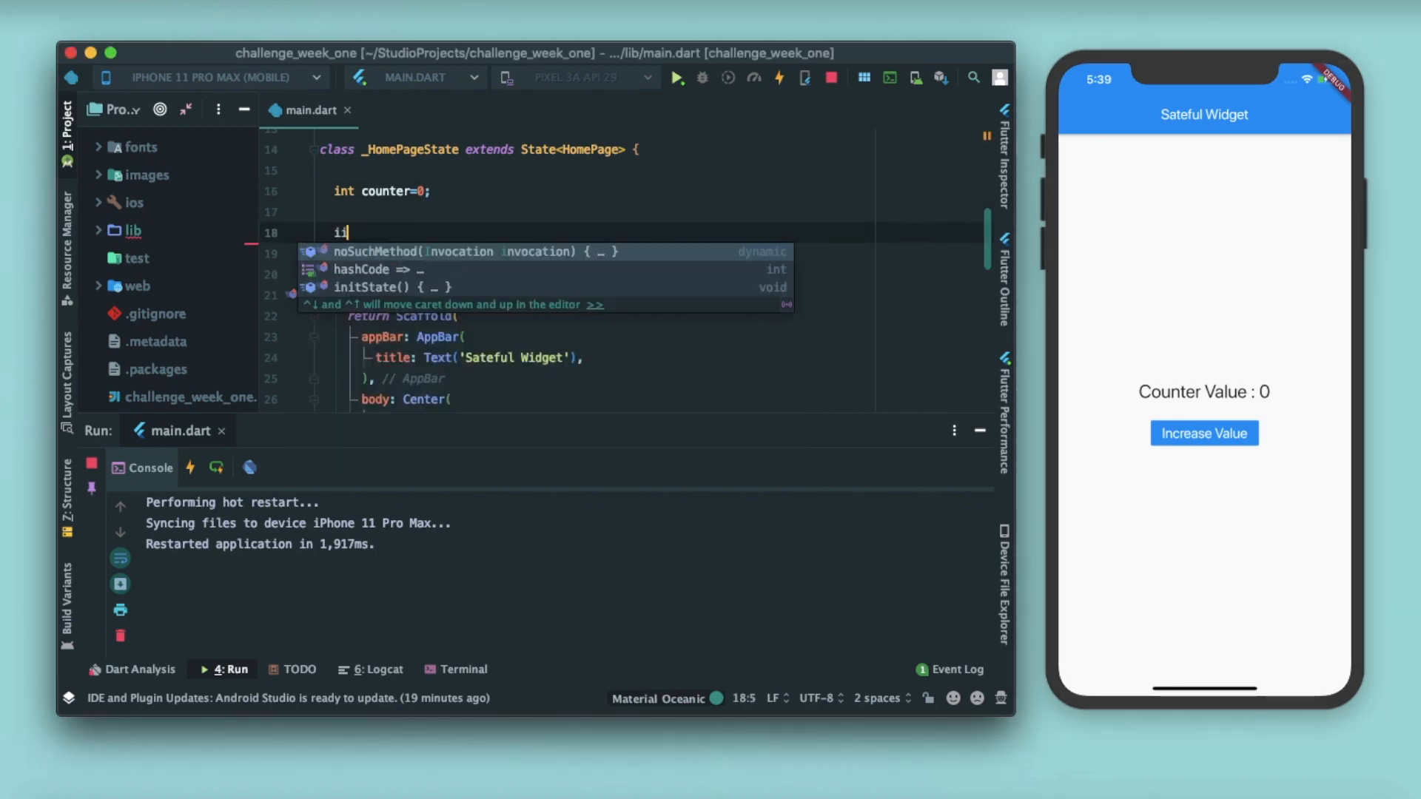
pyautogui.click(373, 287)
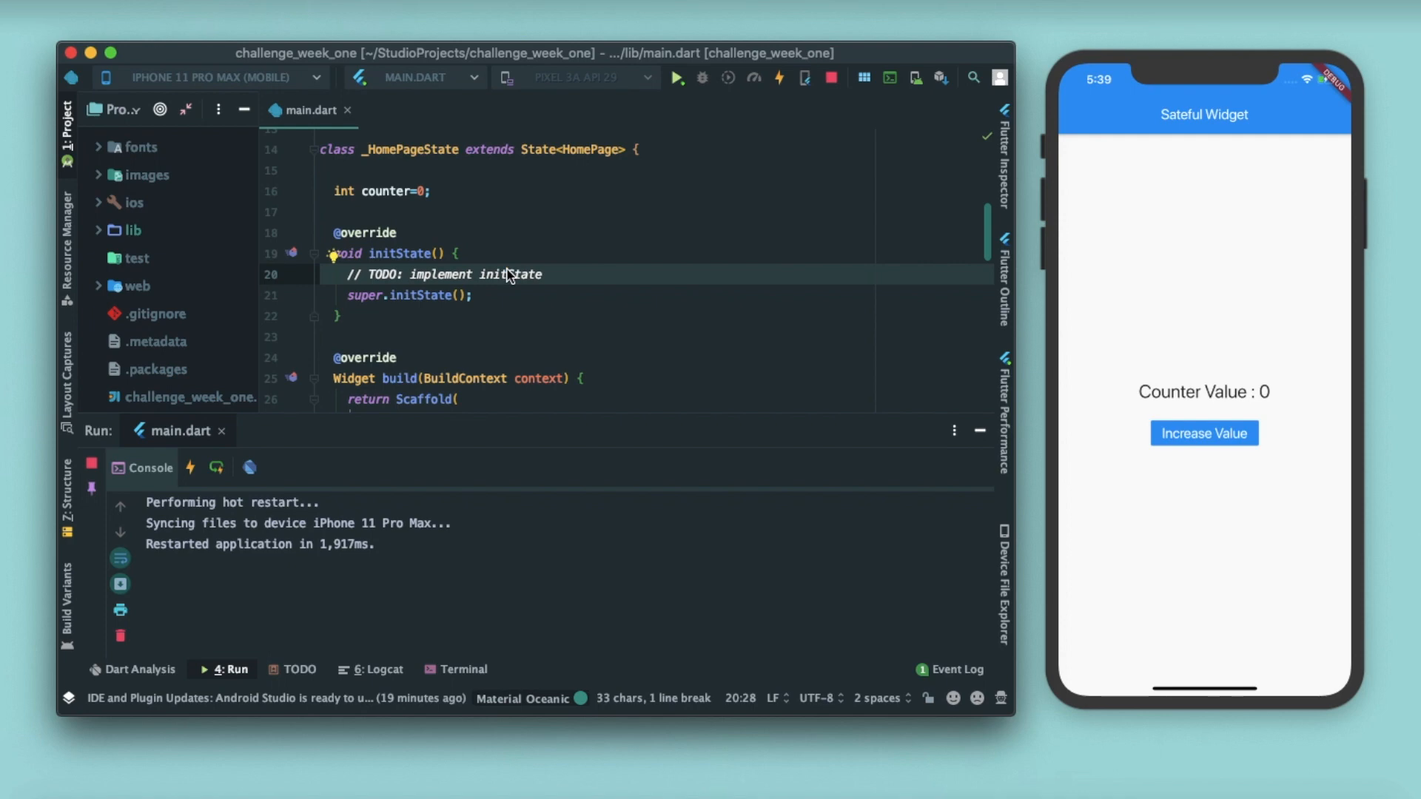
pyautogui.press('Delete')
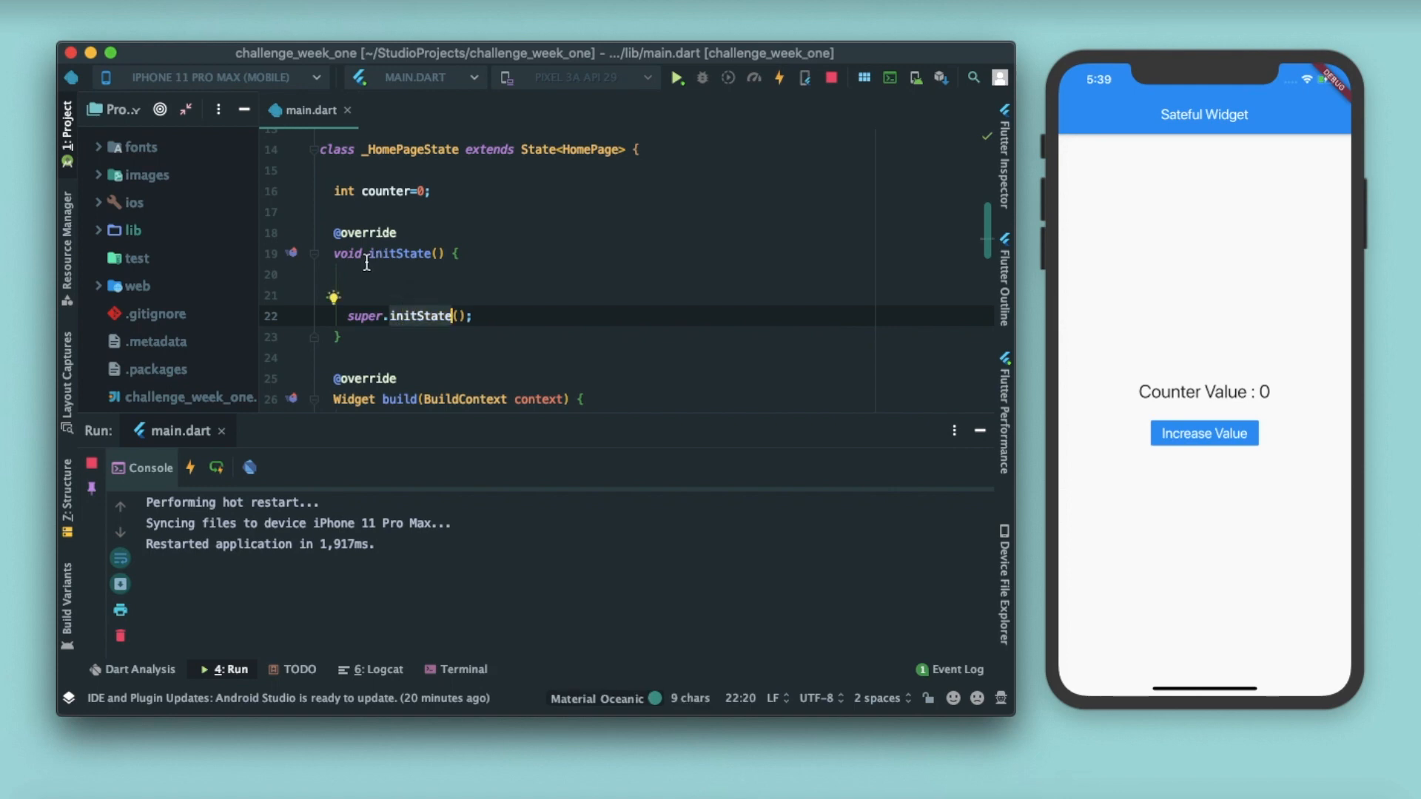
pyautogui.click(378, 291)
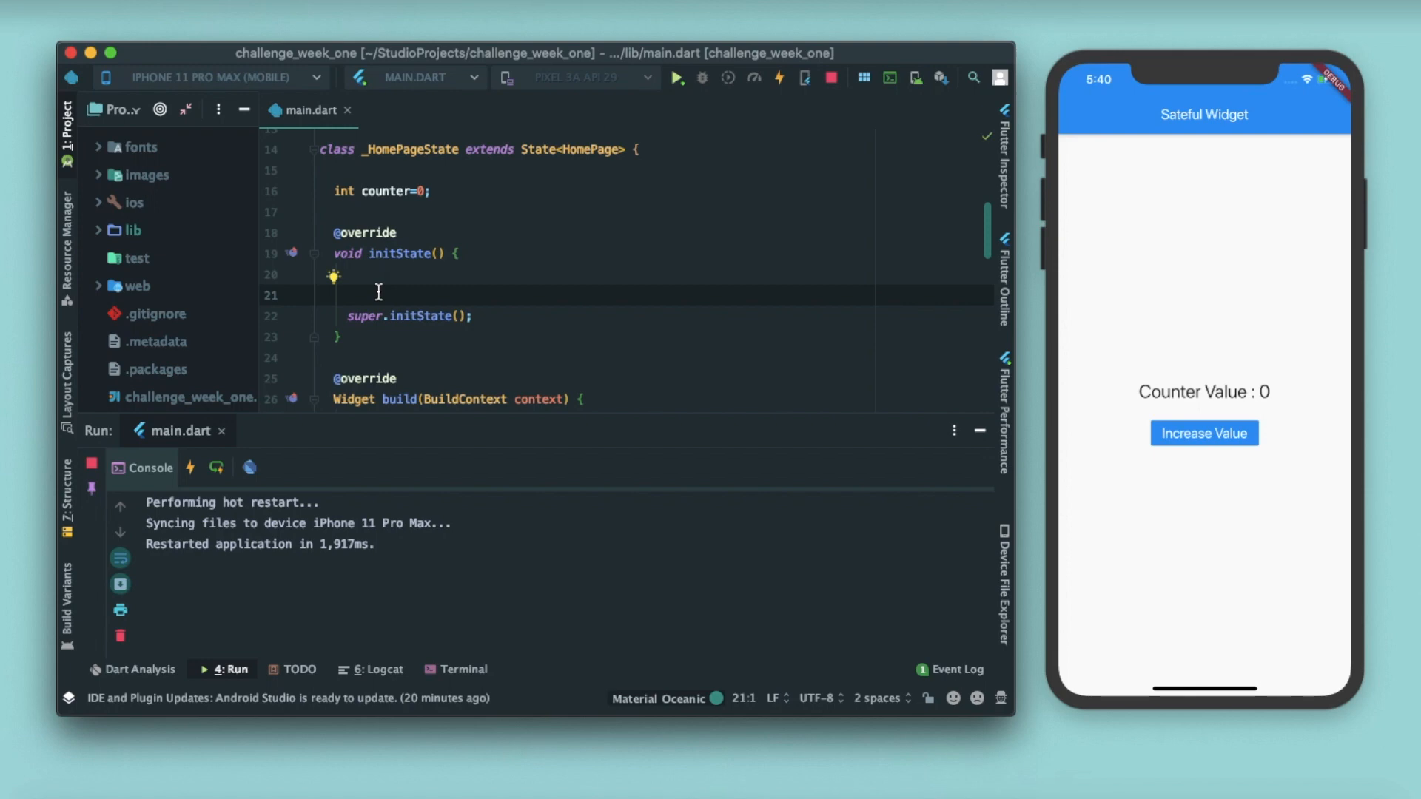
# - Set counter=4 inside initState and hot restart so the app starts at 4
pyautogui.write('cou')
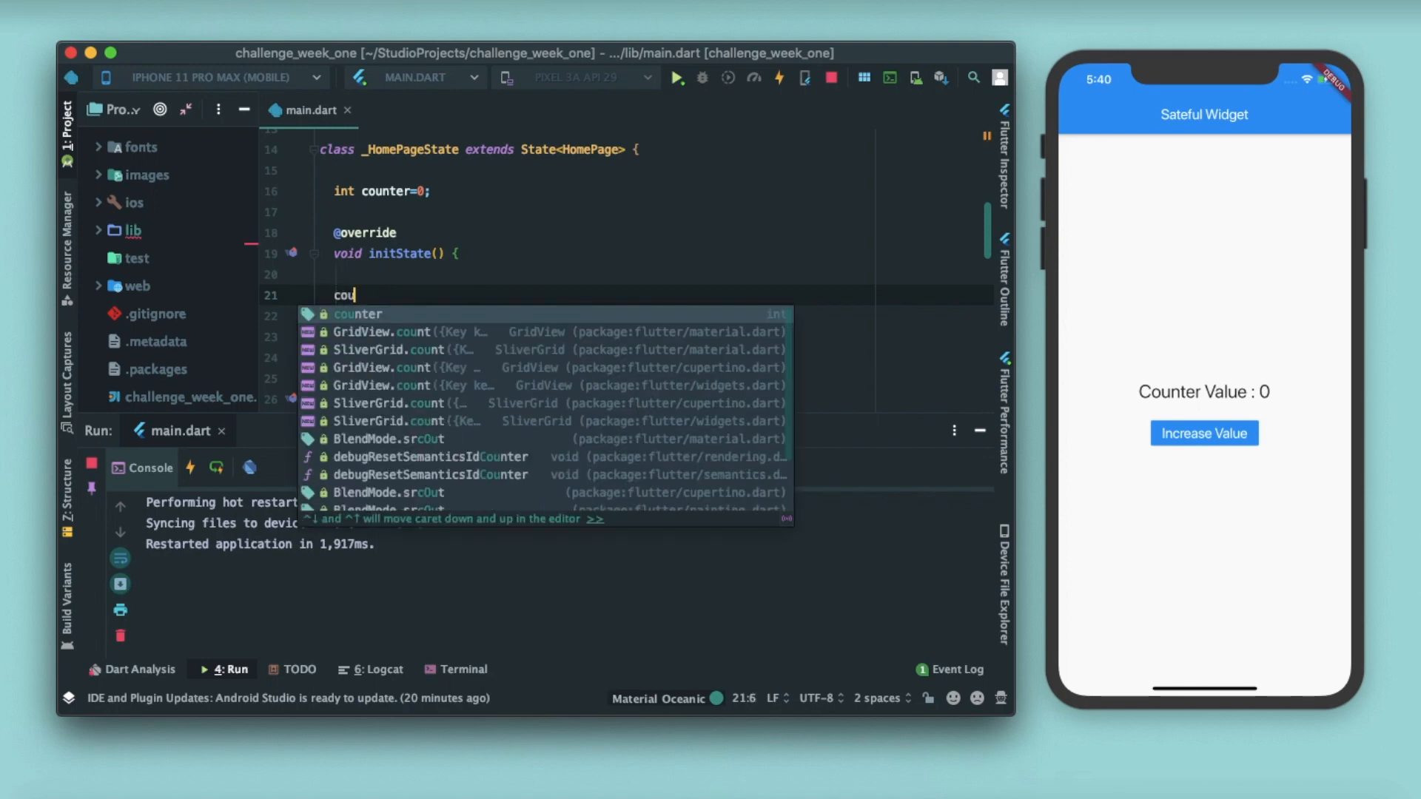
pyautogui.click(381, 331)
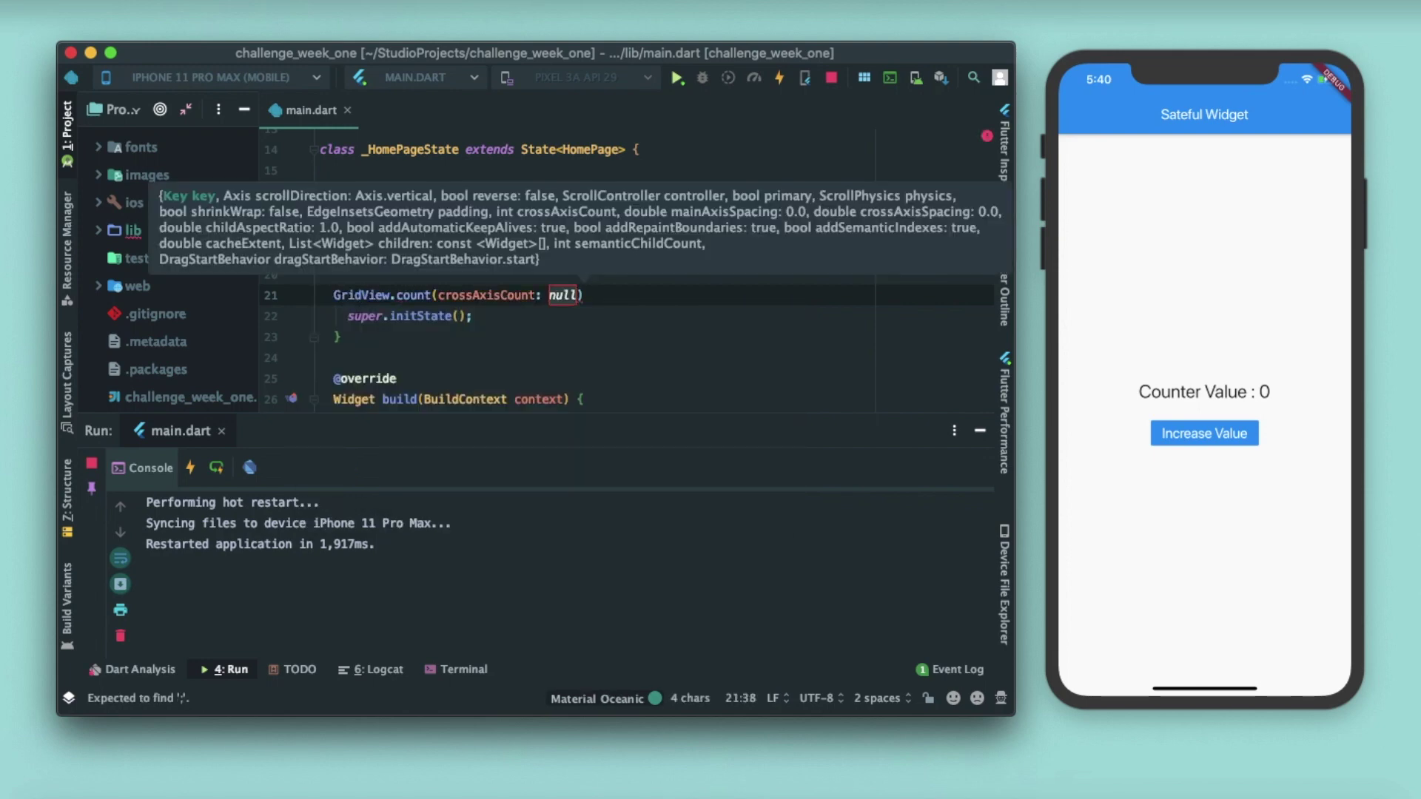
pyautogui.write('counter')
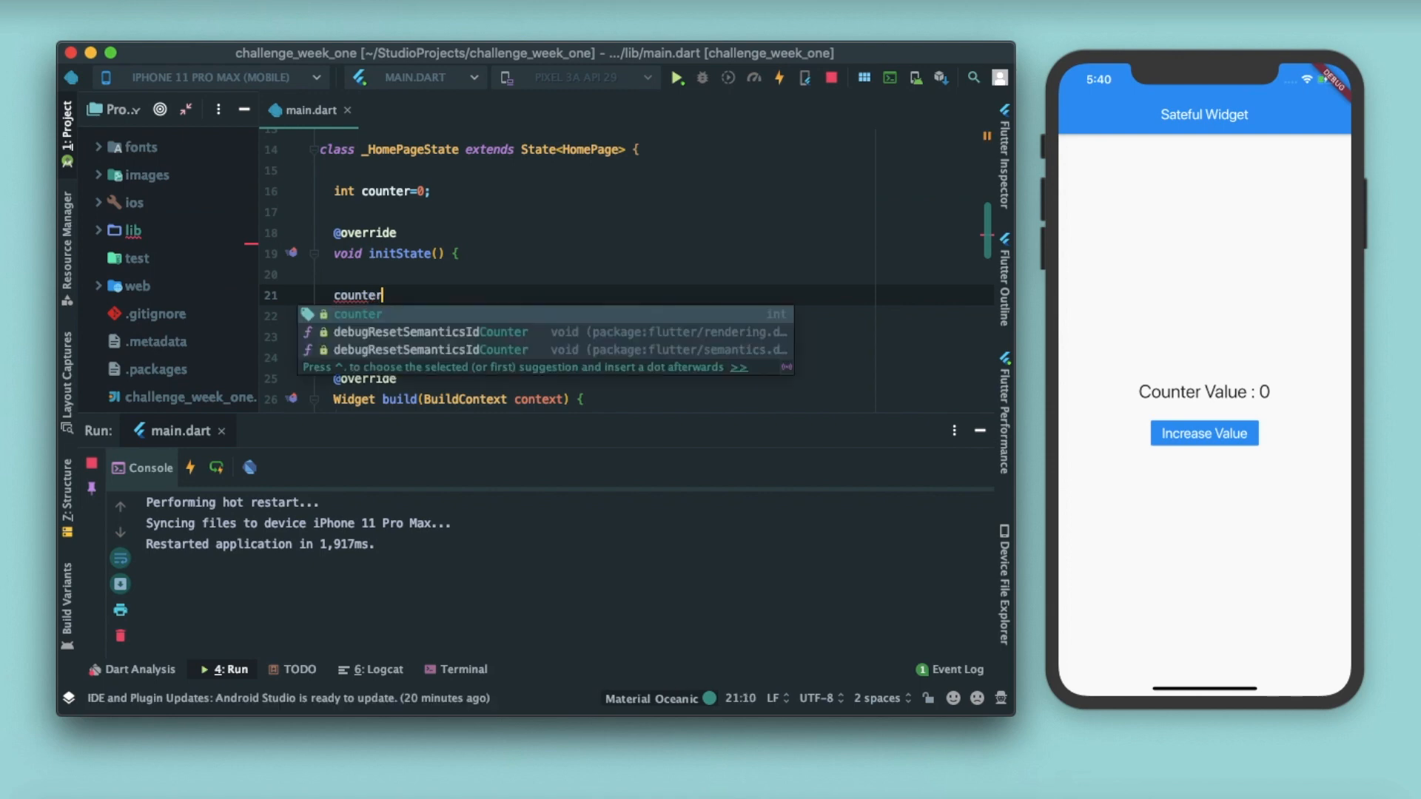
pyautogui.write('=4;')
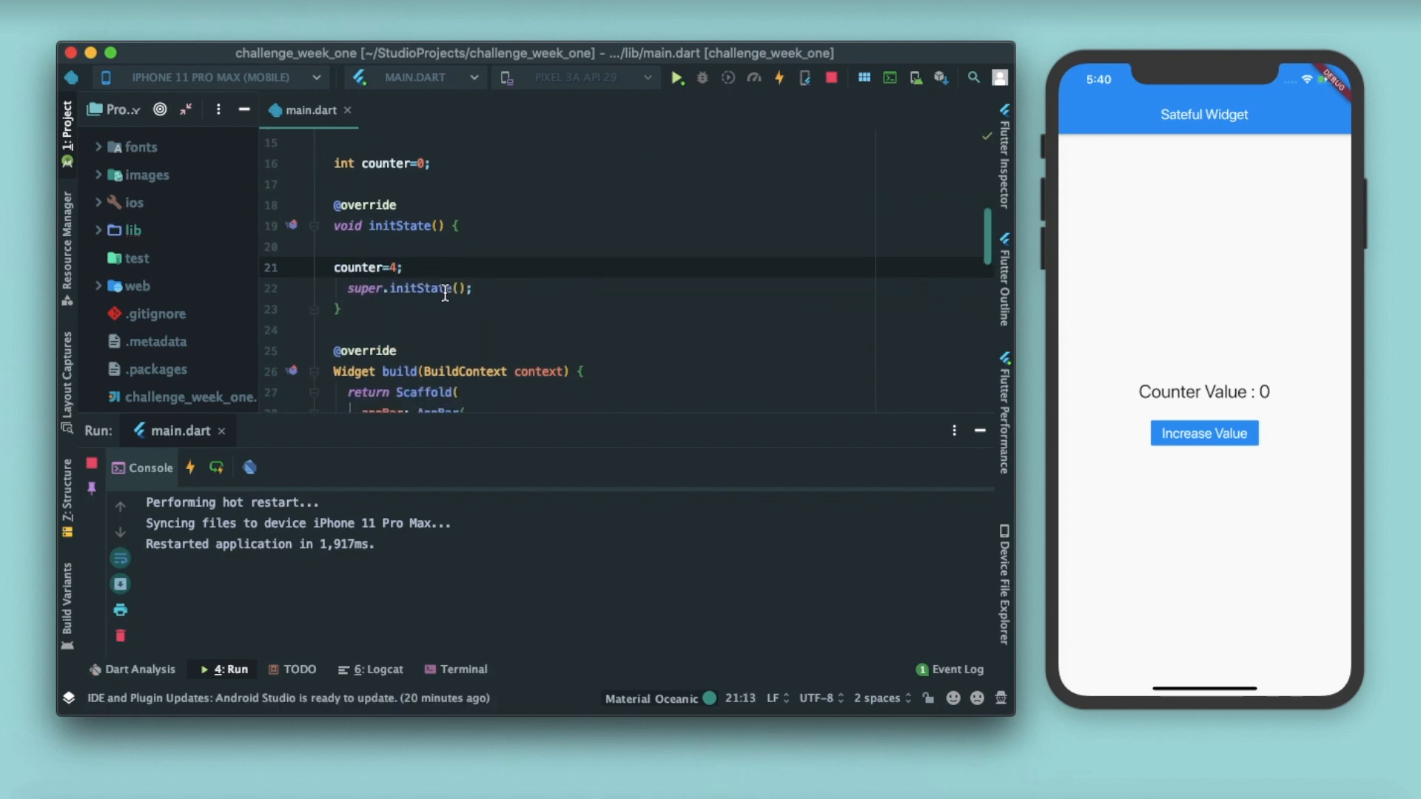
pyautogui.click(678, 77)
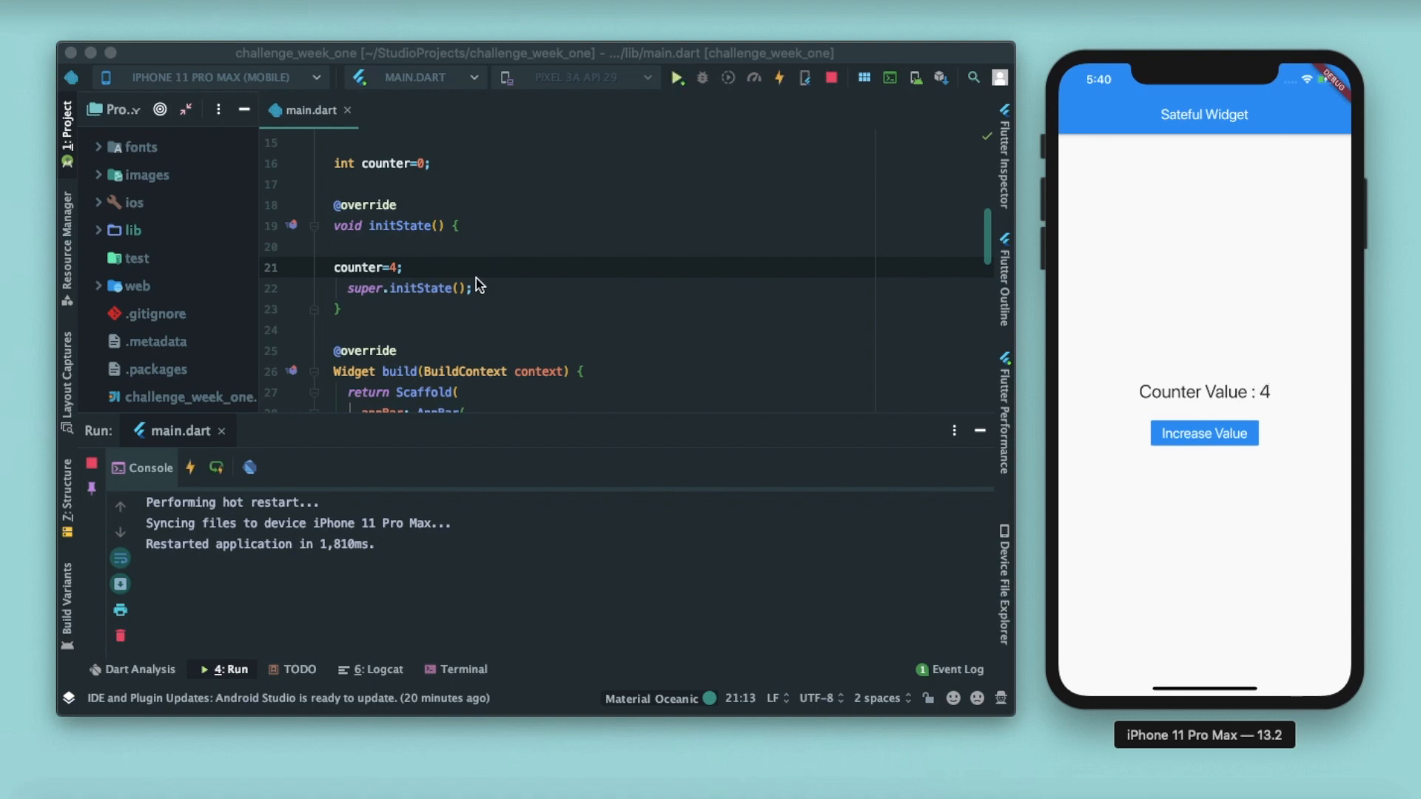
pyautogui.moveTo(521, 306)
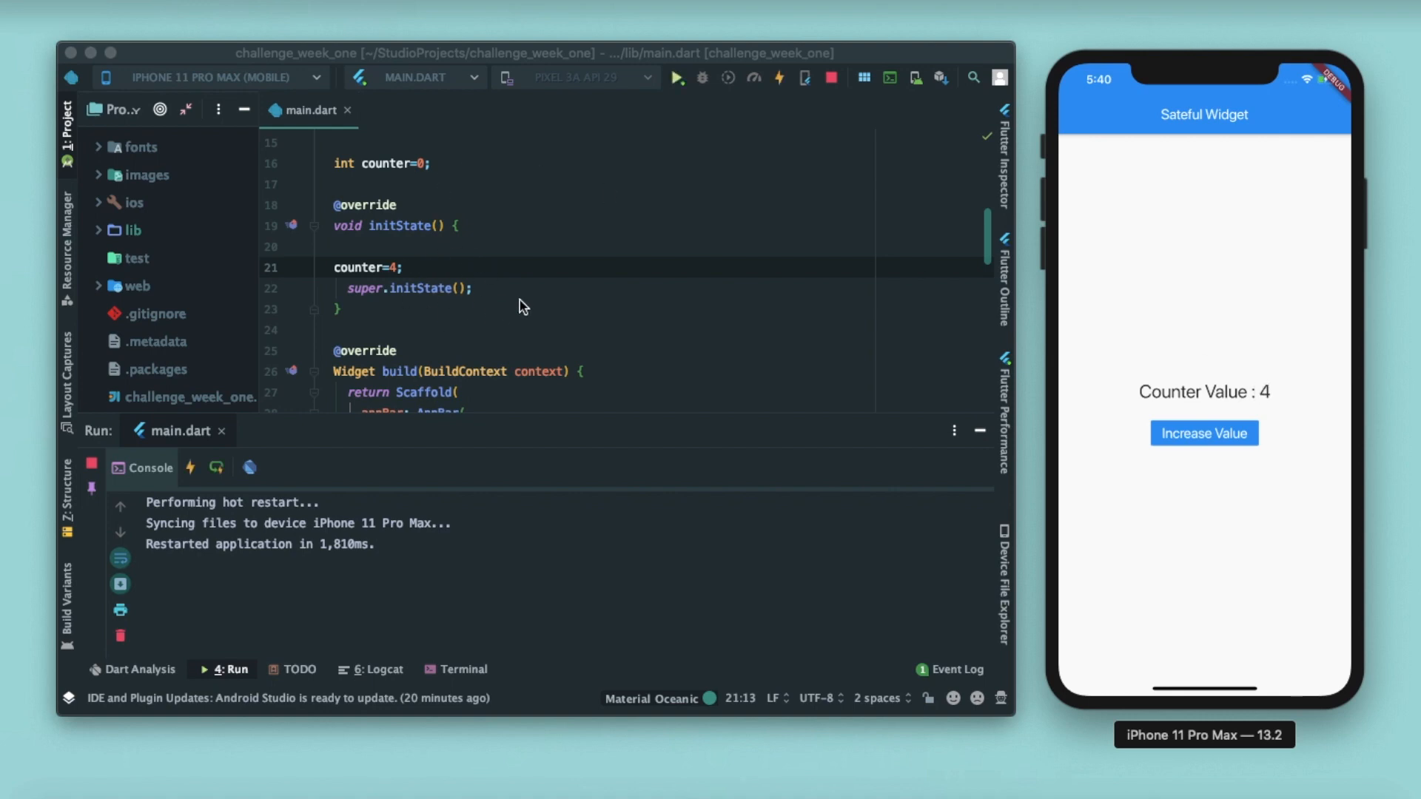
# - Tap Increase Value repeatedly, raising the counter from 4 to 15
pyautogui.scroll(3)
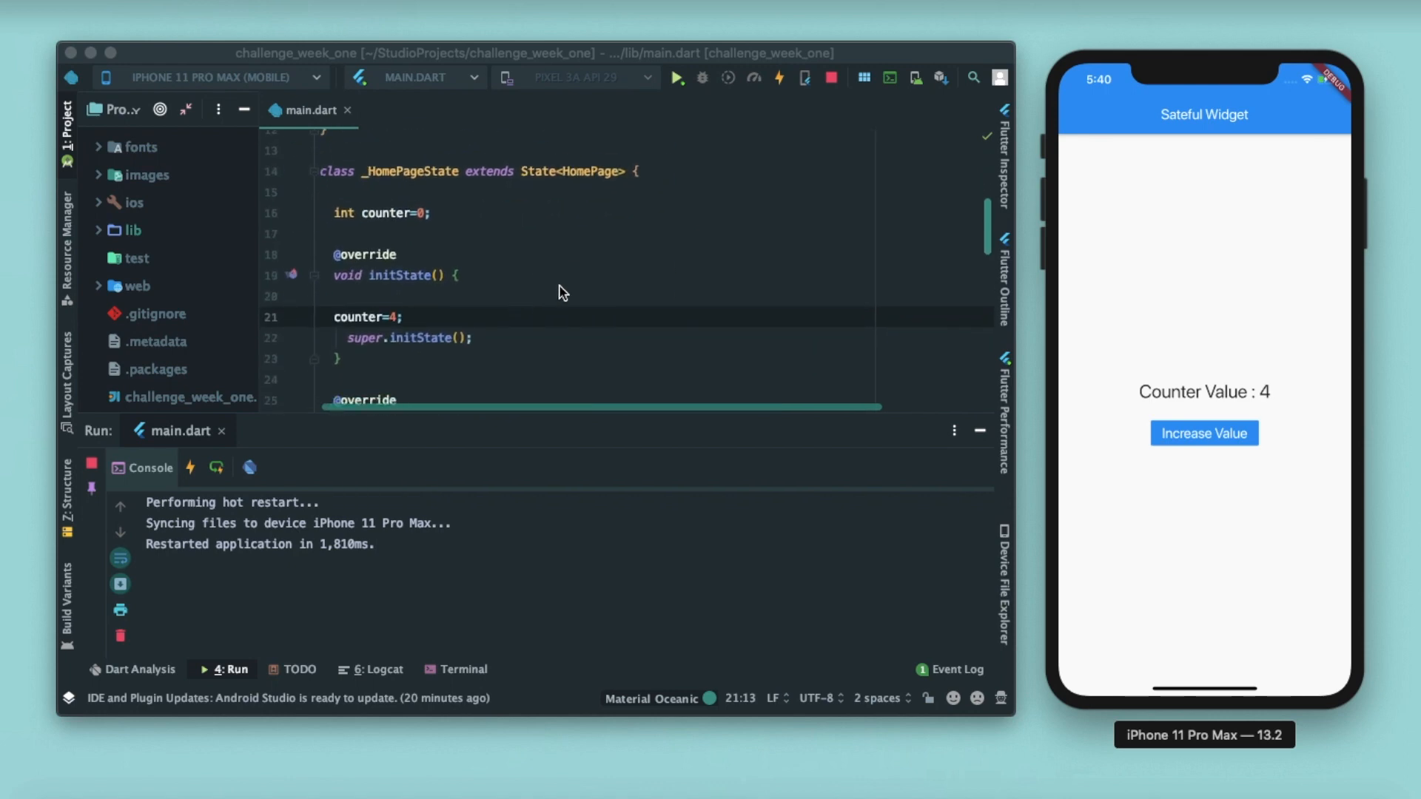
pyautogui.moveTo(571, 227)
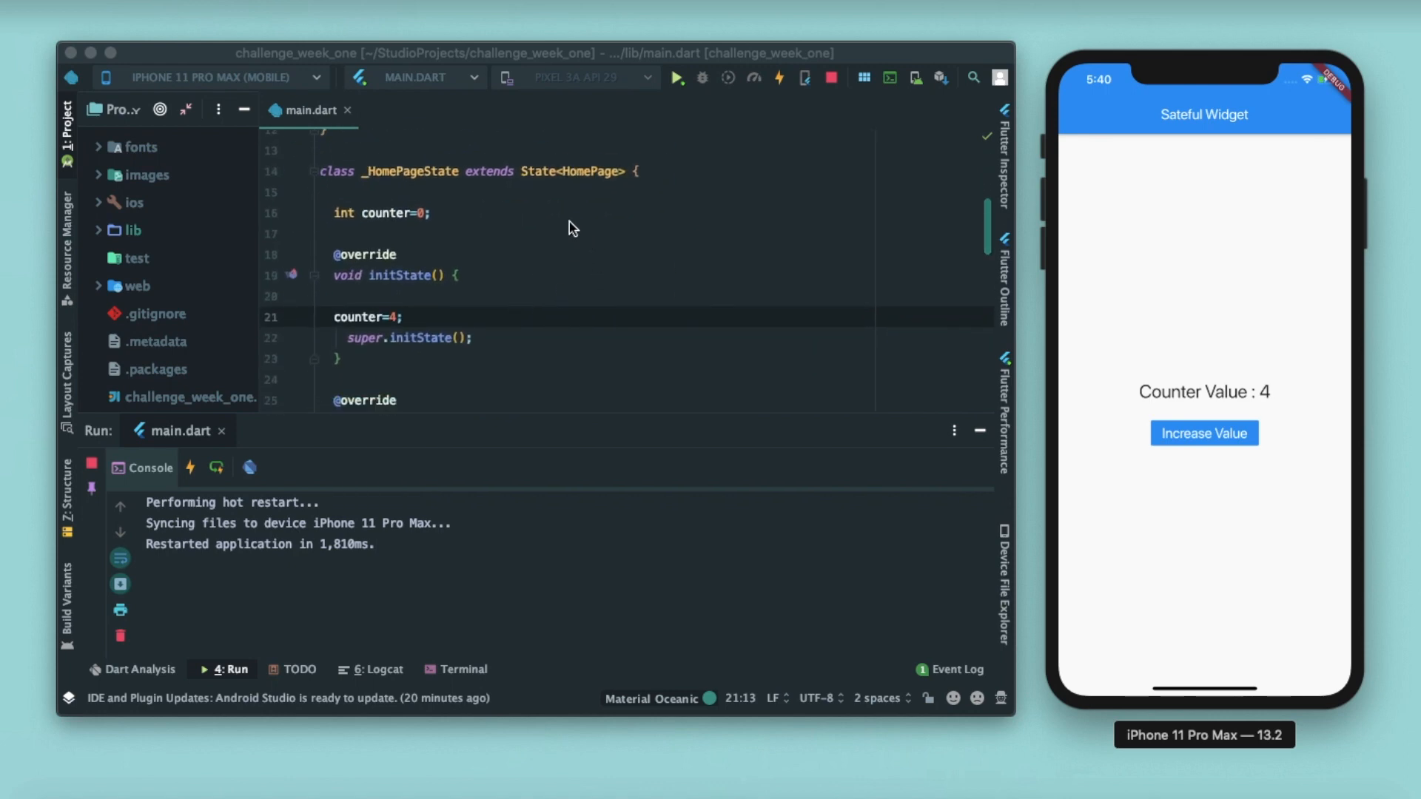
pyautogui.scroll(-3)
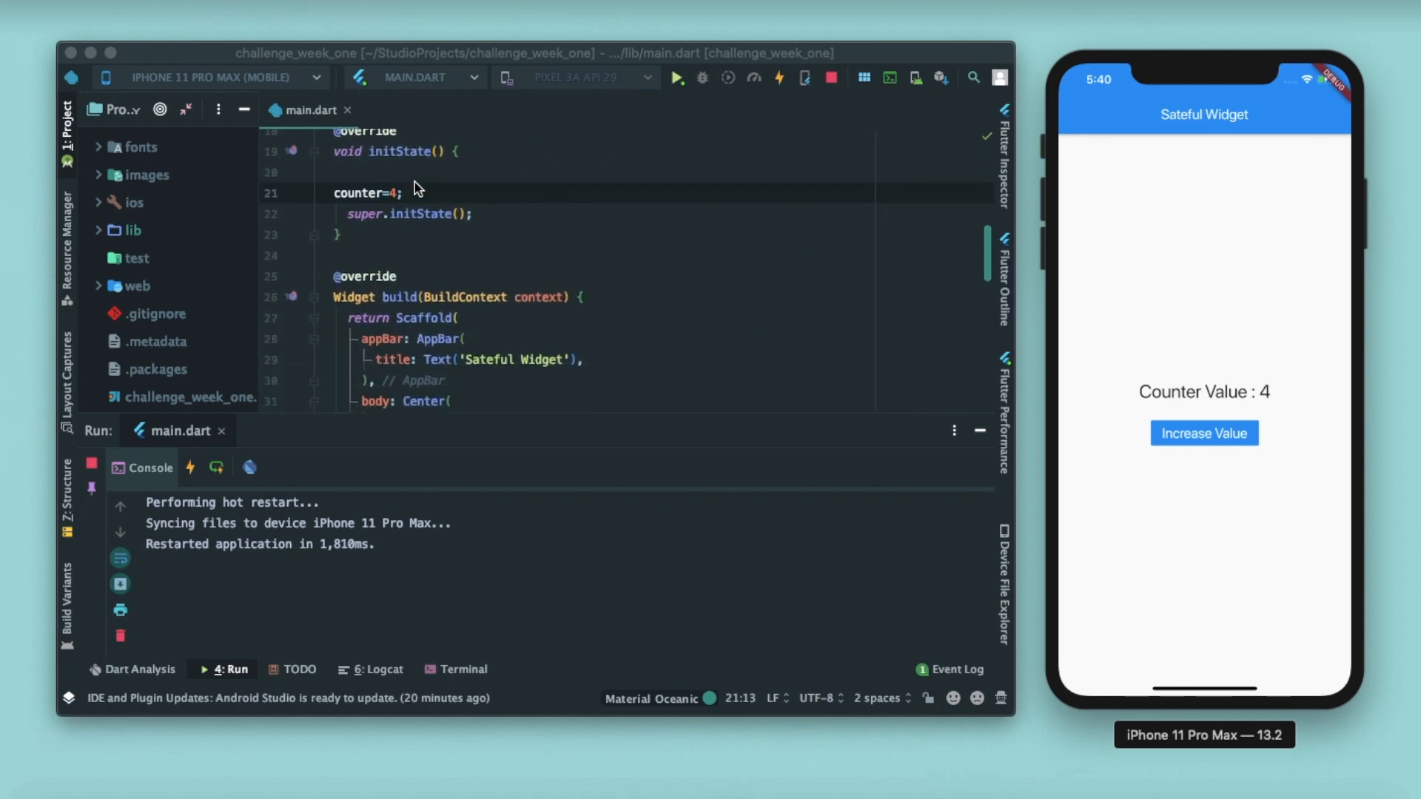
pyautogui.click(403, 193)
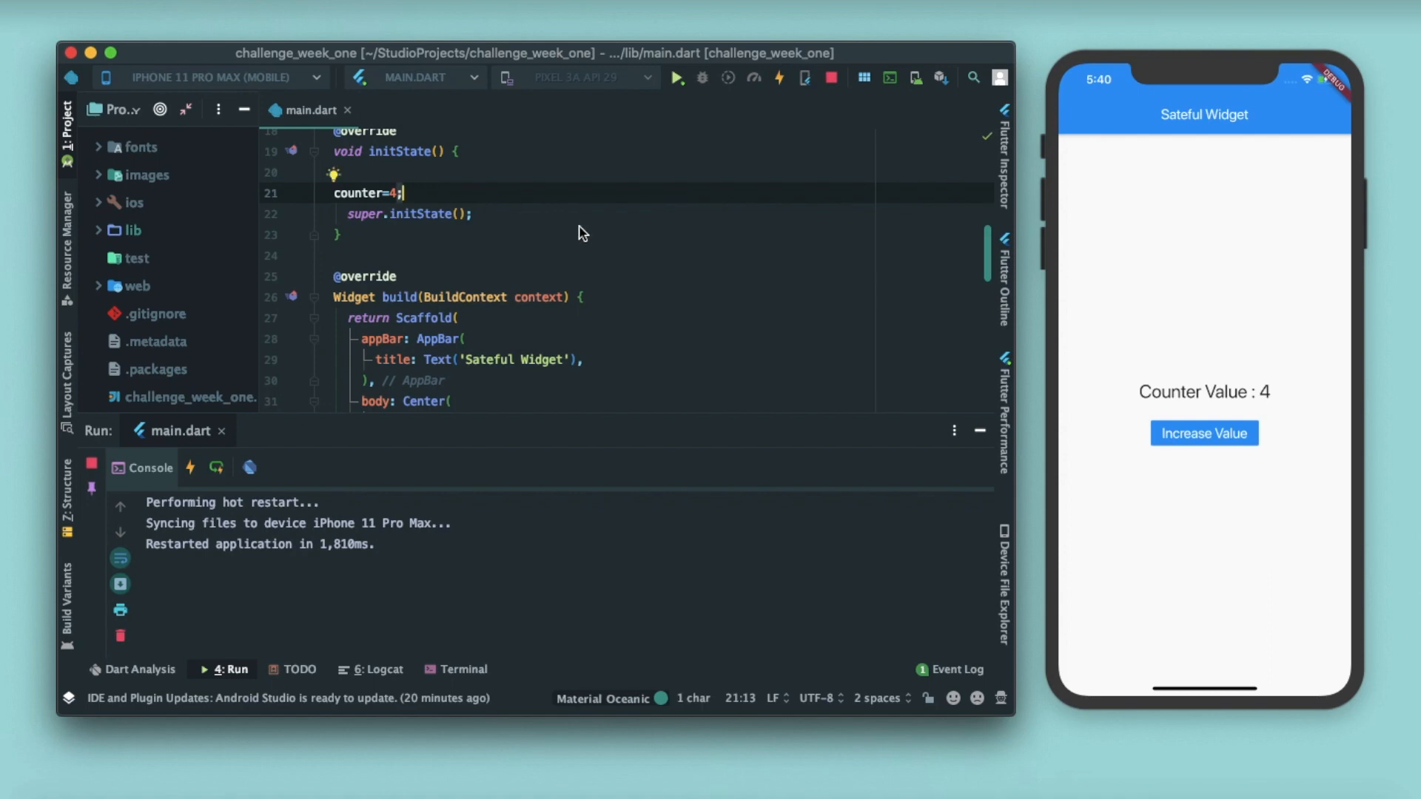
pyautogui.scroll(-3)
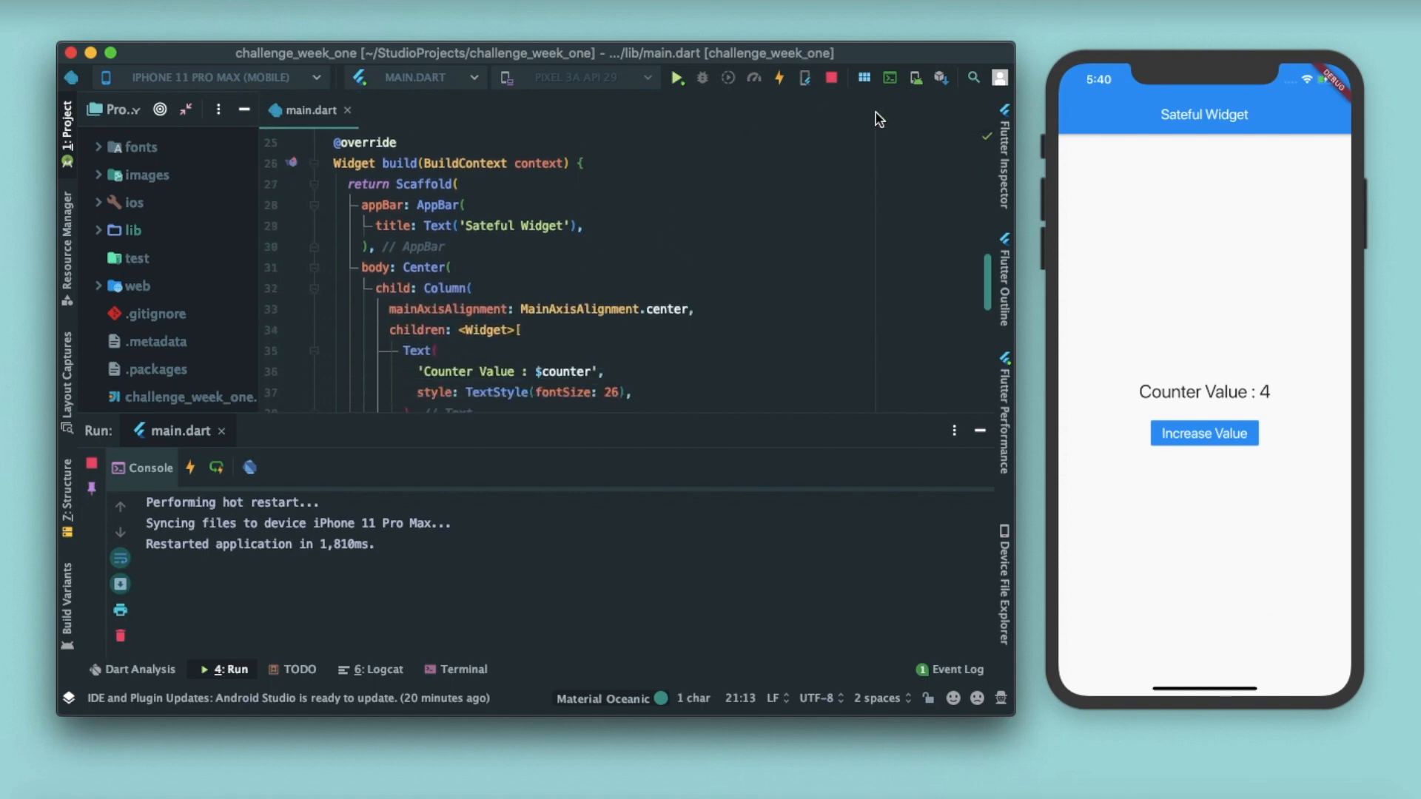
pyautogui.click(1203, 433)
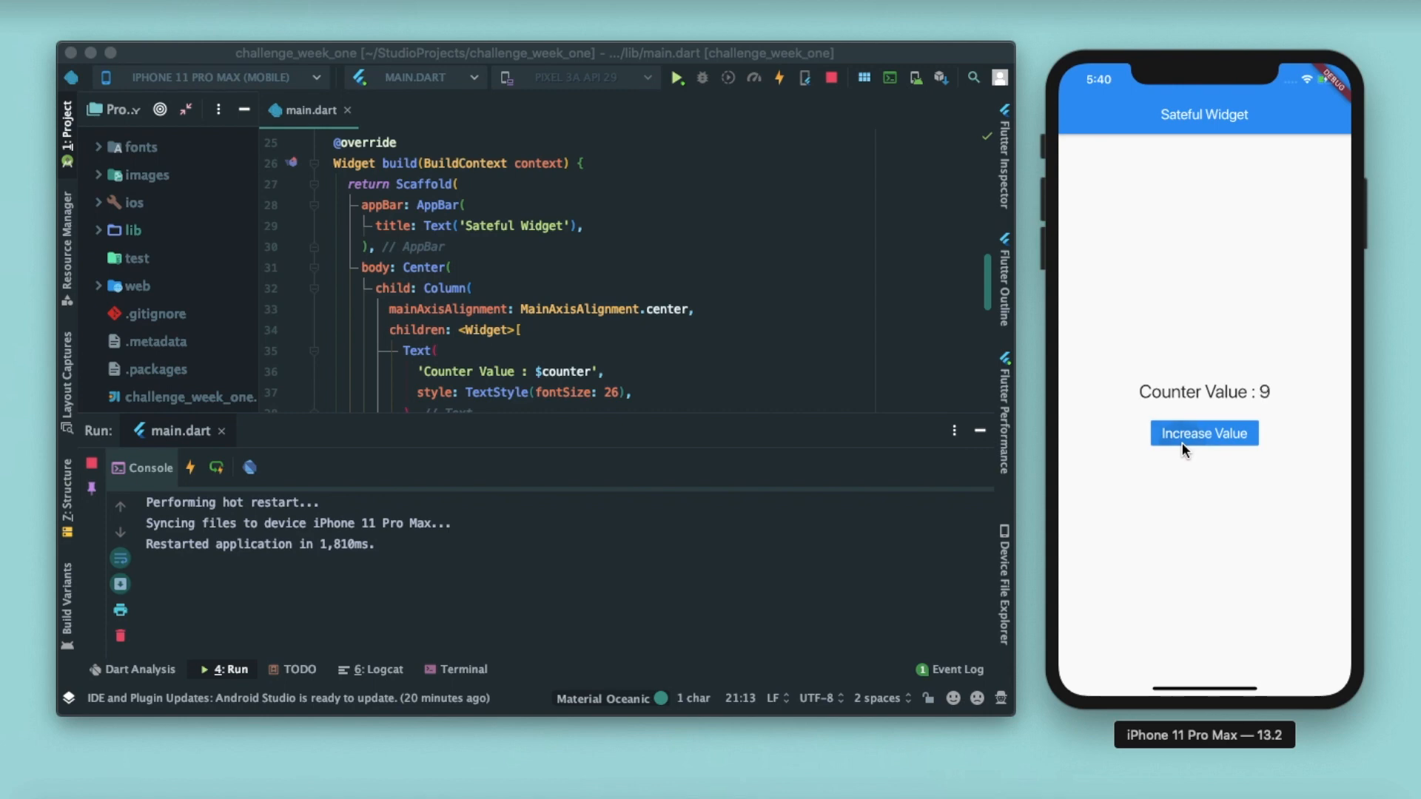
pyautogui.click(1204, 433)
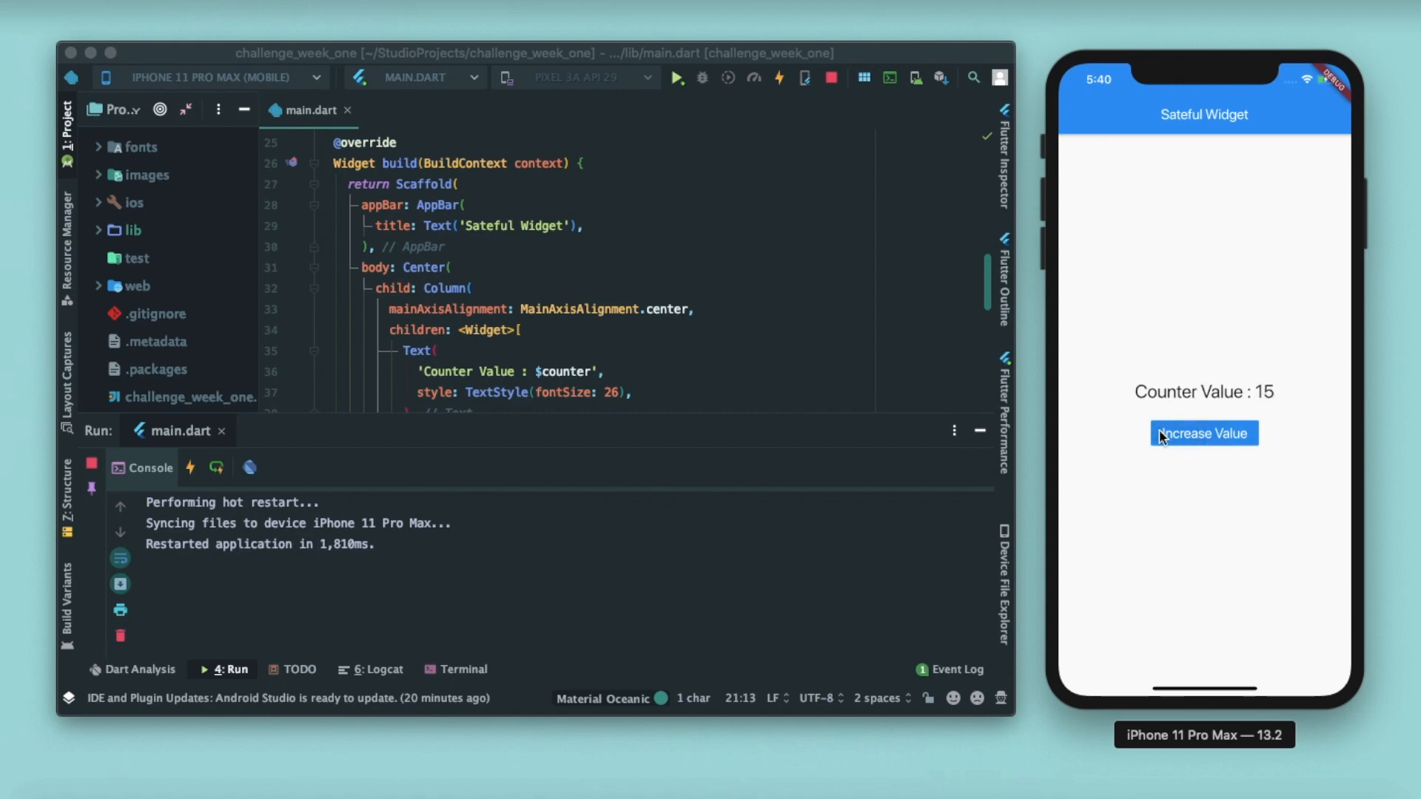
pyautogui.moveTo(1245, 415)
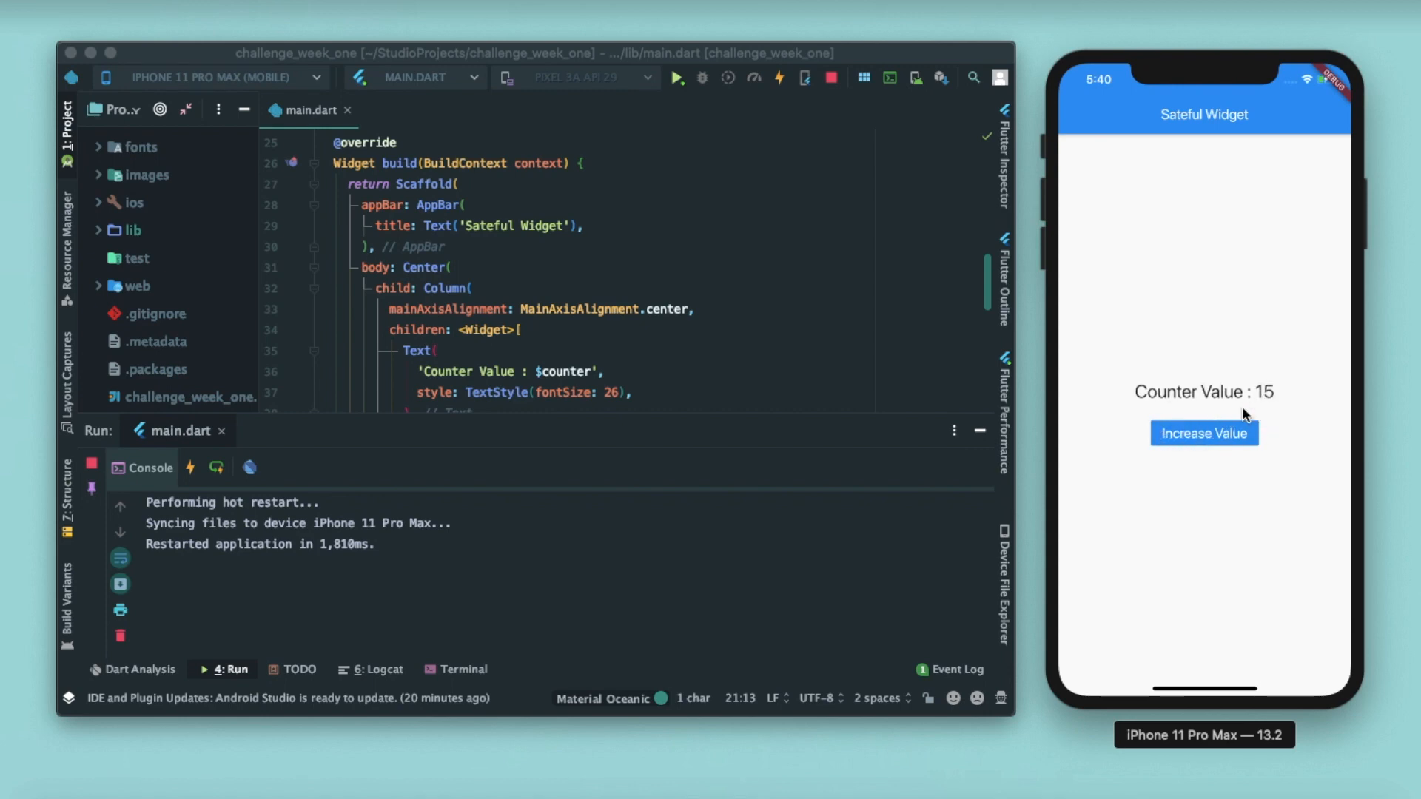
pyautogui.moveTo(906, 169)
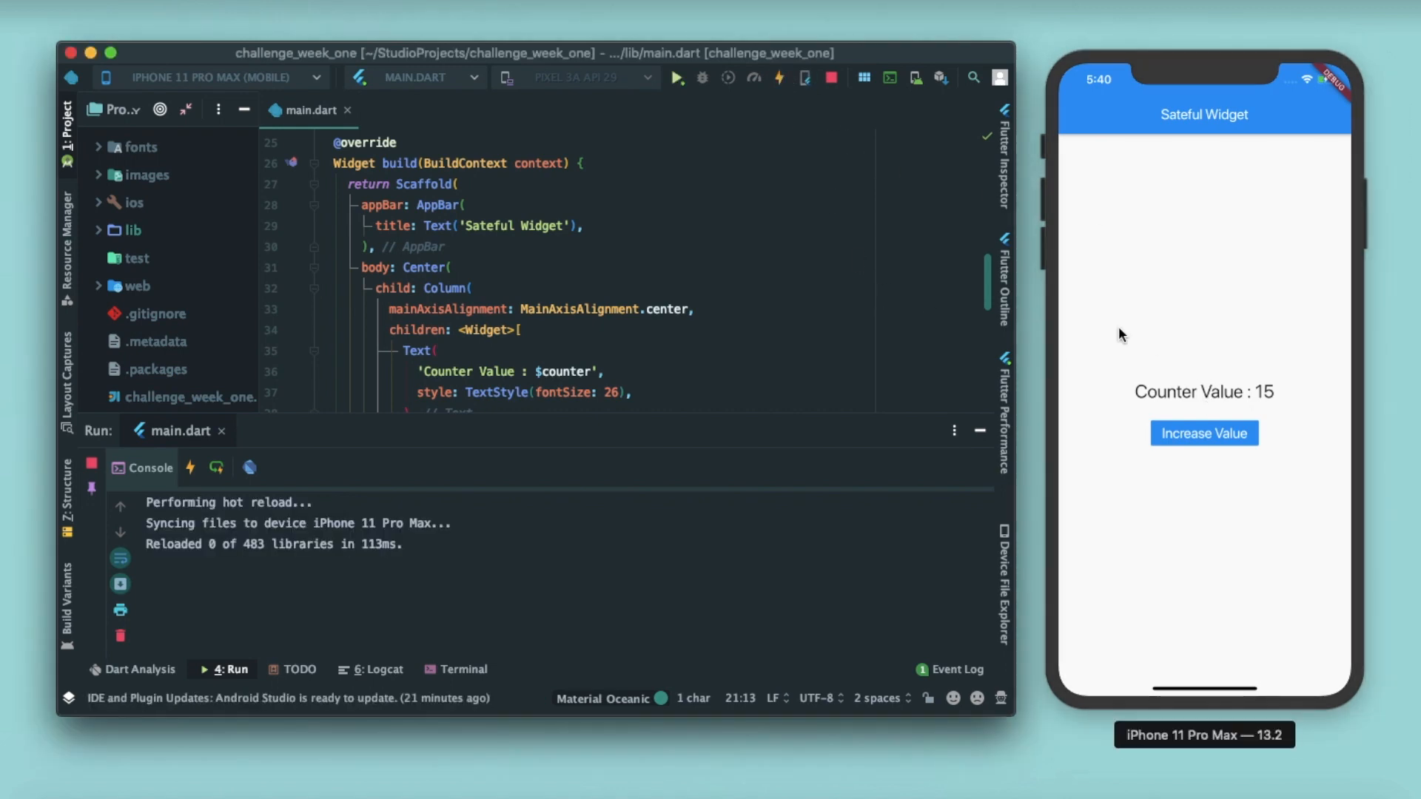
pyautogui.moveTo(1210, 384)
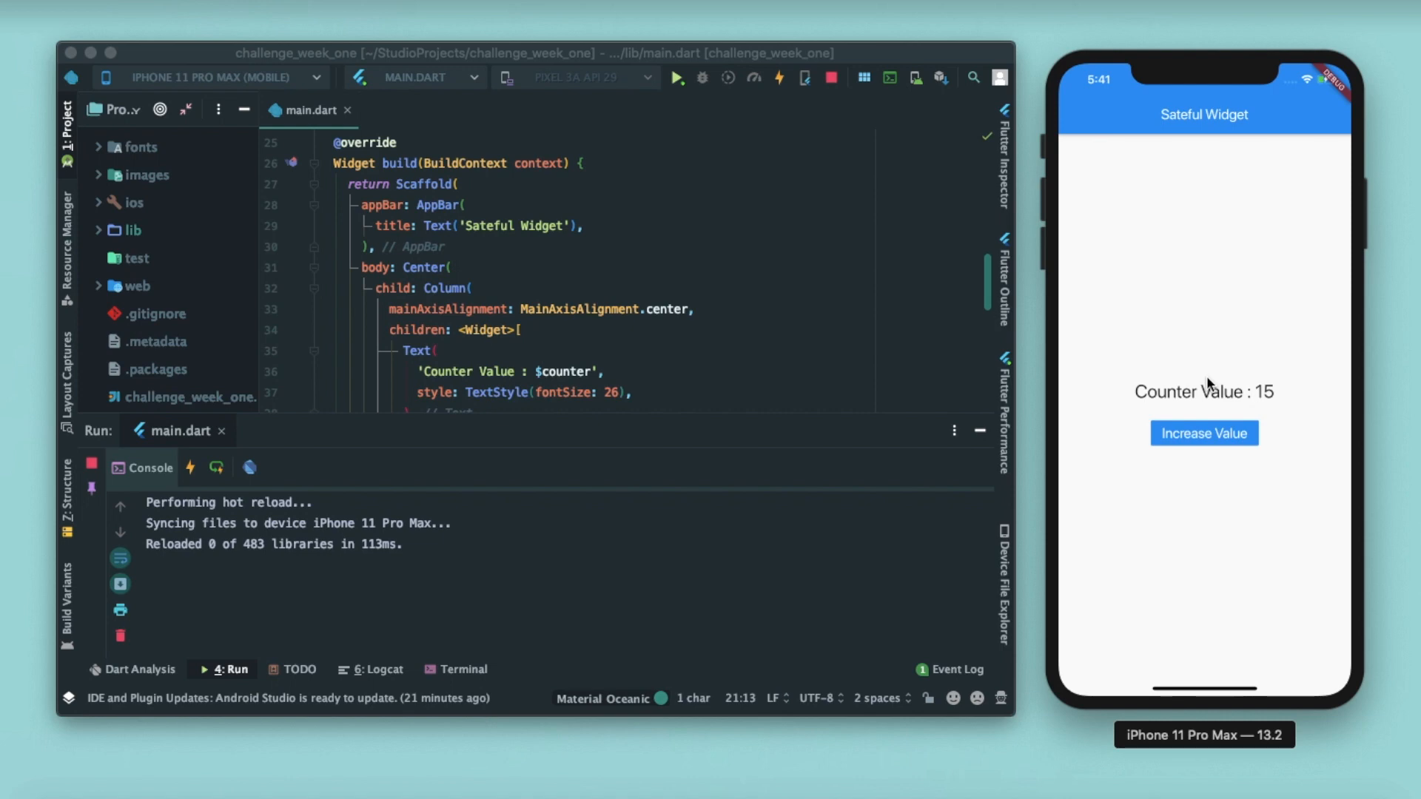
pyautogui.scroll(3)
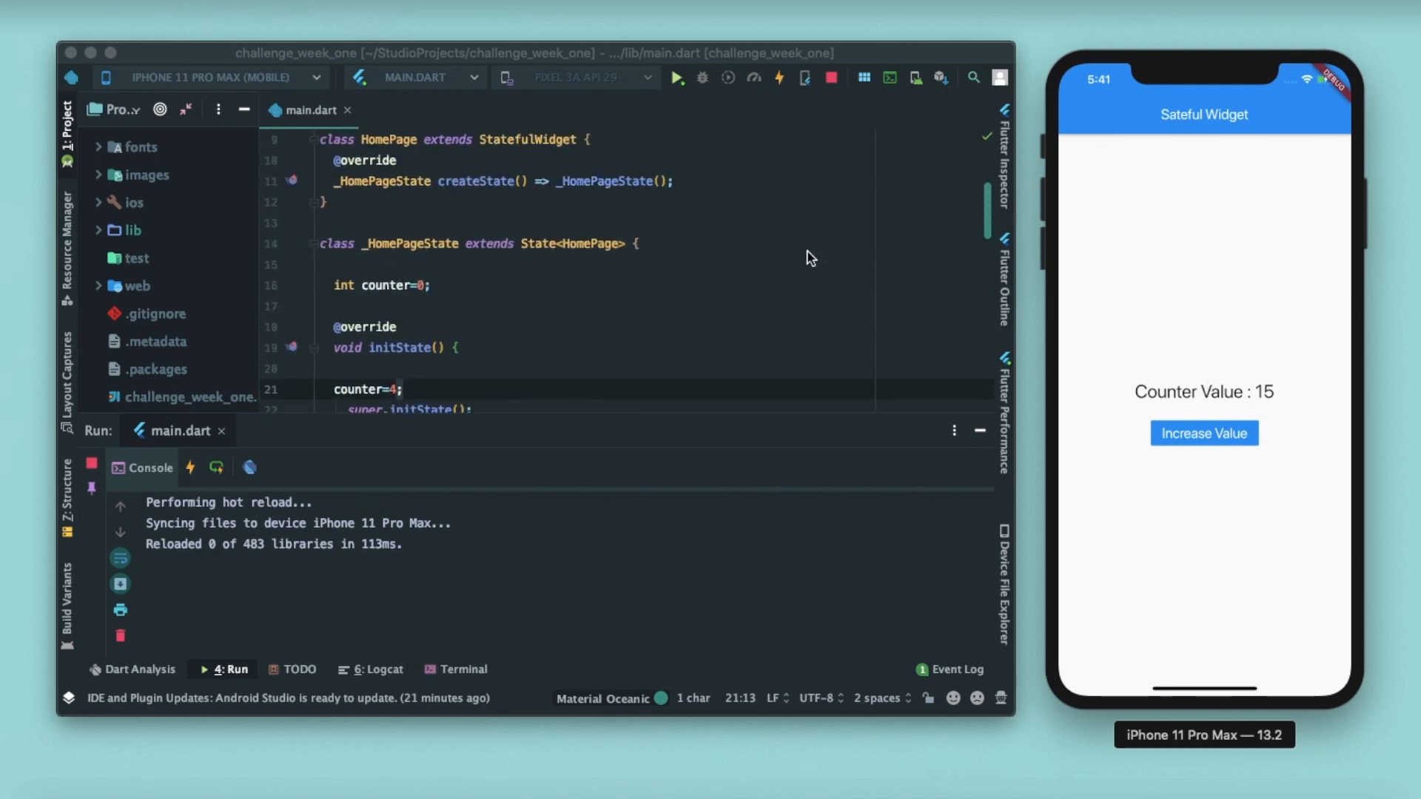
pyautogui.scroll(3)
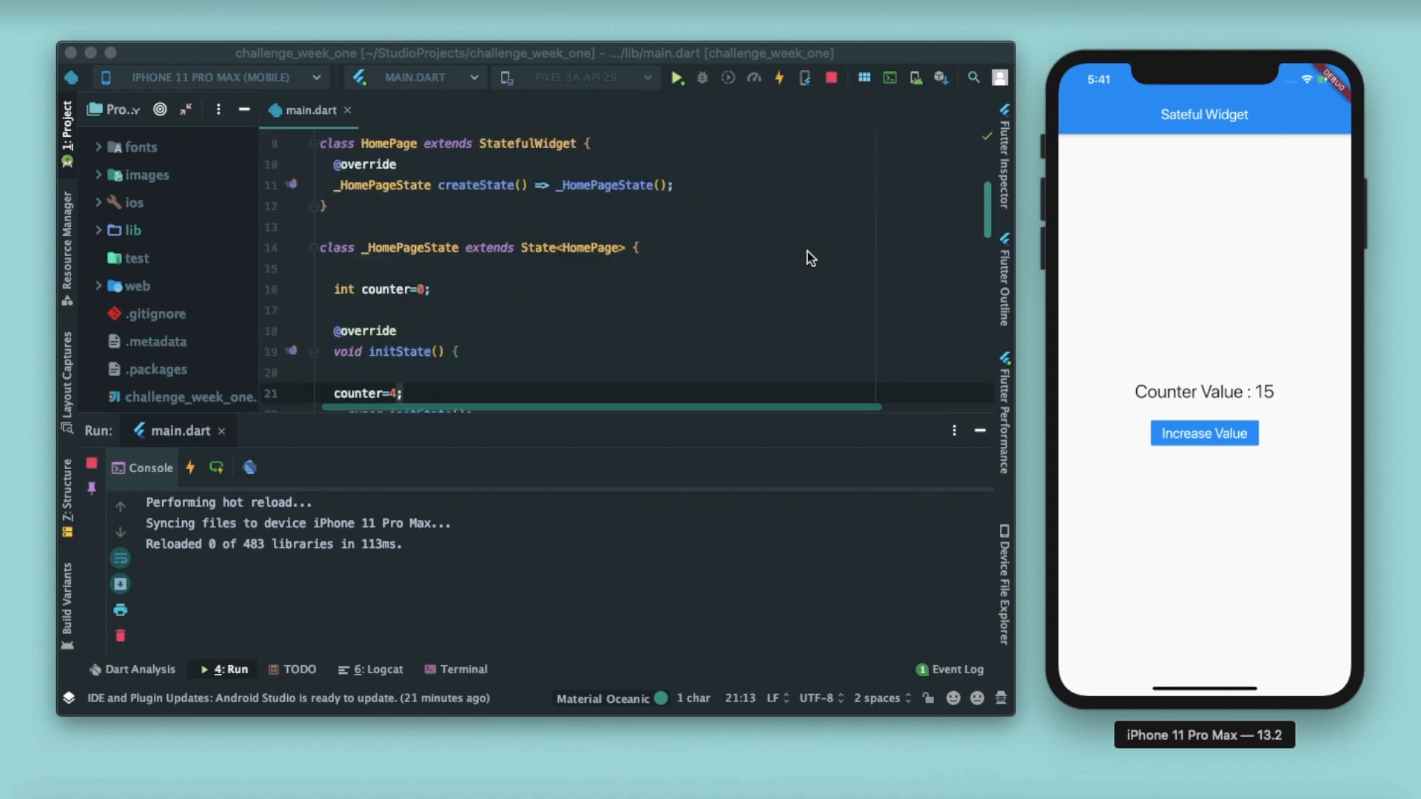
pyautogui.scroll(-3)
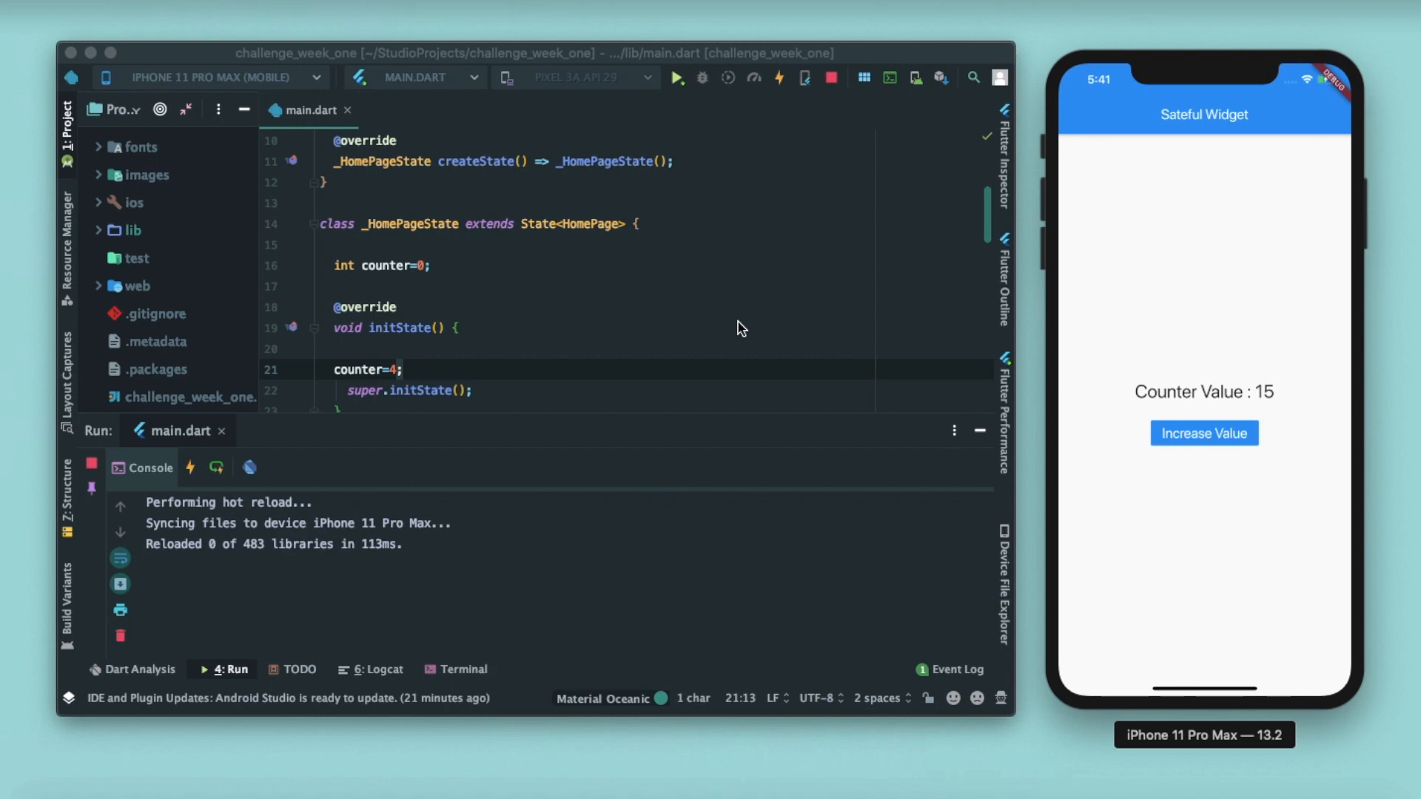
pyautogui.scroll(-3)
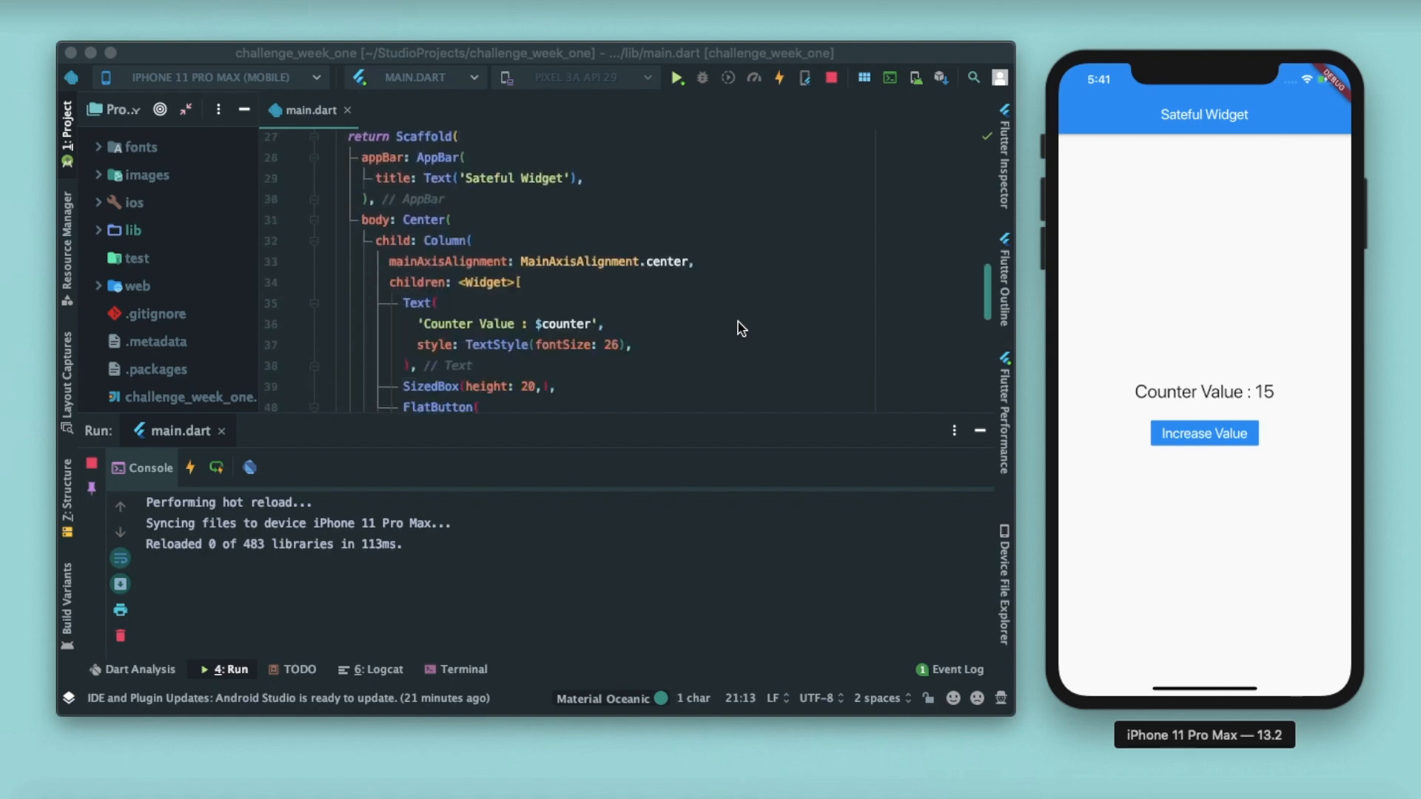
pyautogui.scroll(-3)
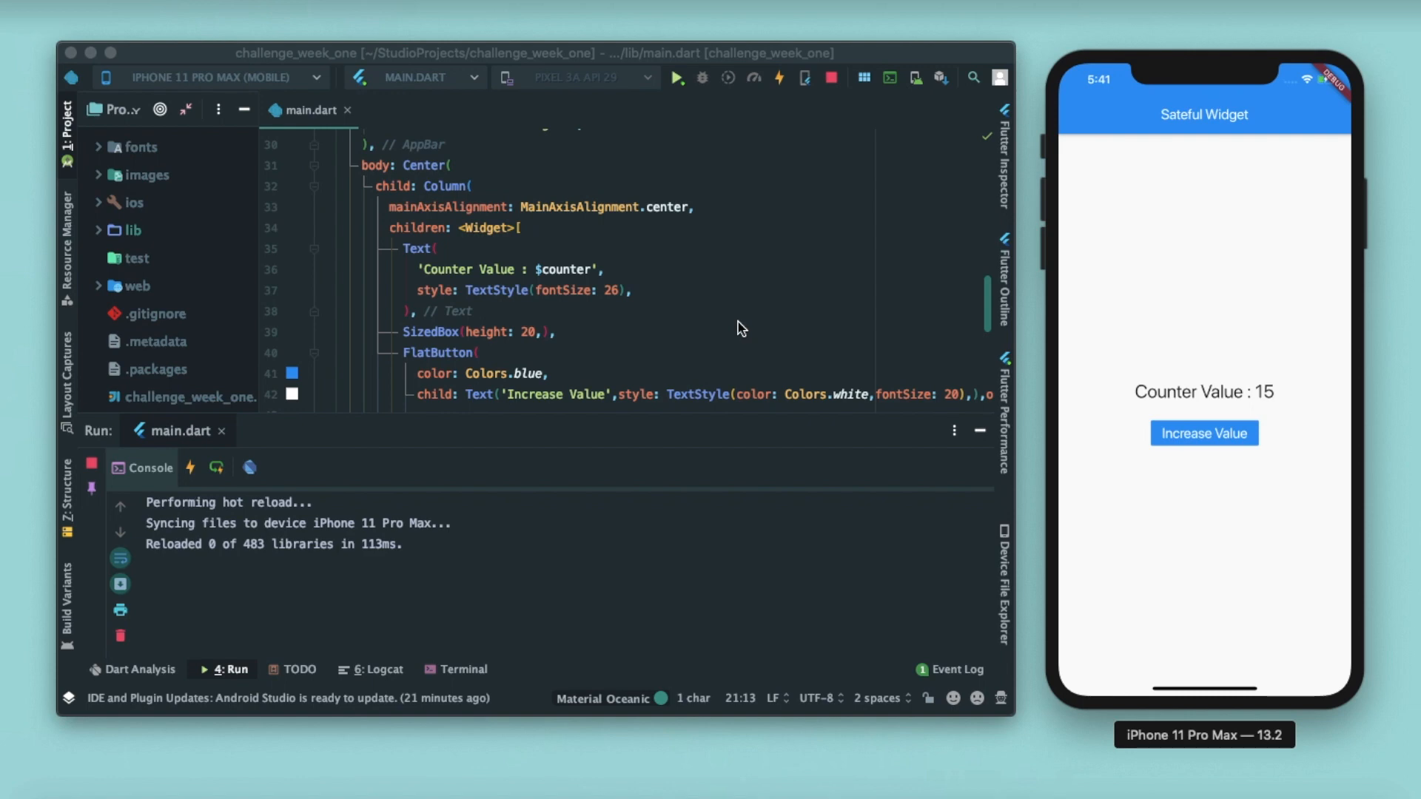
pyautogui.click(570, 269)
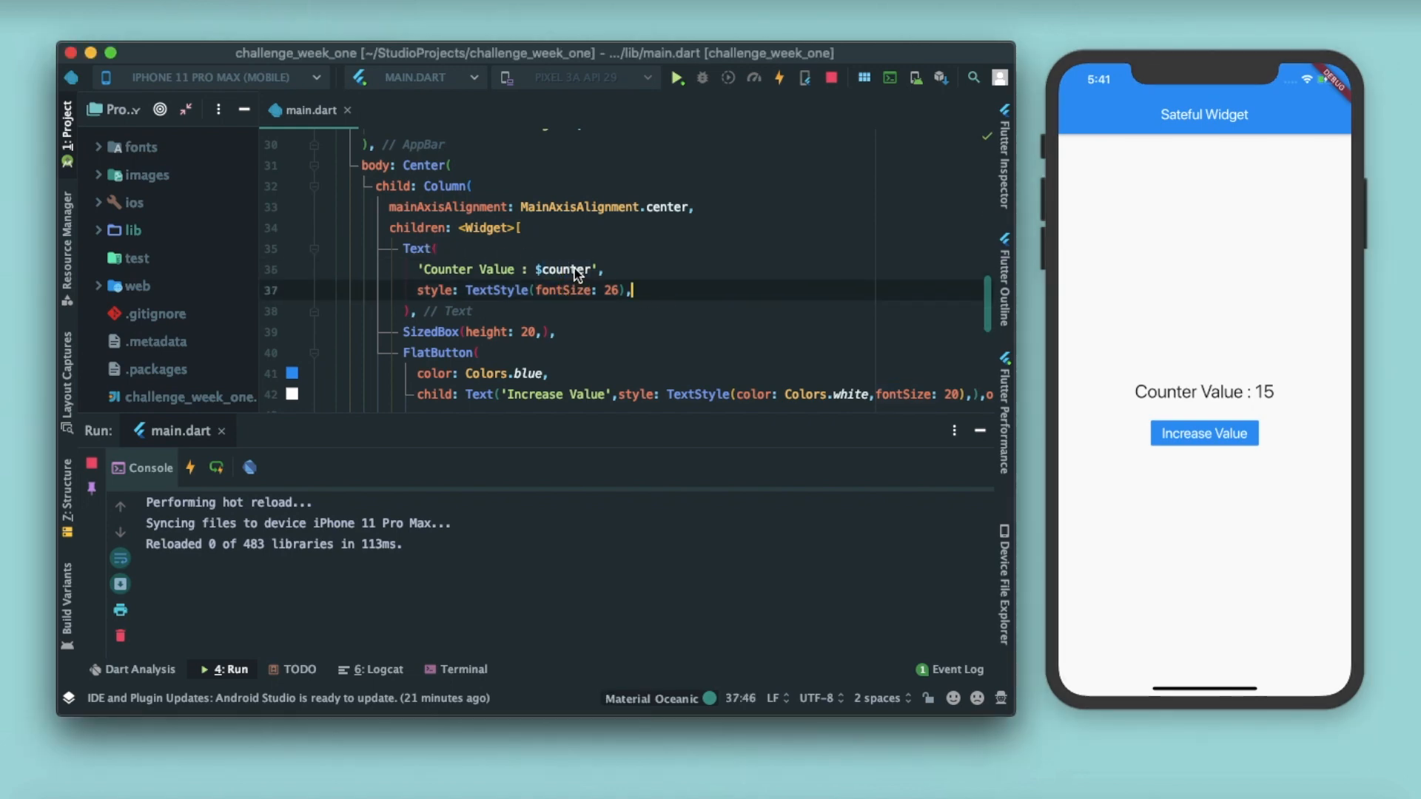
pyautogui.scroll(-3)
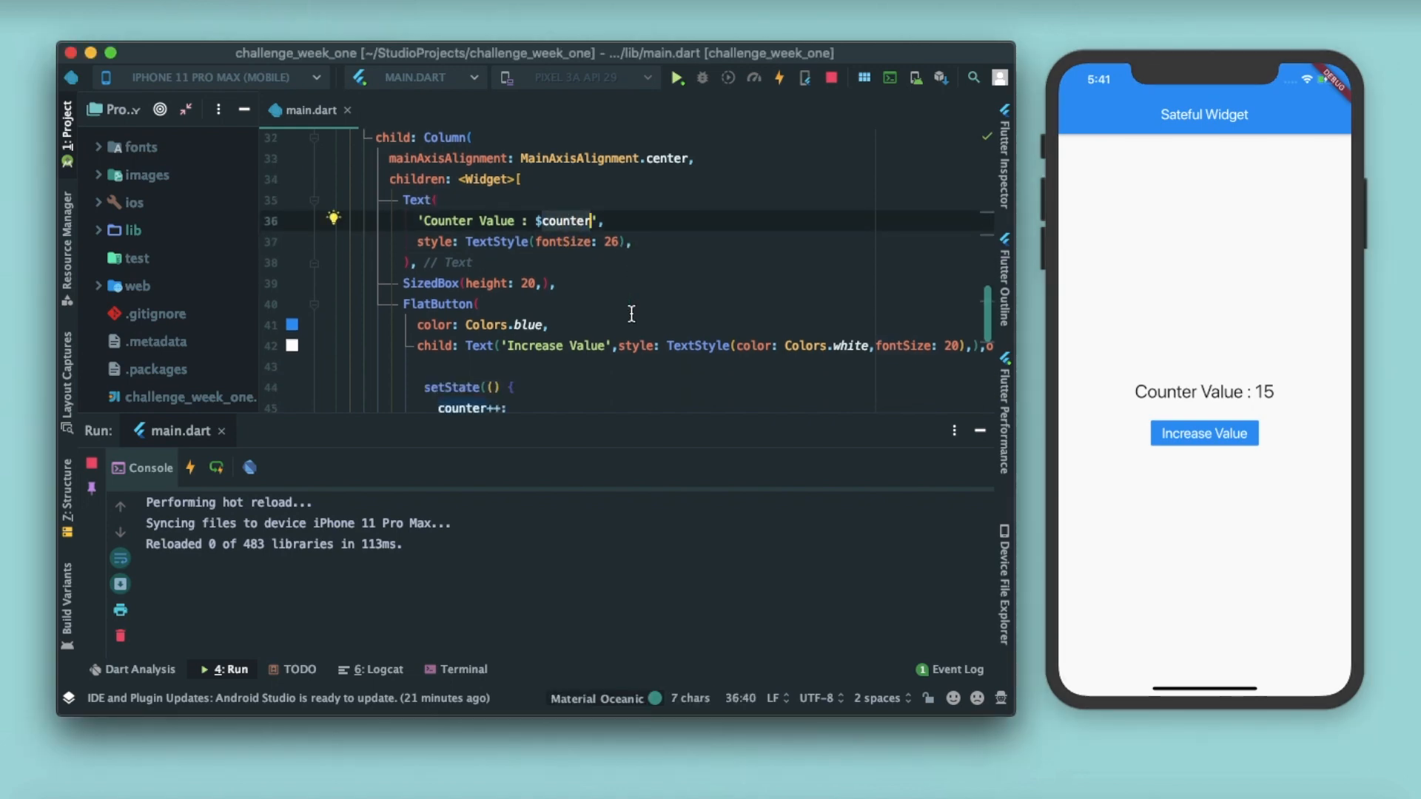